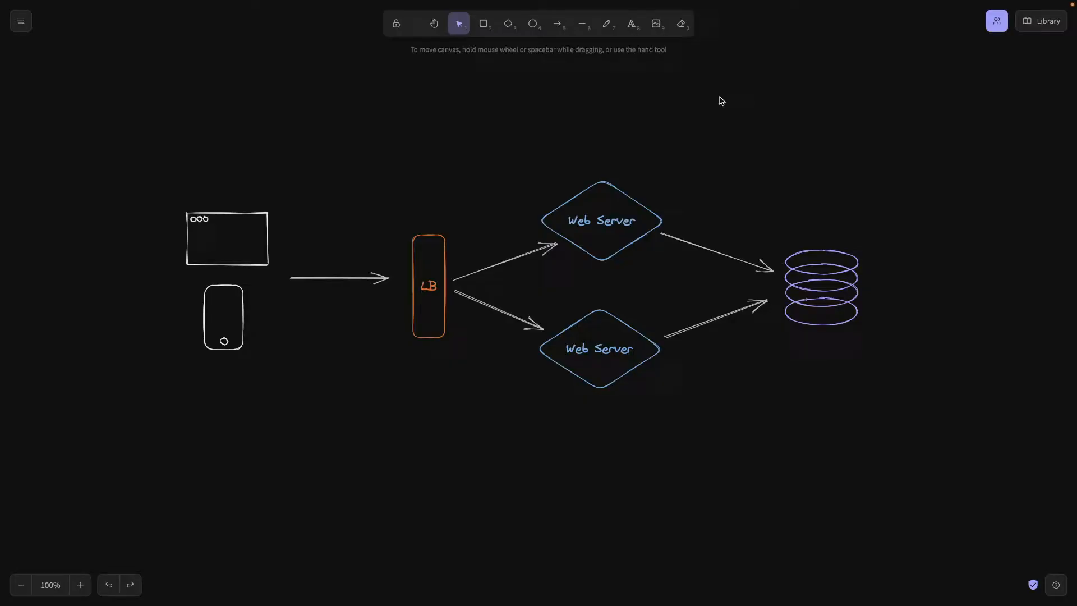
{"action": "mouse_move", "coordinate": [737, 110]}
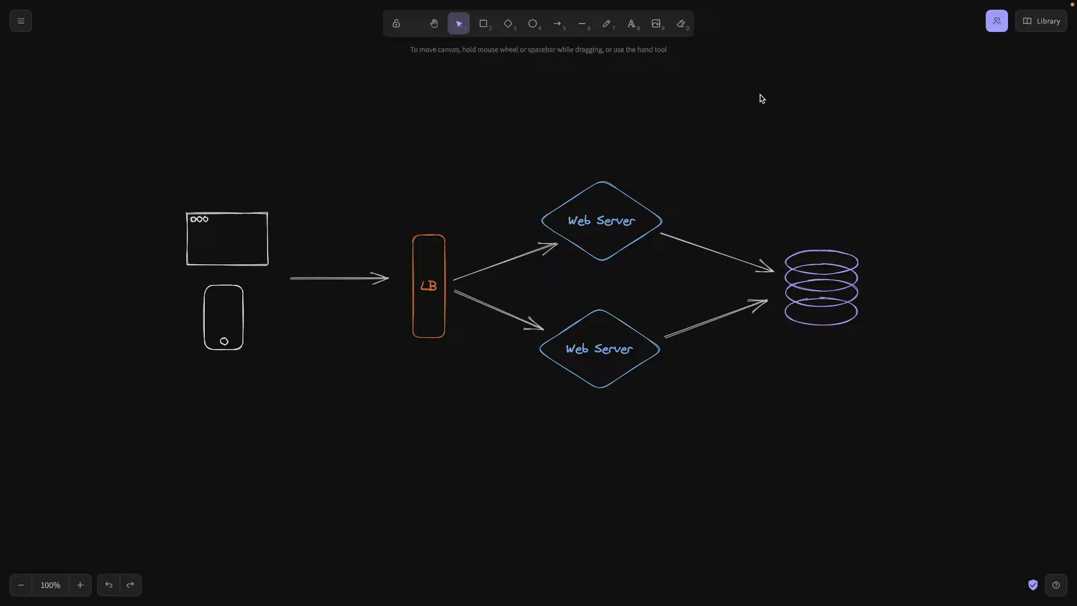
{"action": "mouse_move", "coordinate": [712, 142]}
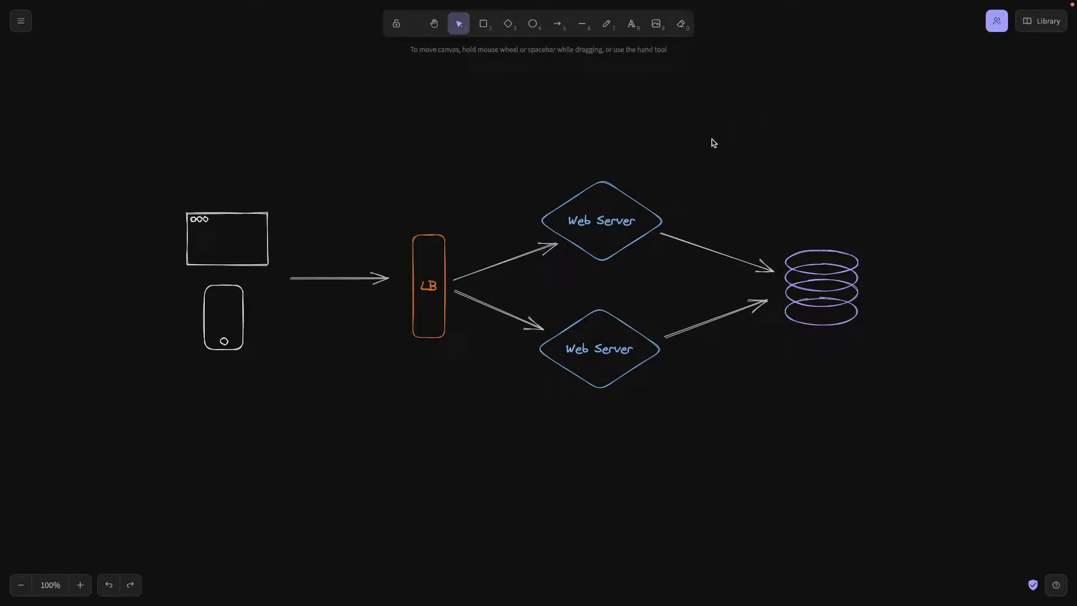
{"action": "mouse_move", "coordinate": [709, 144]}
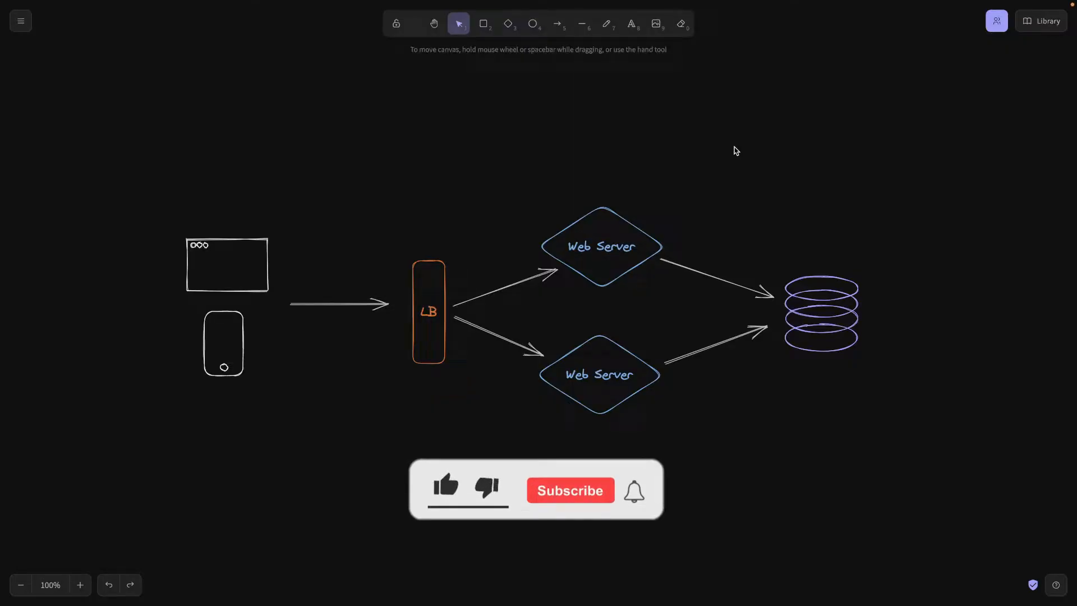
- Duplicate the client-to-LB arrow and place the copy just above the original
{"action": "left_click", "coordinate": [445, 487]}
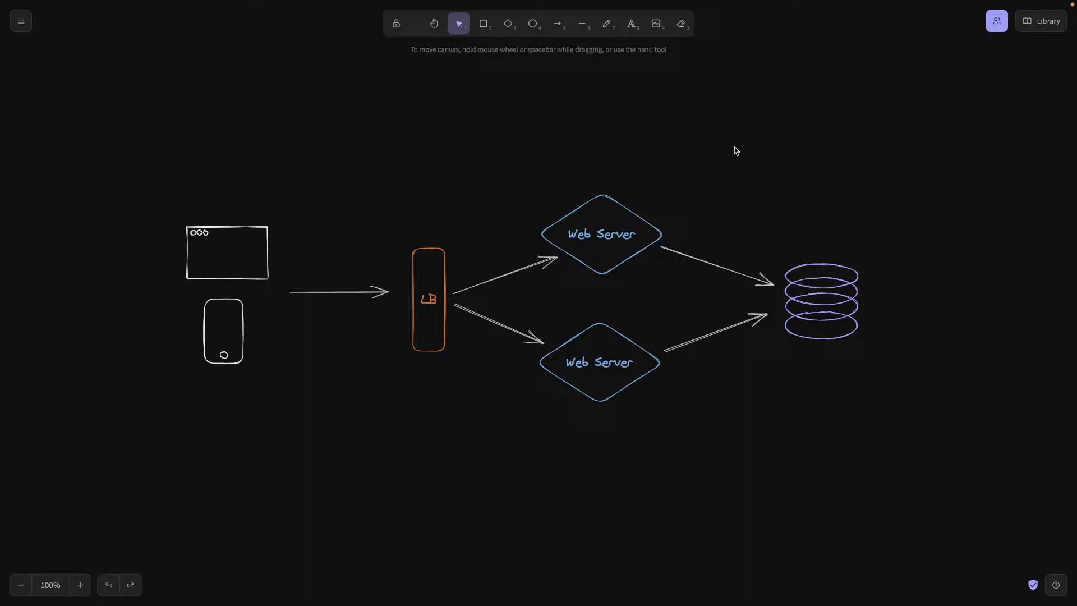
{"action": "mouse_move", "coordinate": [754, 154]}
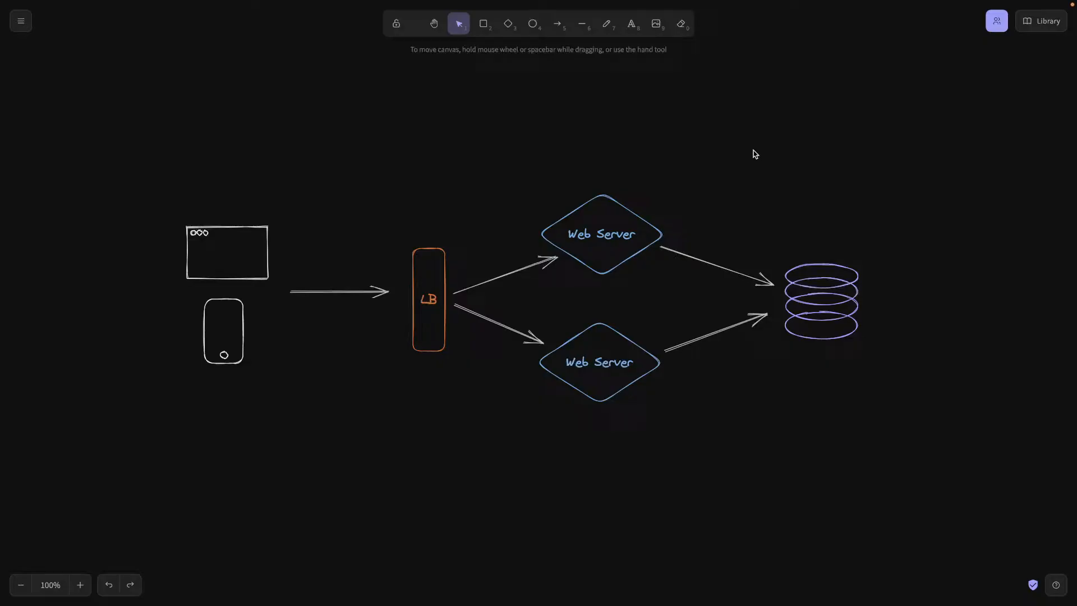
{"action": "mouse_move", "coordinate": [735, 159]}
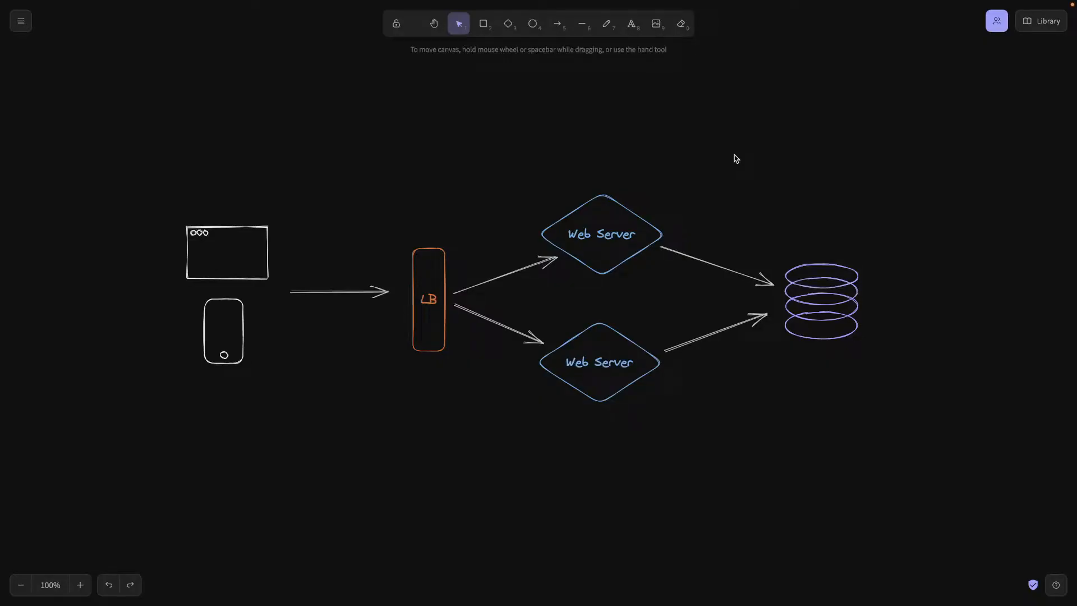
{"action": "mouse_move", "coordinate": [709, 153]}
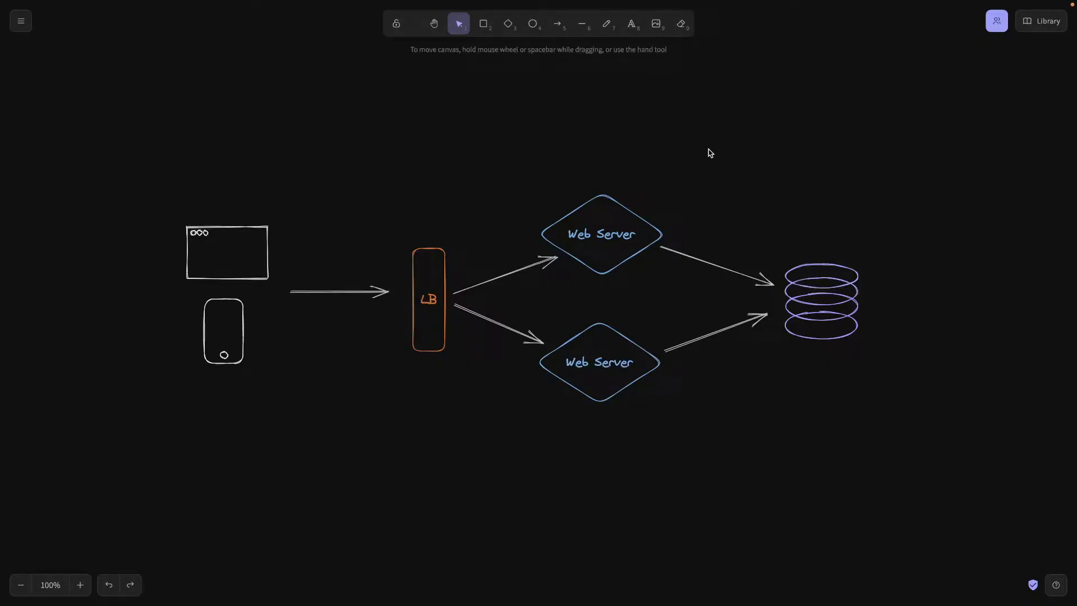
{"action": "mouse_move", "coordinate": [521, 131]}
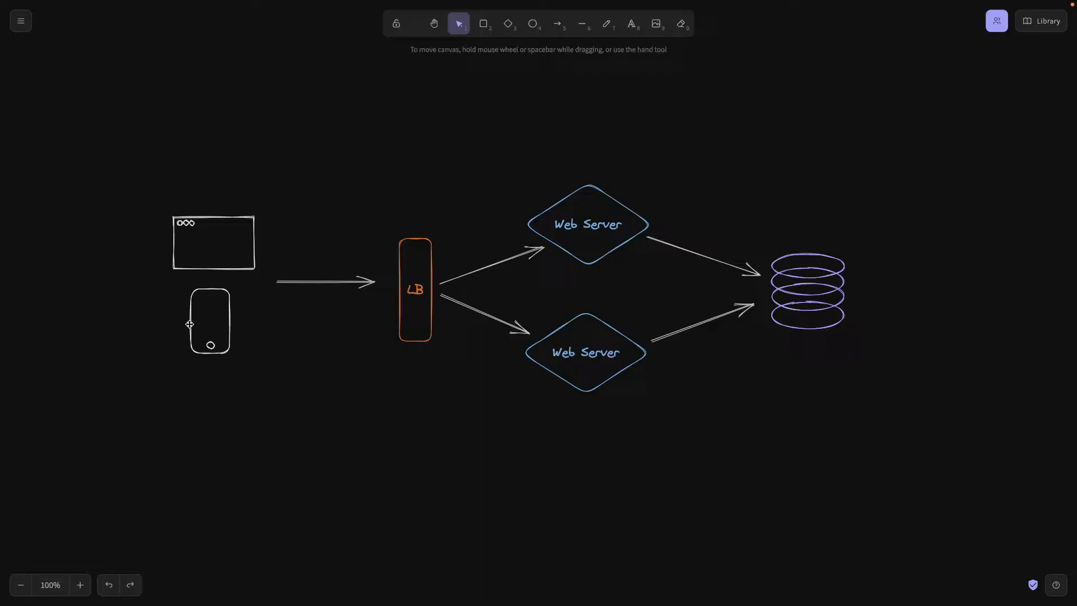
{"action": "mouse_move", "coordinate": [347, 255]}
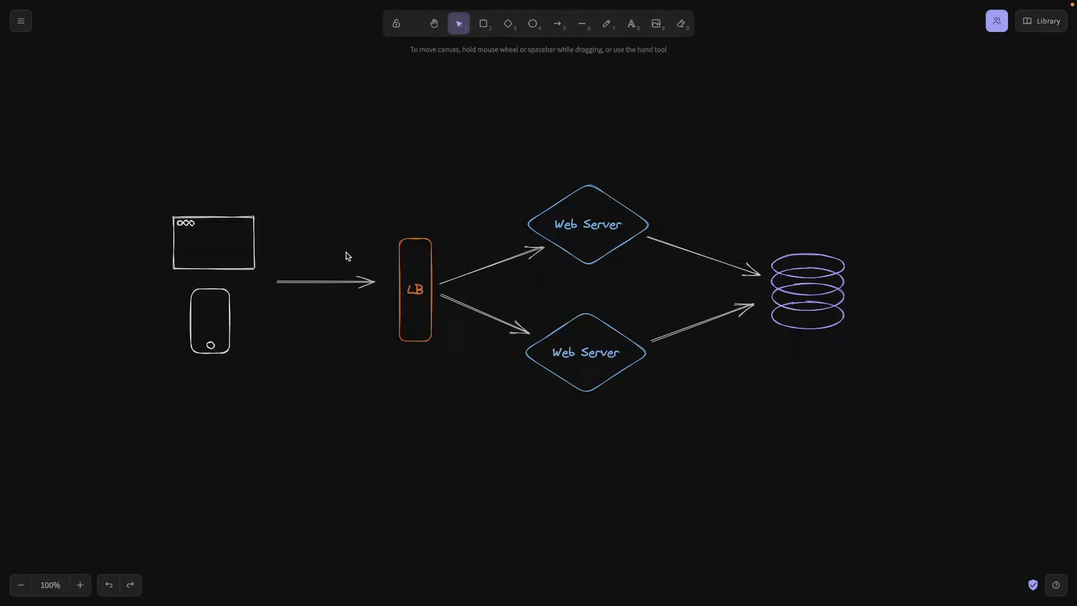
{"action": "mouse_move", "coordinate": [480, 197]}
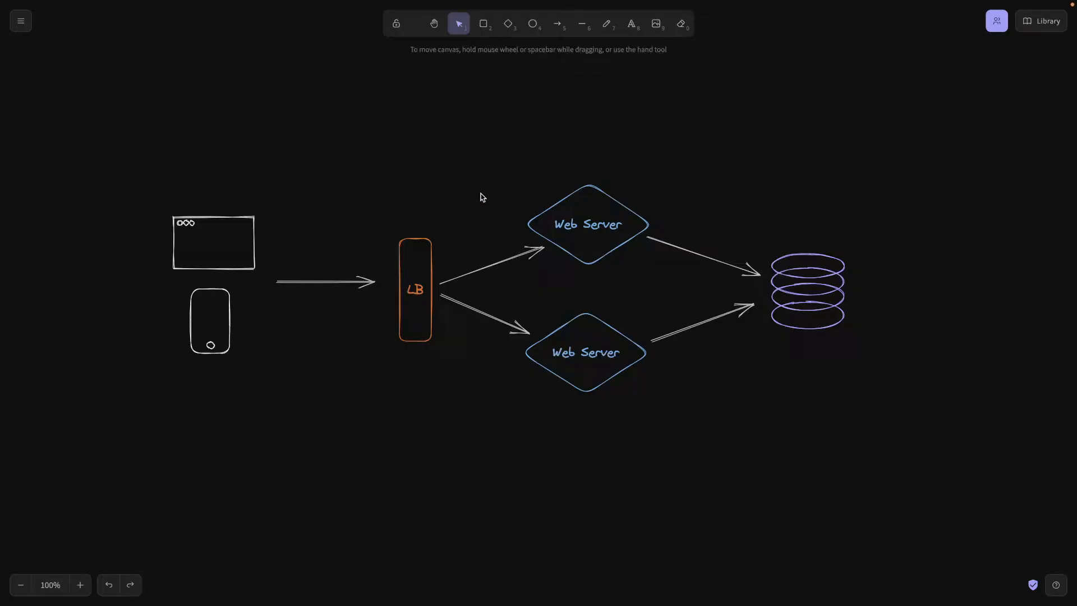
{"action": "mouse_move", "coordinate": [378, 352]}
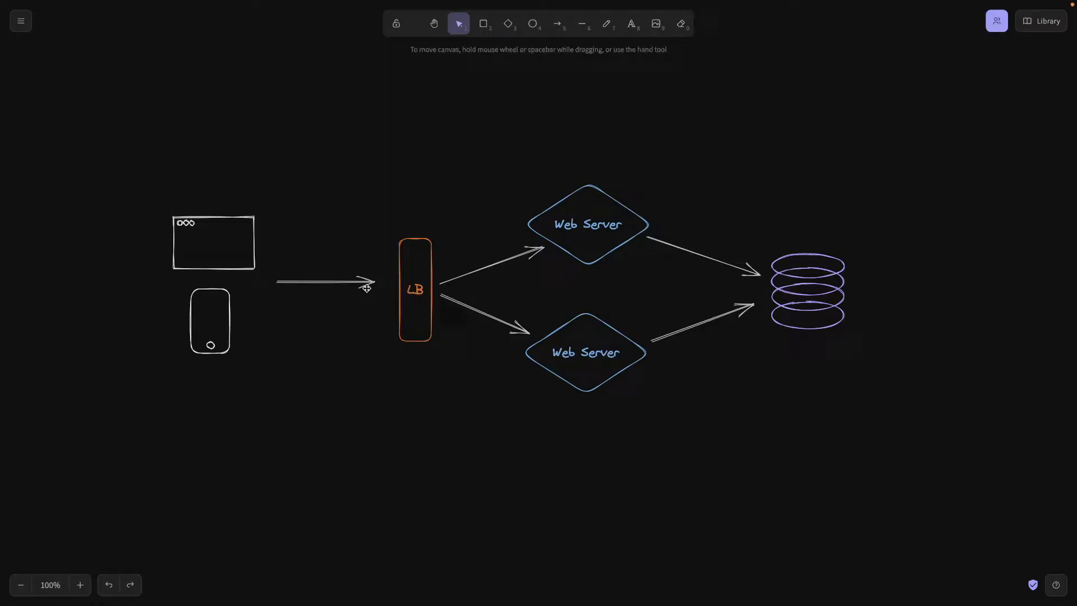
{"action": "mouse_move", "coordinate": [588, 211]}
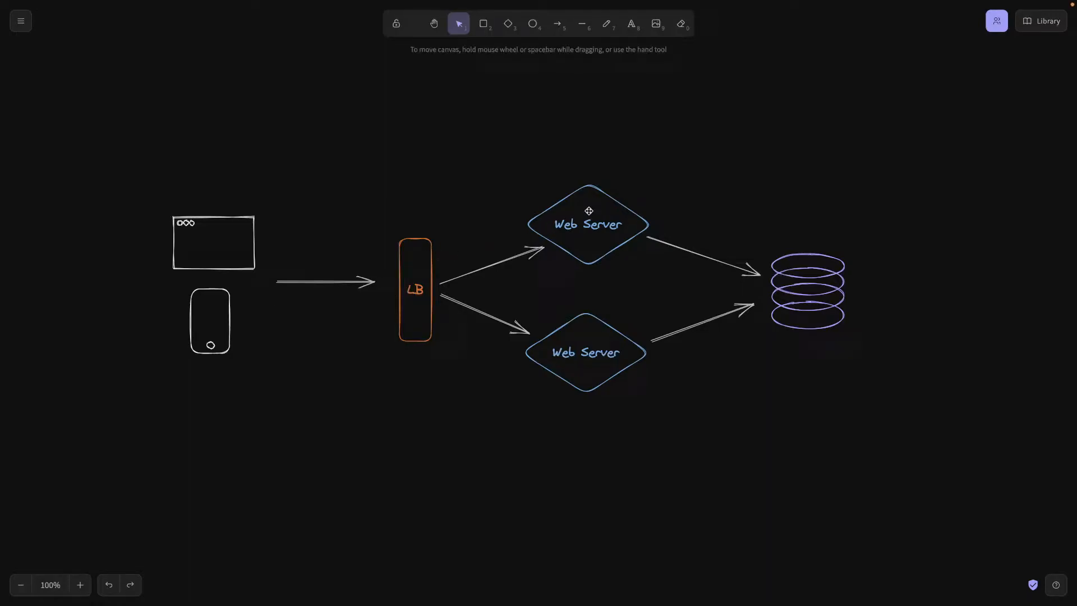
{"action": "mouse_move", "coordinate": [575, 304]}
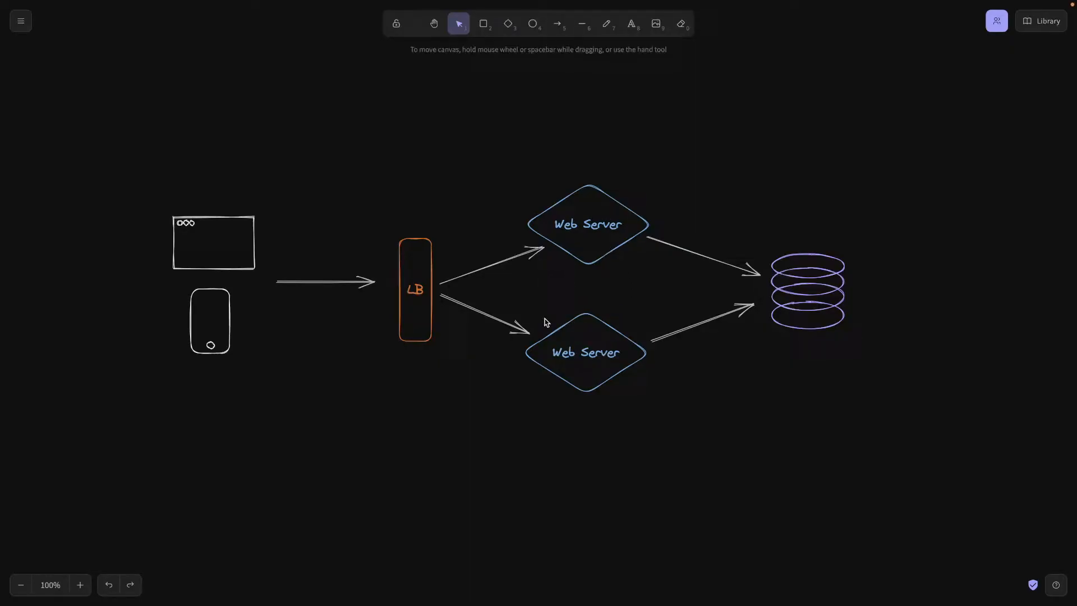
{"action": "mouse_move", "coordinate": [318, 276]}
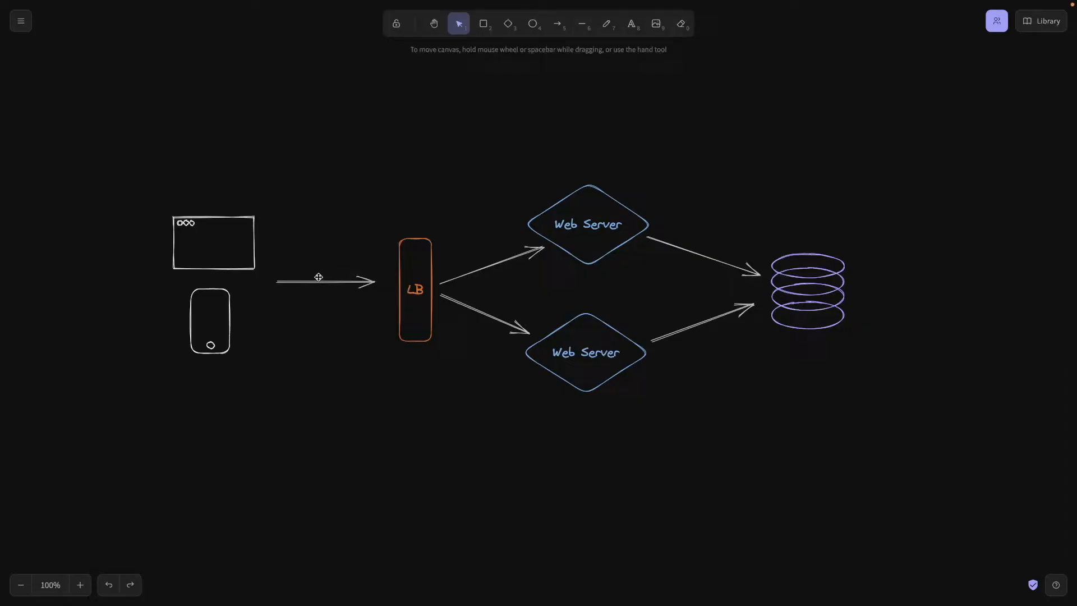
{"action": "left_click", "coordinate": [323, 280]}
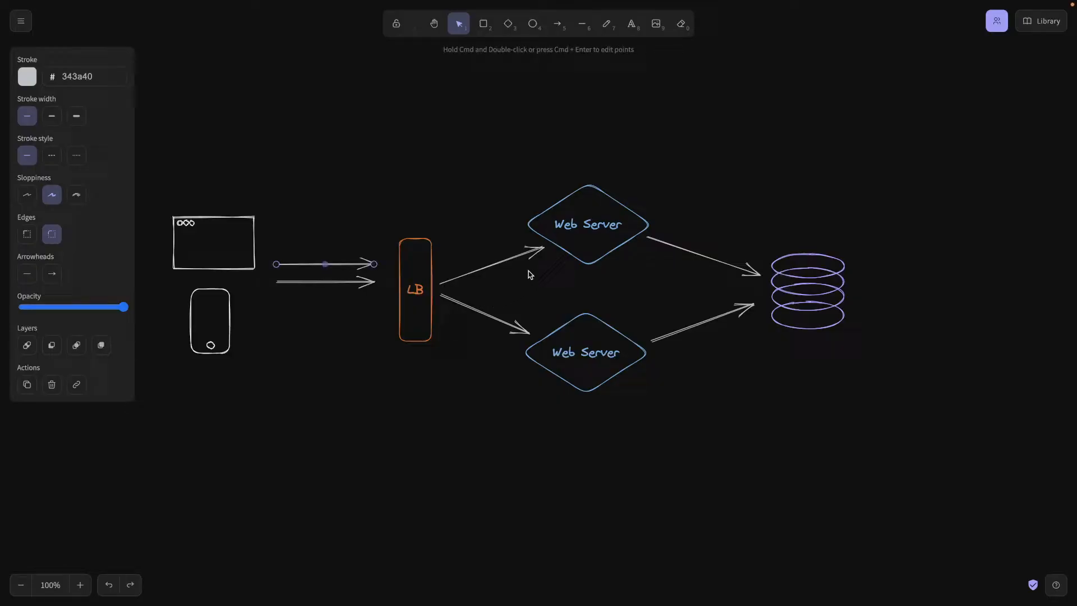
{"action": "mouse_move", "coordinate": [555, 325]}
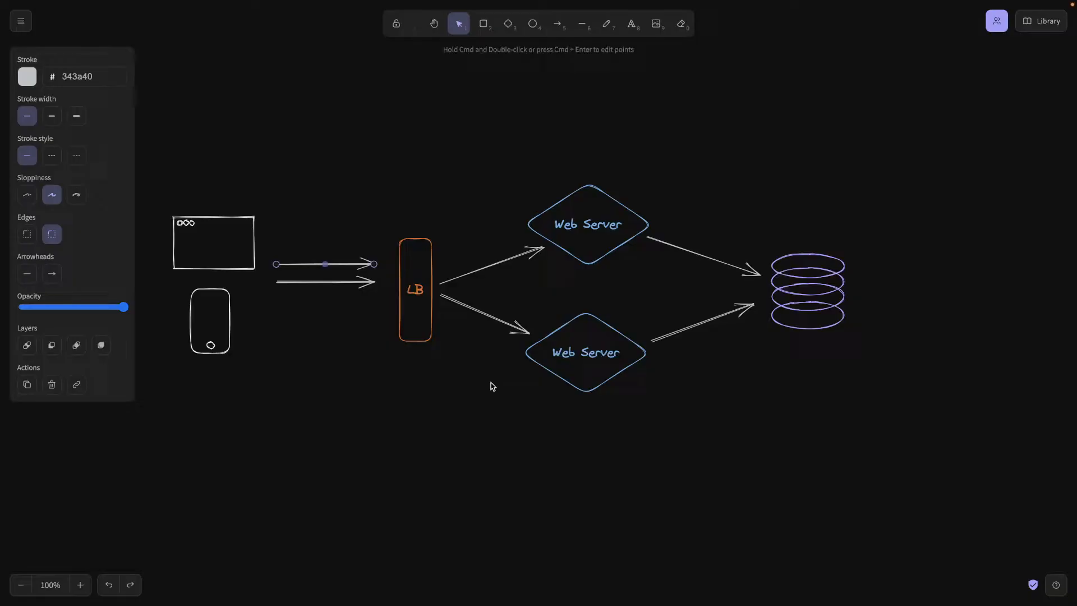
{"action": "mouse_move", "coordinate": [493, 367]}
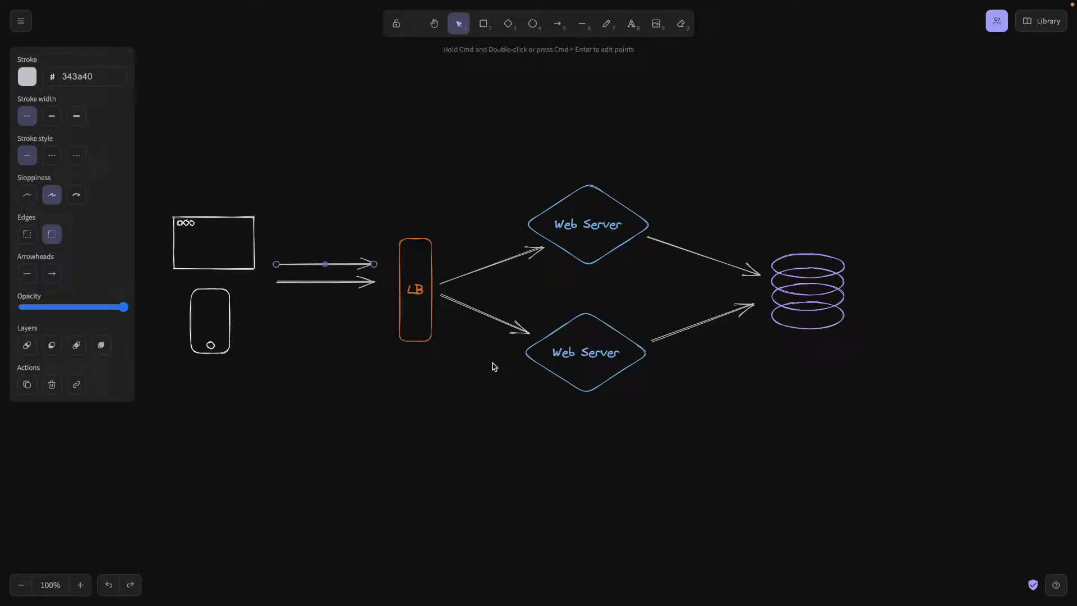
{"action": "mouse_move", "coordinate": [499, 388]}
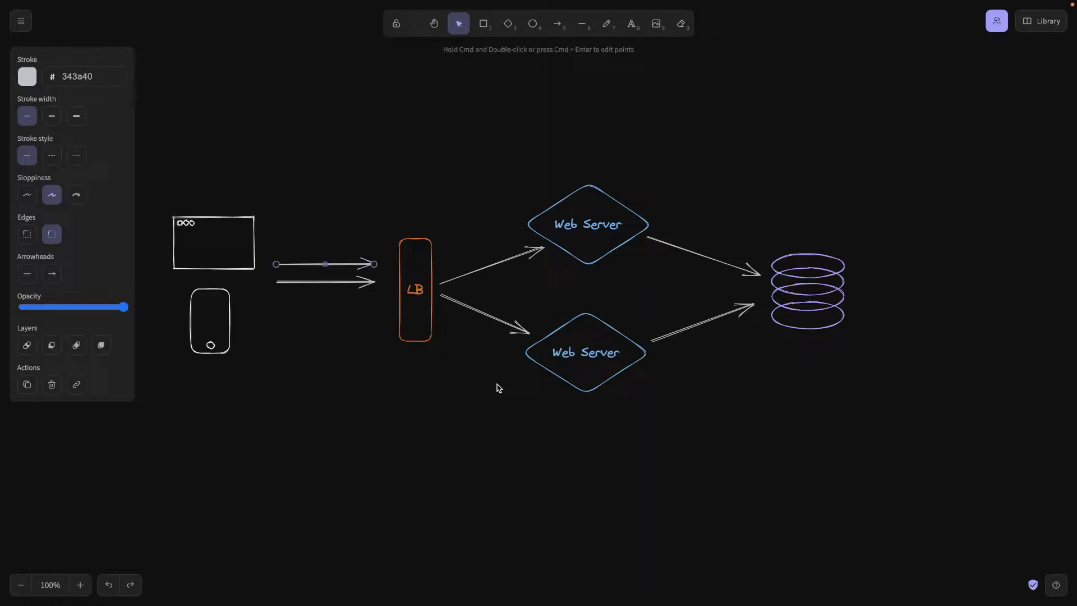
{"action": "mouse_move", "coordinate": [352, 337]}
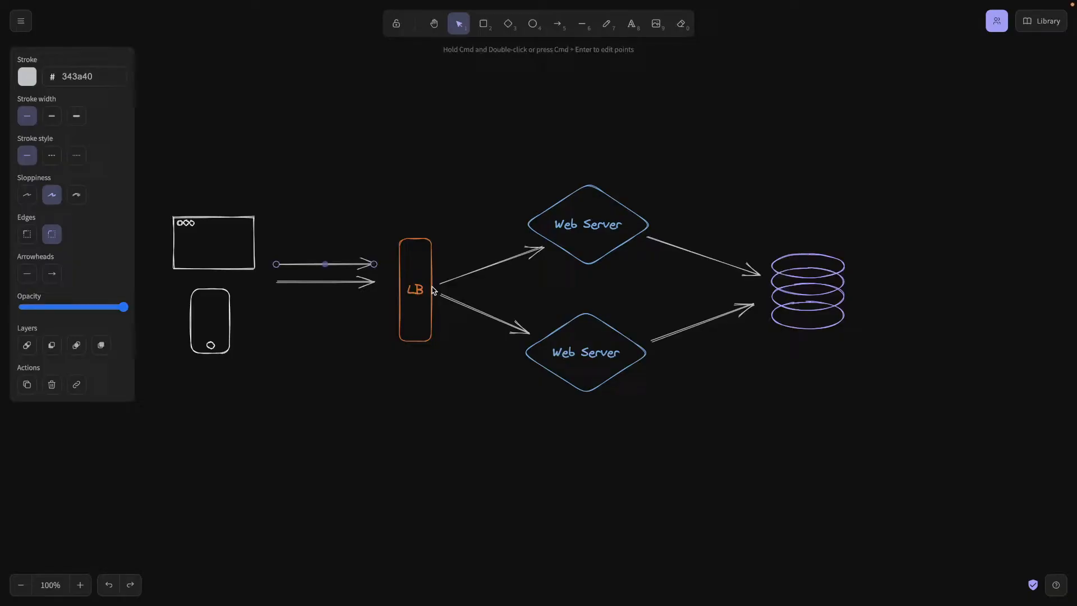
{"action": "left_click", "coordinate": [428, 221]}
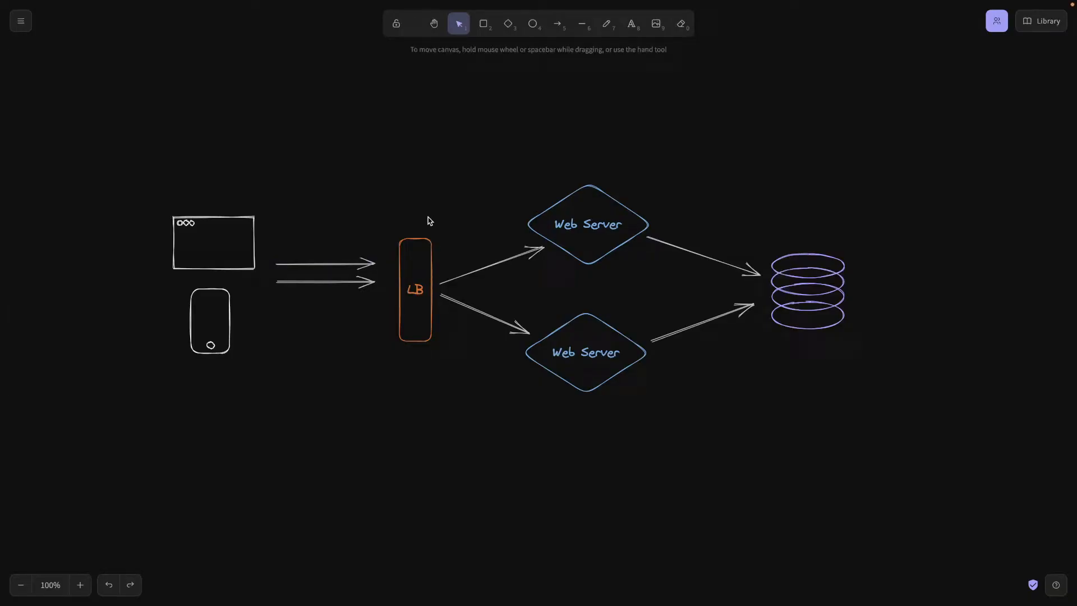
{"action": "mouse_move", "coordinate": [607, 210]}
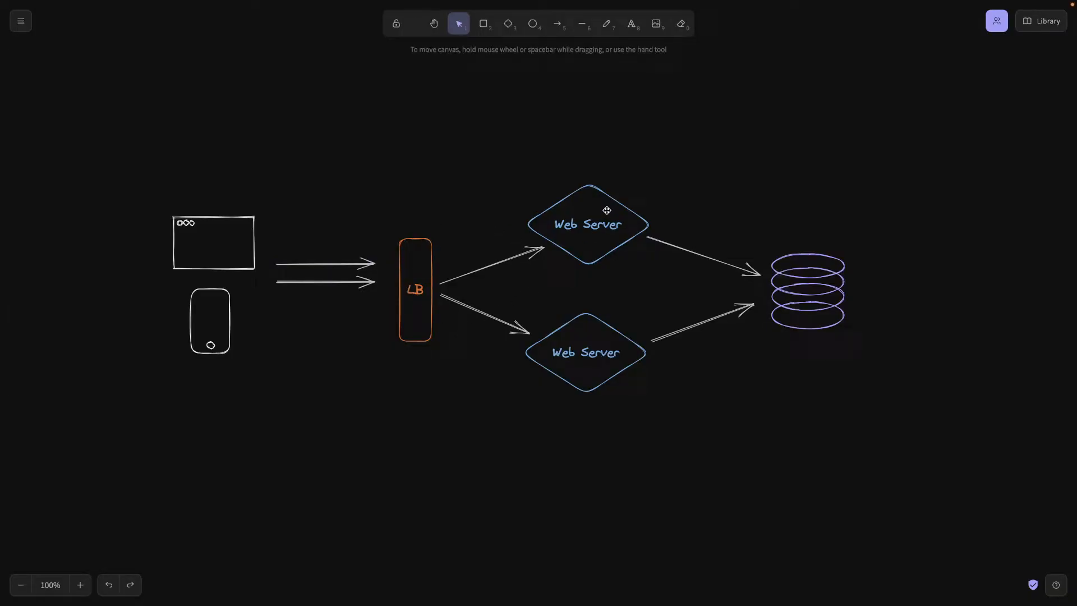
{"action": "mouse_move", "coordinate": [670, 213]}
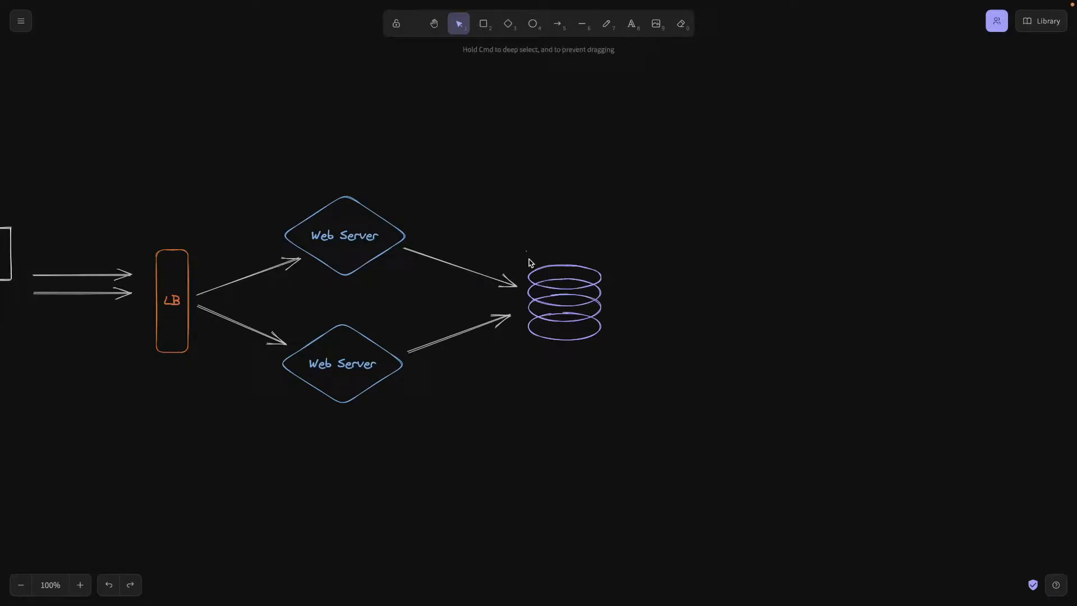
- Shift the database right and place a copy of the LB box before it
{"action": "left_click_drag", "start_coordinate": [564, 303], "coordinate": [726, 302]}
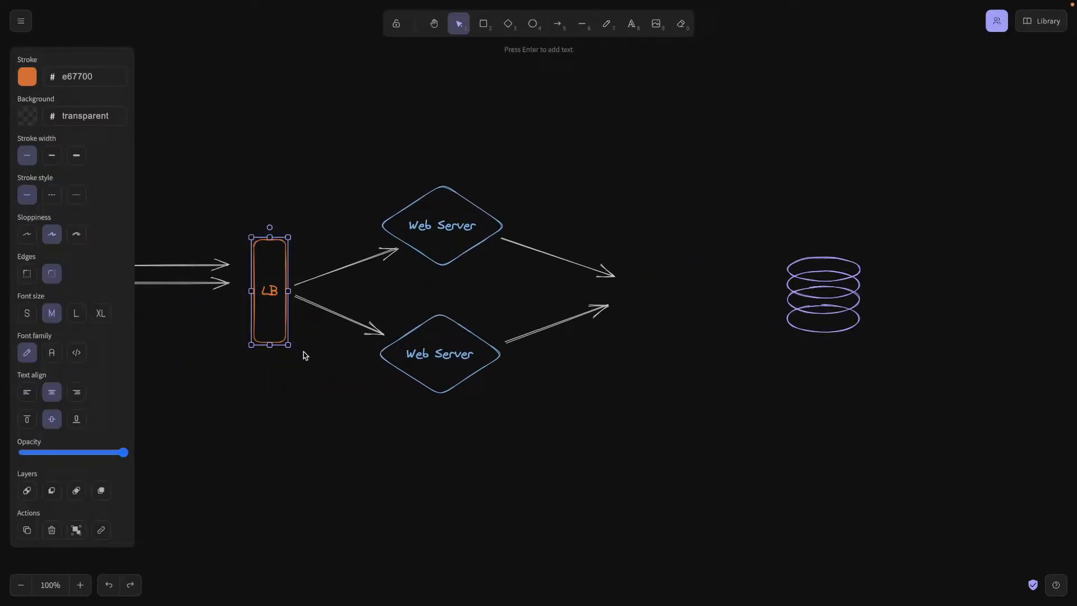
{"action": "left_click_drag", "start_coordinate": [269, 289], "coordinate": [305, 350]}
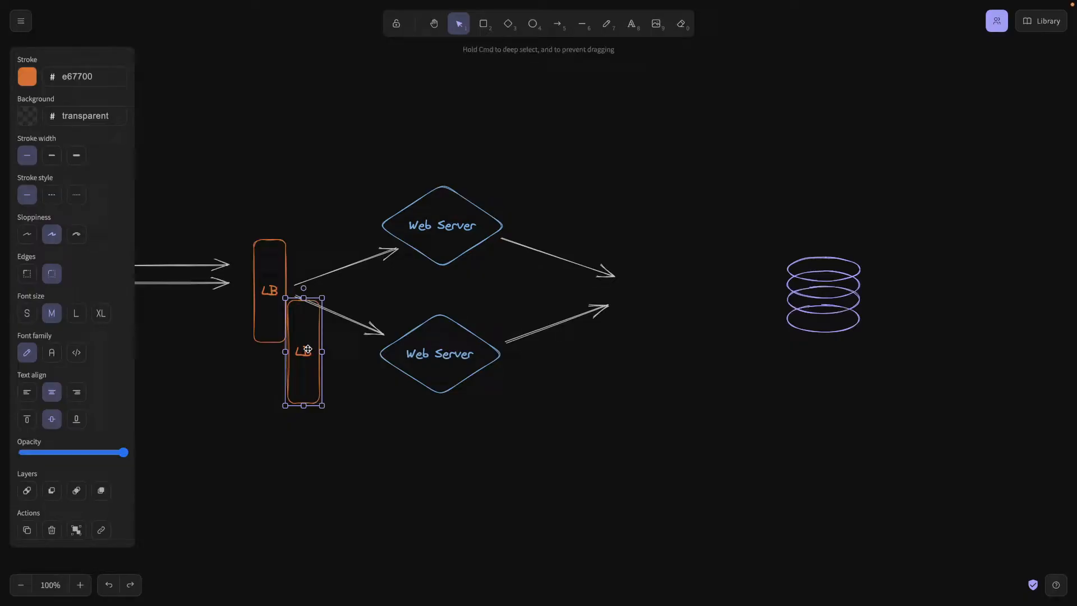
{"action": "left_click_drag", "start_coordinate": [302, 349], "coordinate": [656, 285]}
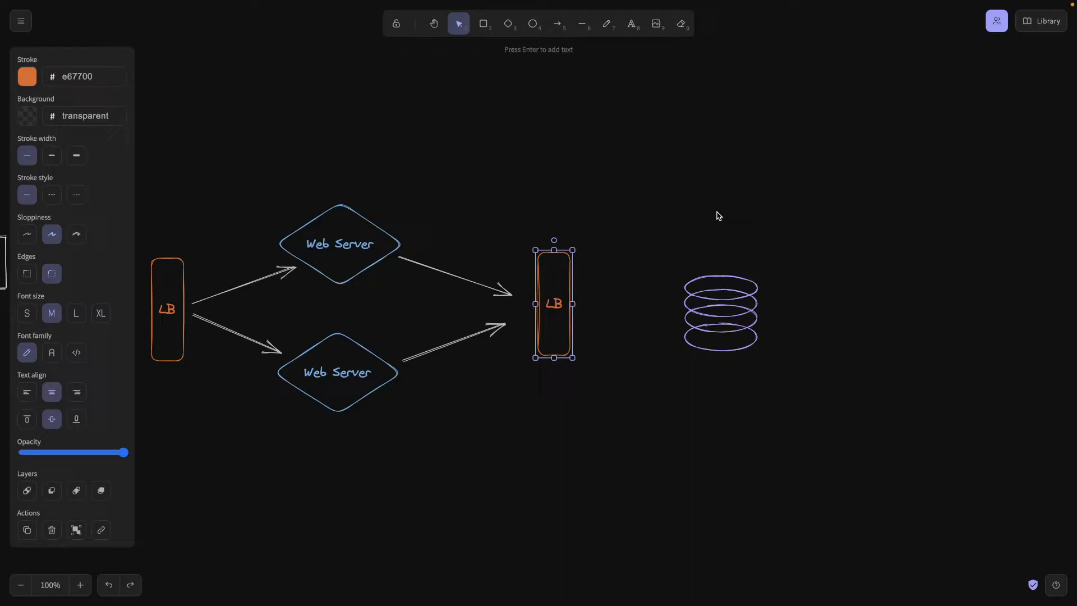
{"action": "mouse_move", "coordinate": [653, 419]}
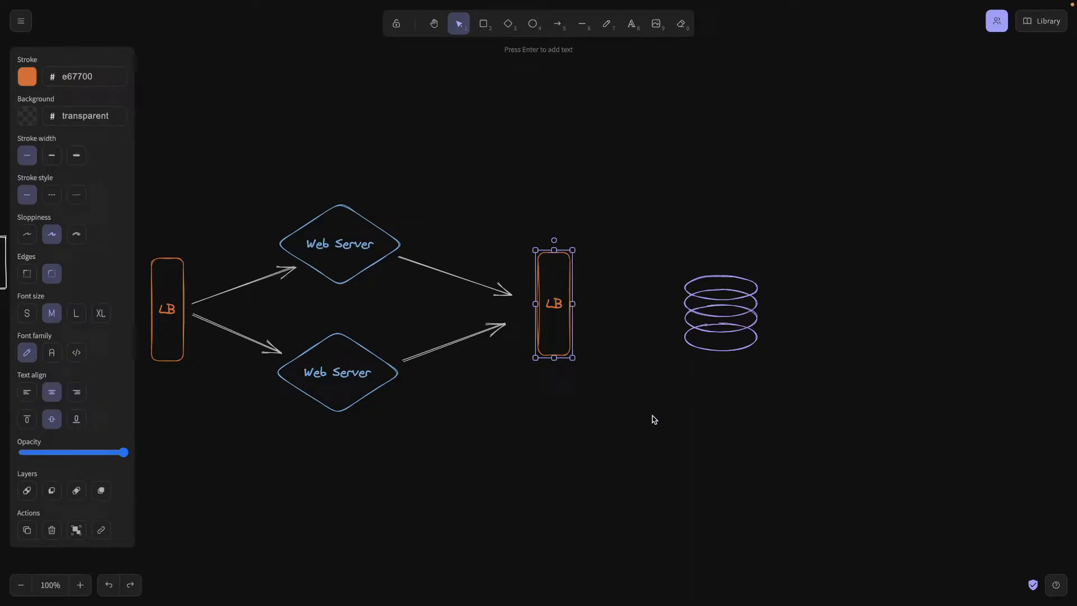
{"action": "mouse_move", "coordinate": [645, 282]}
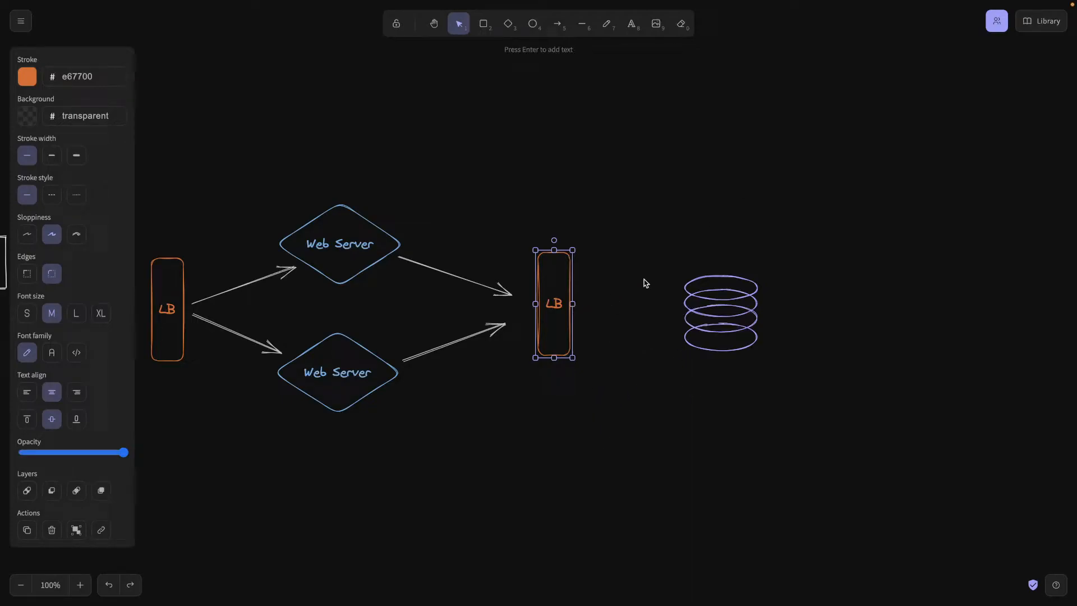
{"action": "left_click_drag", "start_coordinate": [553, 302], "coordinate": [199, 370]}
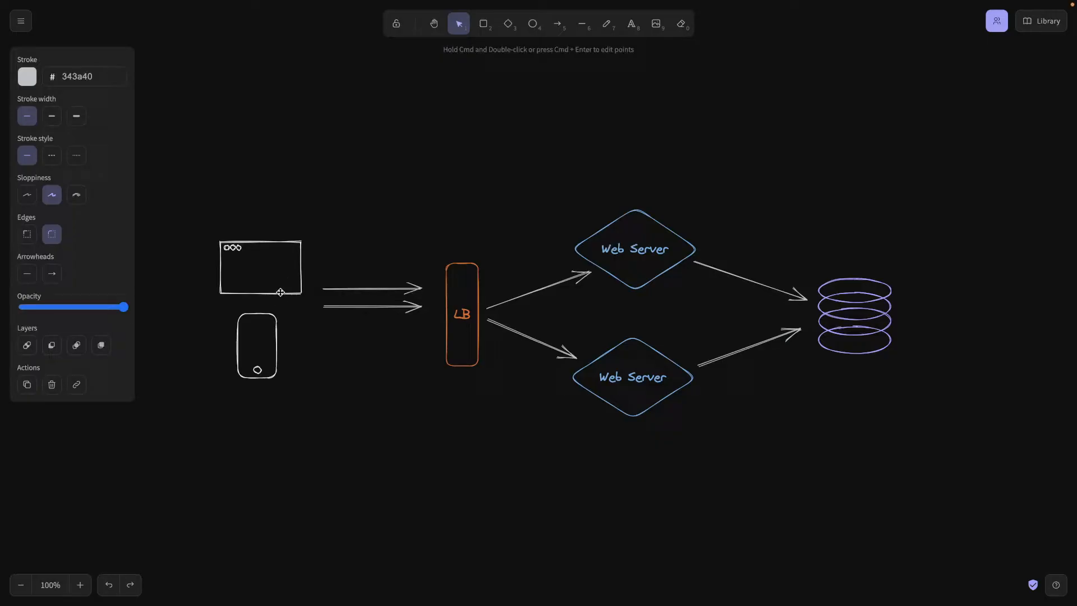
{"action": "mouse_move", "coordinate": [297, 267]}
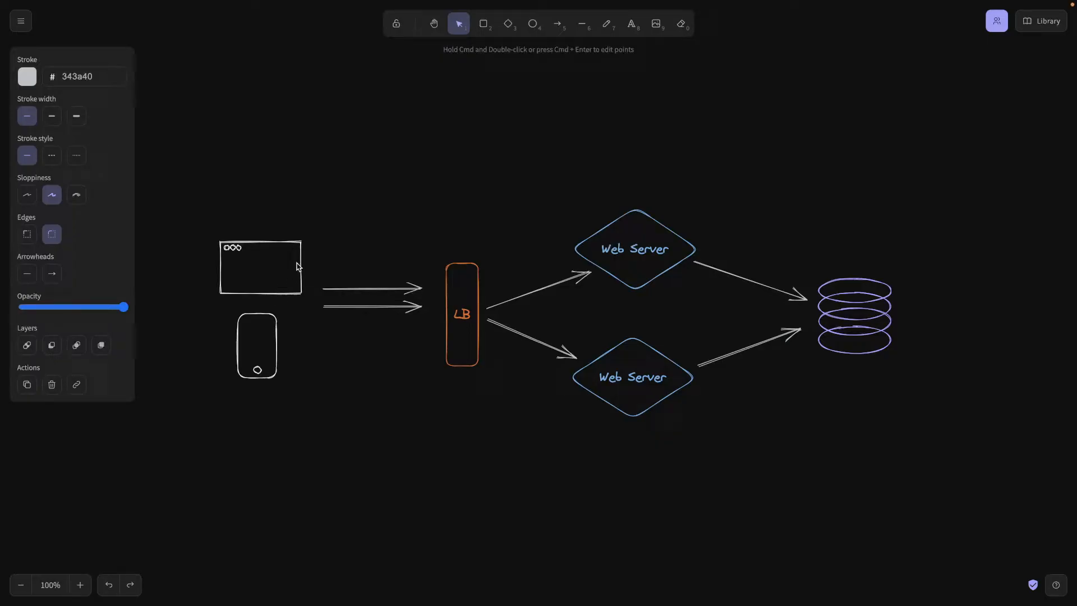
{"action": "mouse_move", "coordinate": [267, 276]}
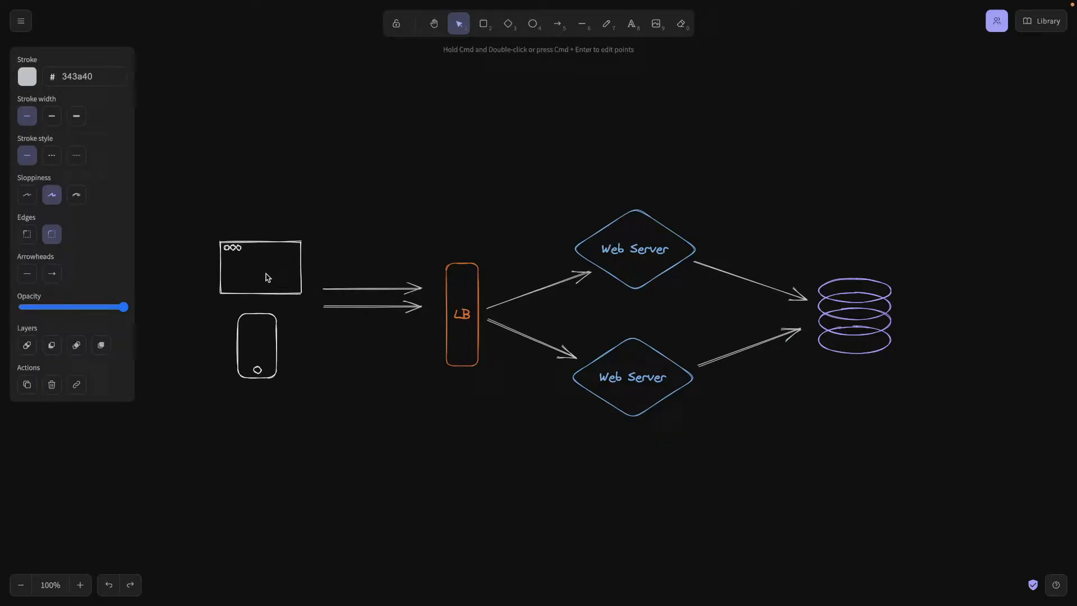
{"action": "mouse_move", "coordinate": [417, 277]}
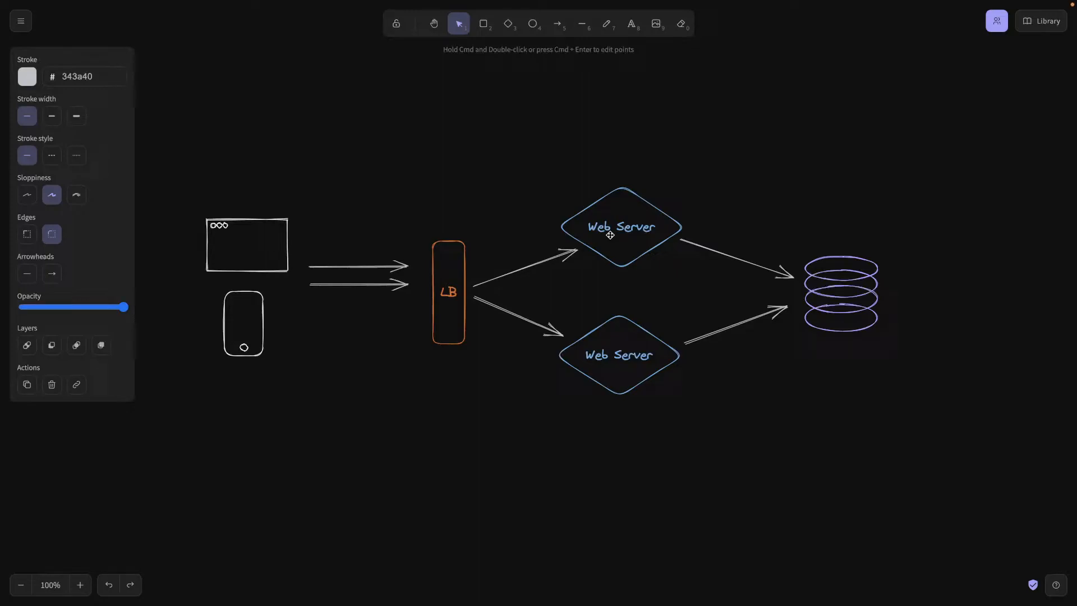
{"action": "mouse_move", "coordinate": [481, 264]}
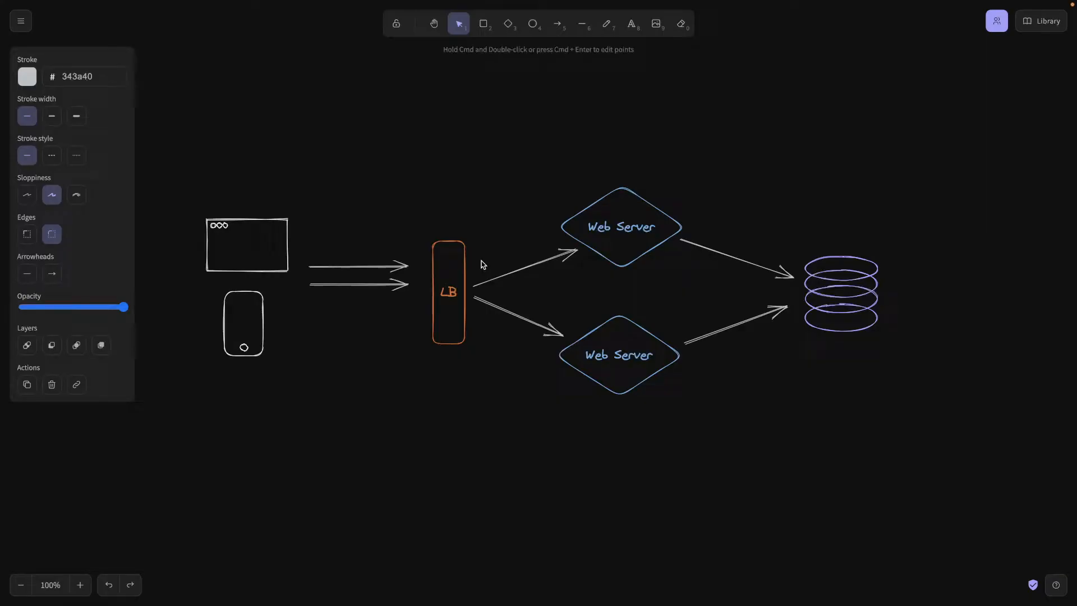
{"action": "mouse_move", "coordinate": [400, 269]}
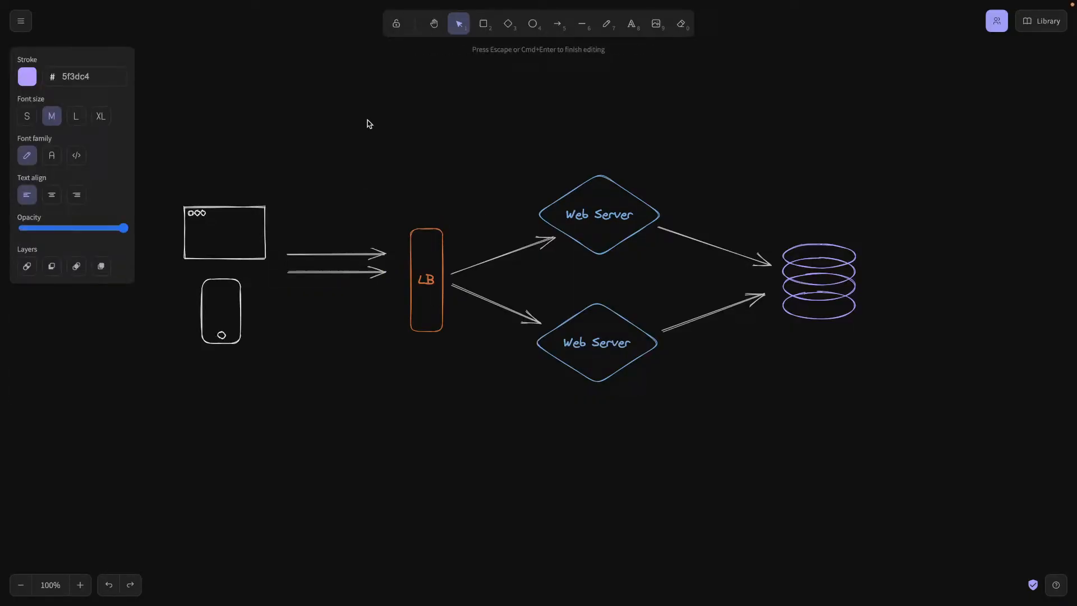
- Switch text colour to white and type the facebook.com and instagram.com labels
{"action": "left_click", "coordinate": [27, 76]}
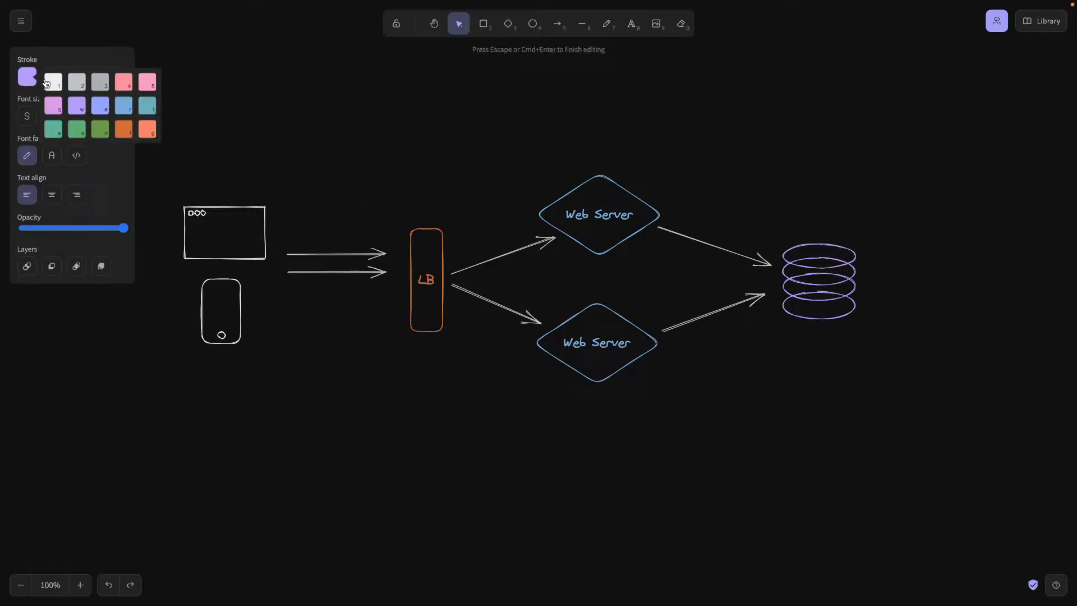
{"action": "left_click", "coordinate": [27, 75]}
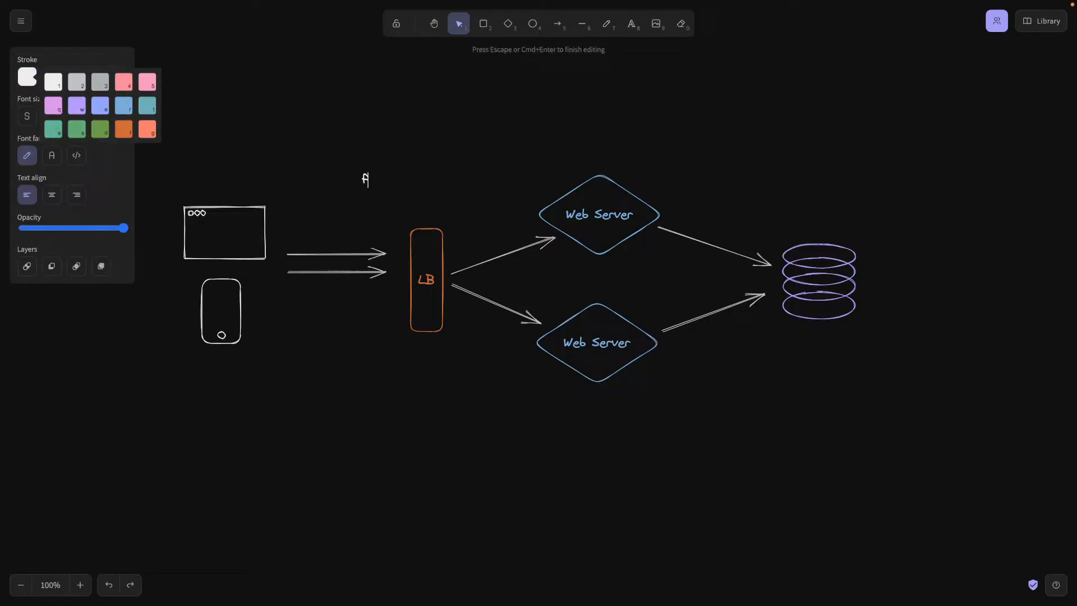
{"action": "type", "text": "faceboo"}
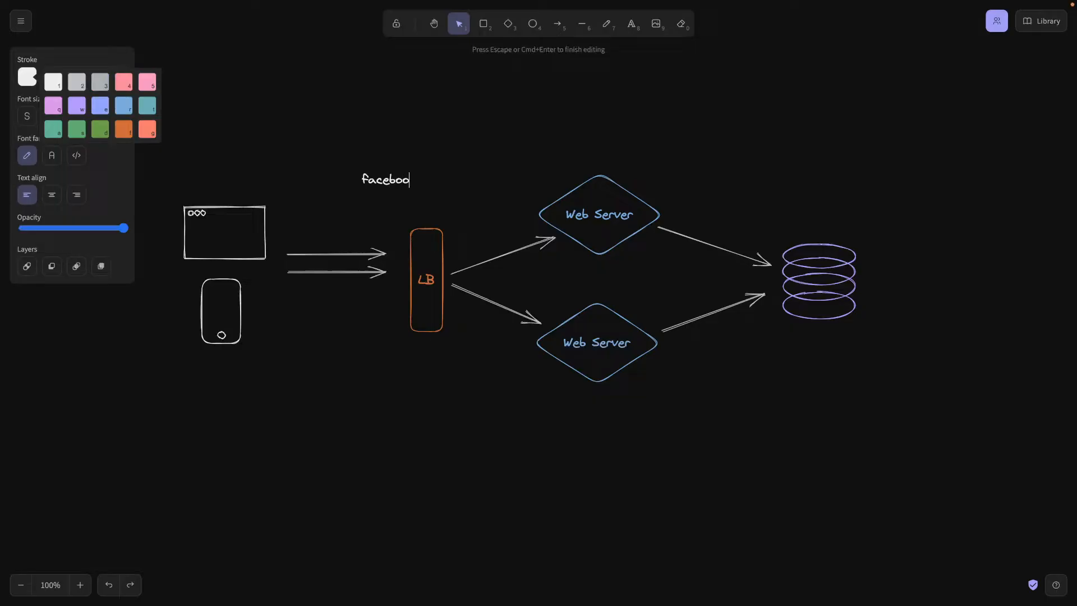
{"action": "type", "text": "k.com"}
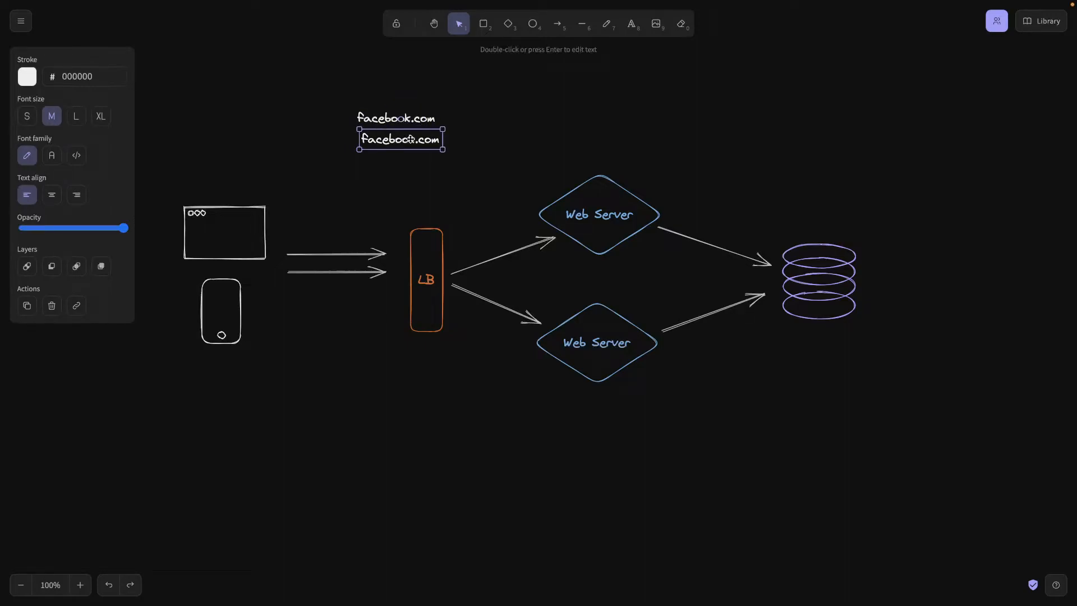
{"action": "type", "text": "instal.com"}
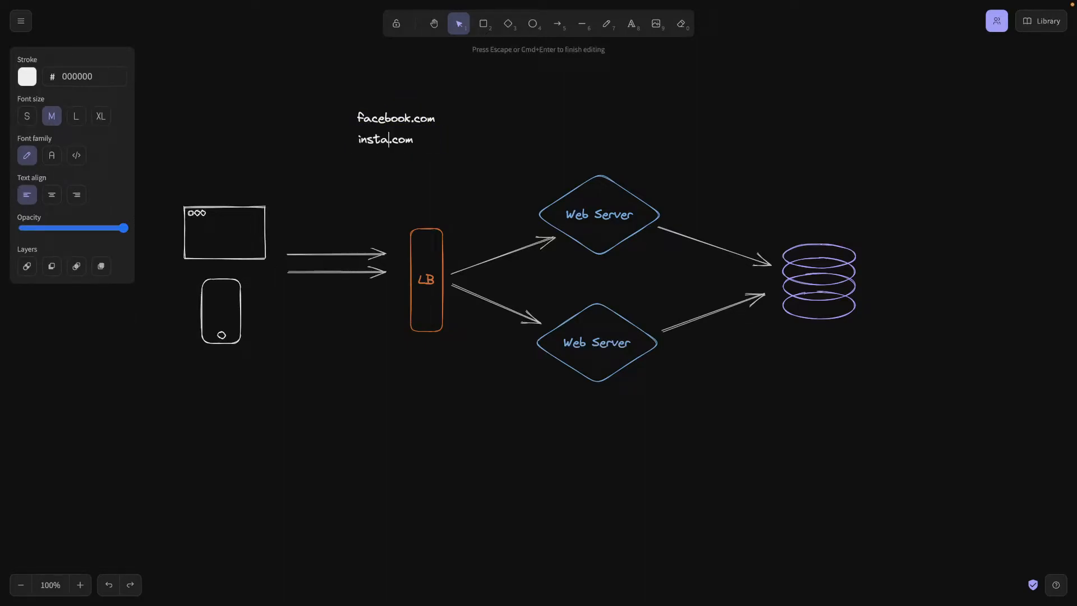
{"action": "type", "text": "gram"}
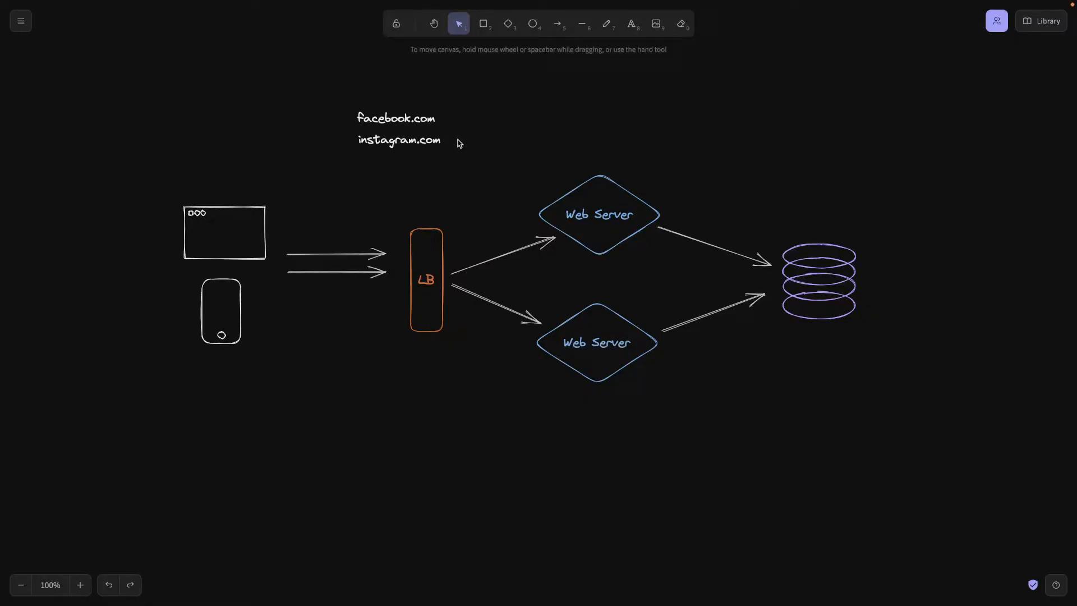
{"action": "left_click", "coordinate": [399, 140]}
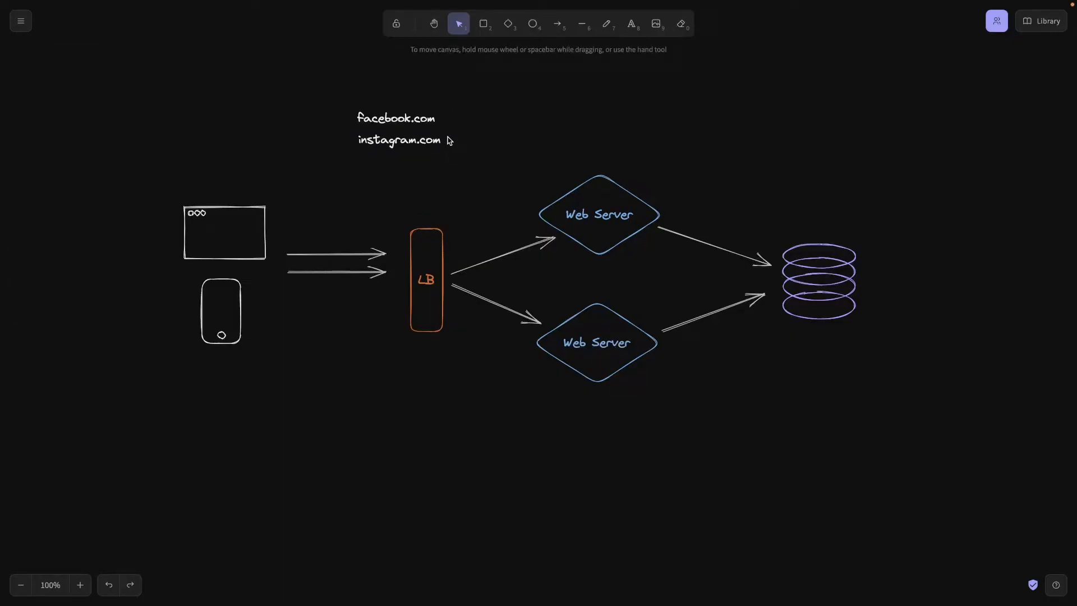
- Change the label to facebook.com/v1/ and add a facebook.com/v2/ copy above it
{"action": "left_click", "coordinate": [399, 140]}
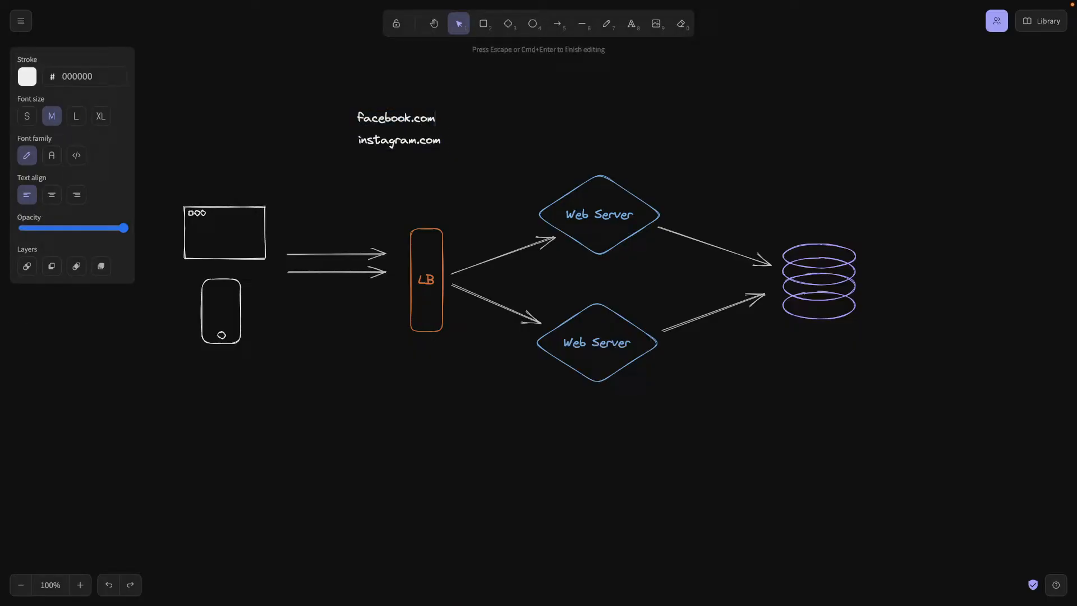
{"action": "type", "text": "/v1"}
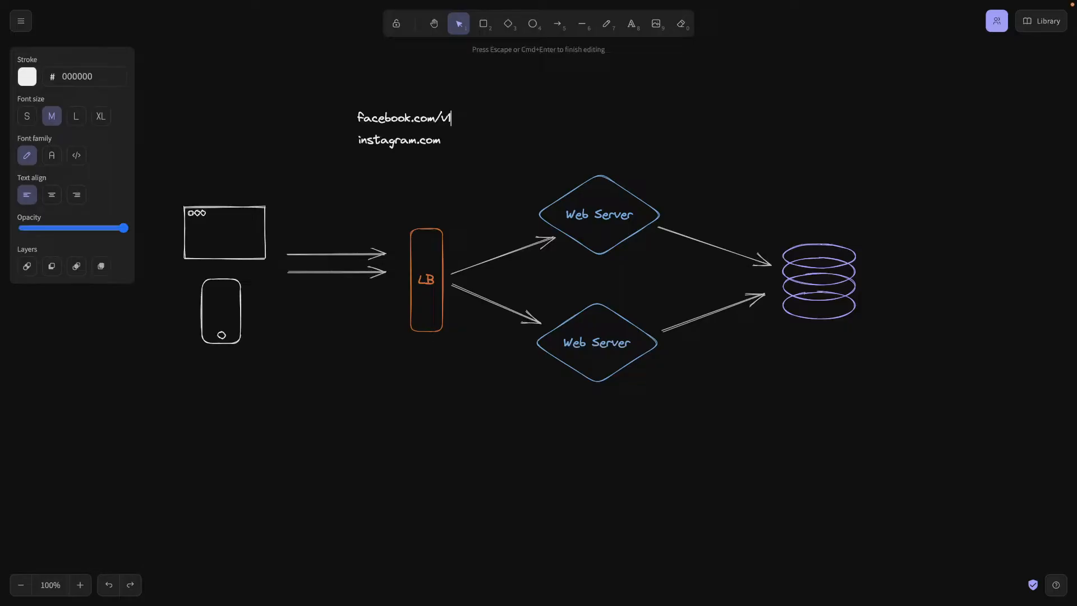
{"action": "key", "text": "Escape"}
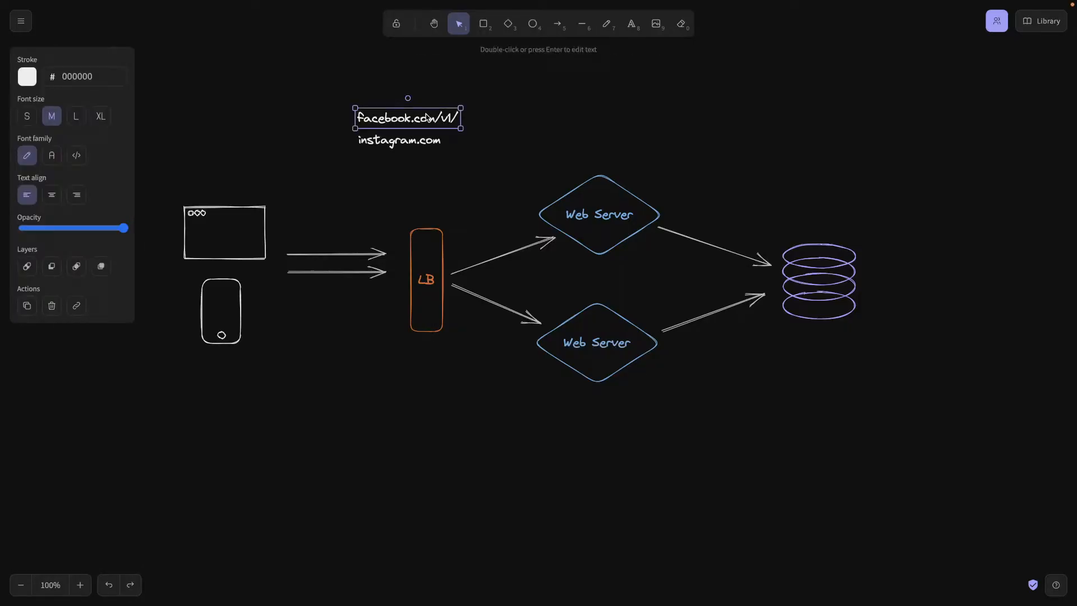
{"action": "left_click_drag", "start_coordinate": [406, 117], "coordinate": [424, 113]}
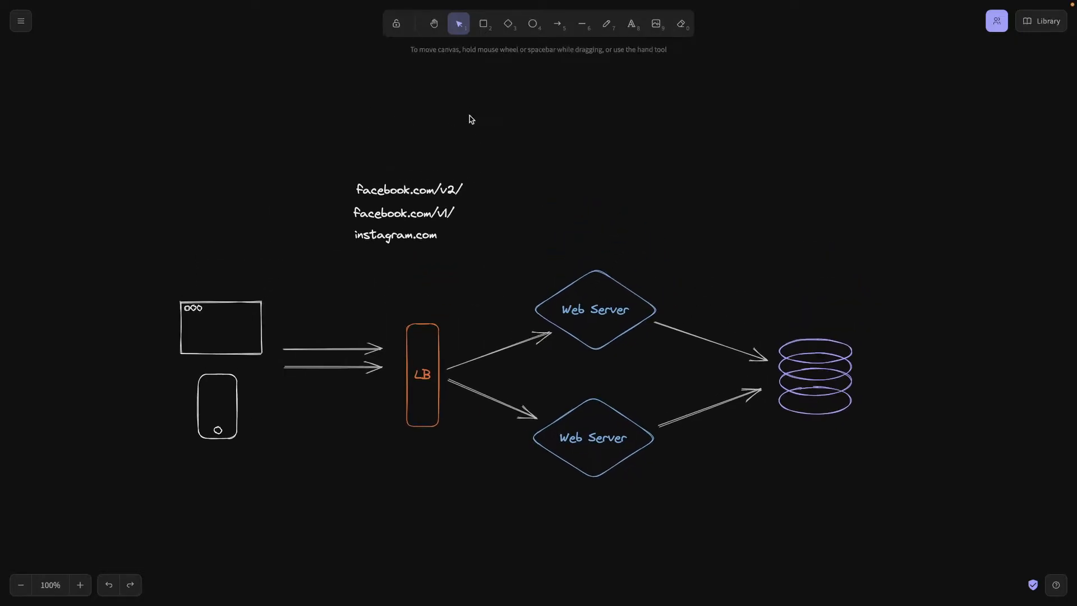
{"action": "left_click", "coordinate": [408, 190]}
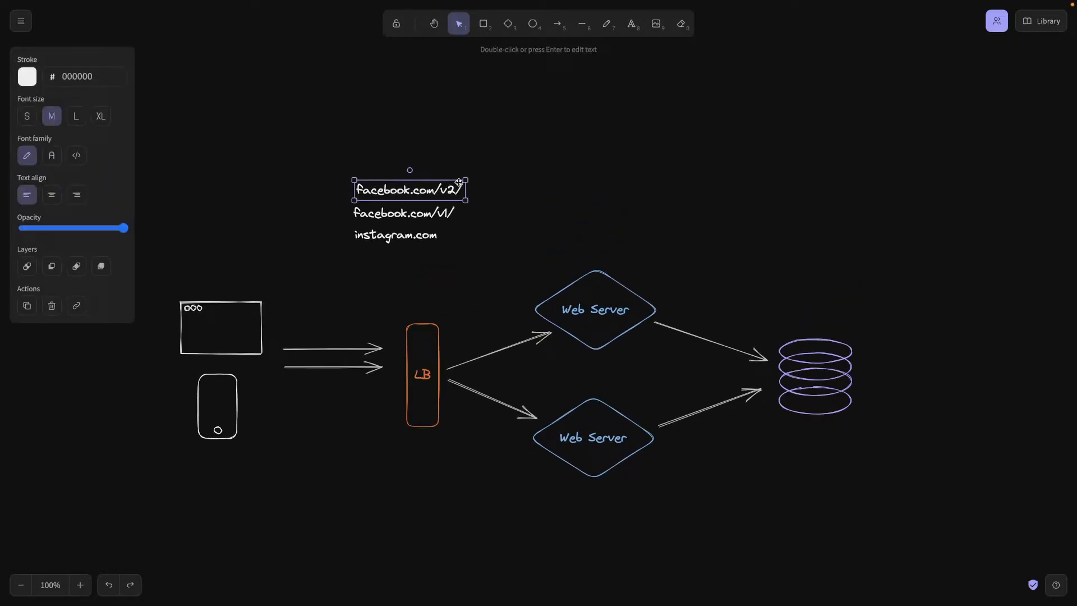
{"action": "scroll", "scroll_direction": "down", "scroll_amount": 3}
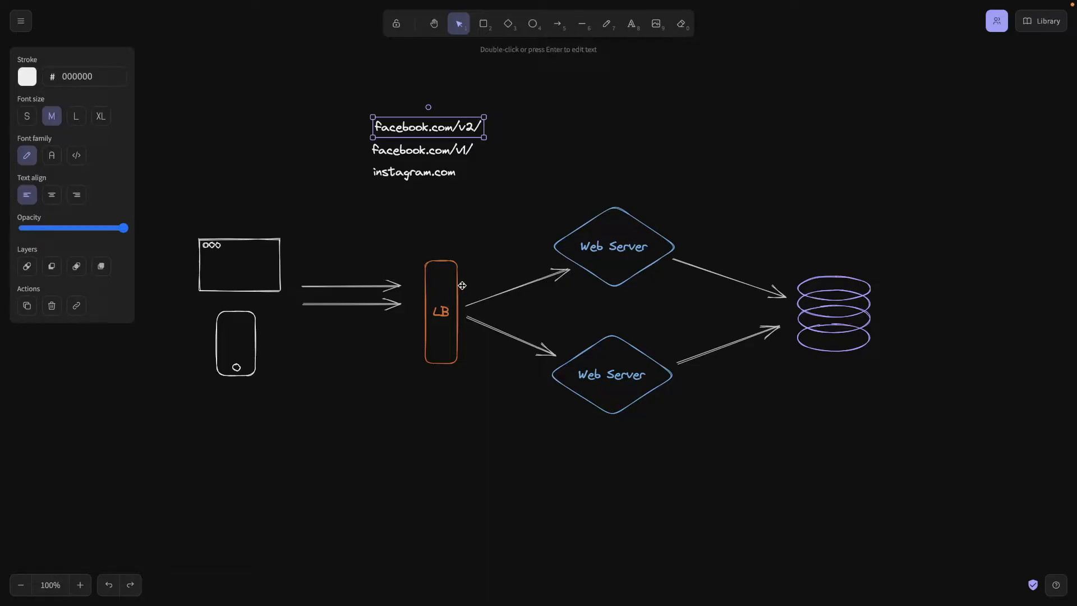
{"action": "mouse_move", "coordinate": [483, 260]}
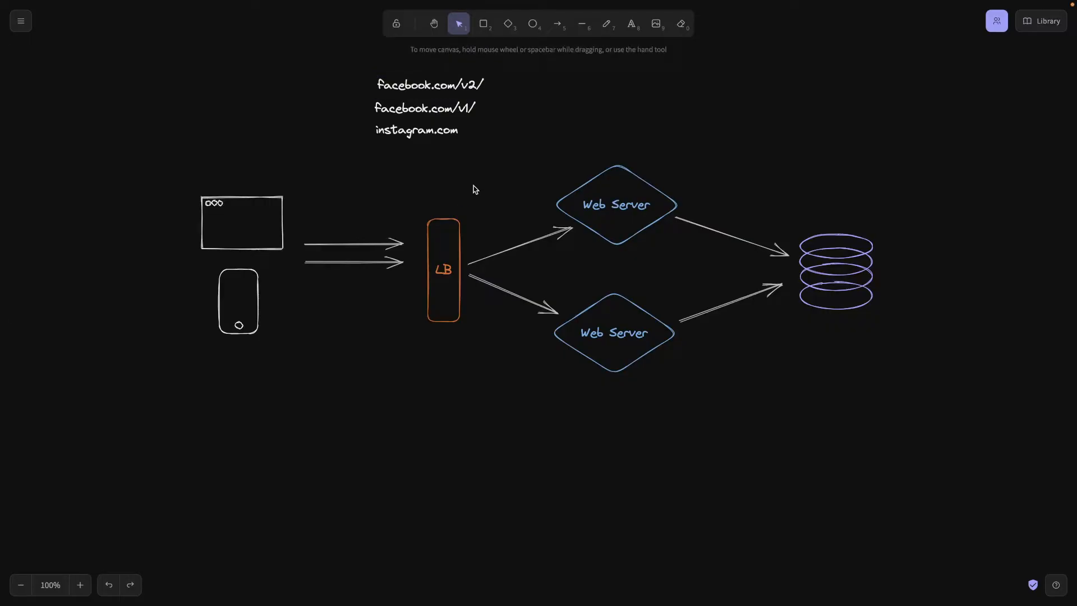
{"action": "left_click", "coordinate": [443, 269]}
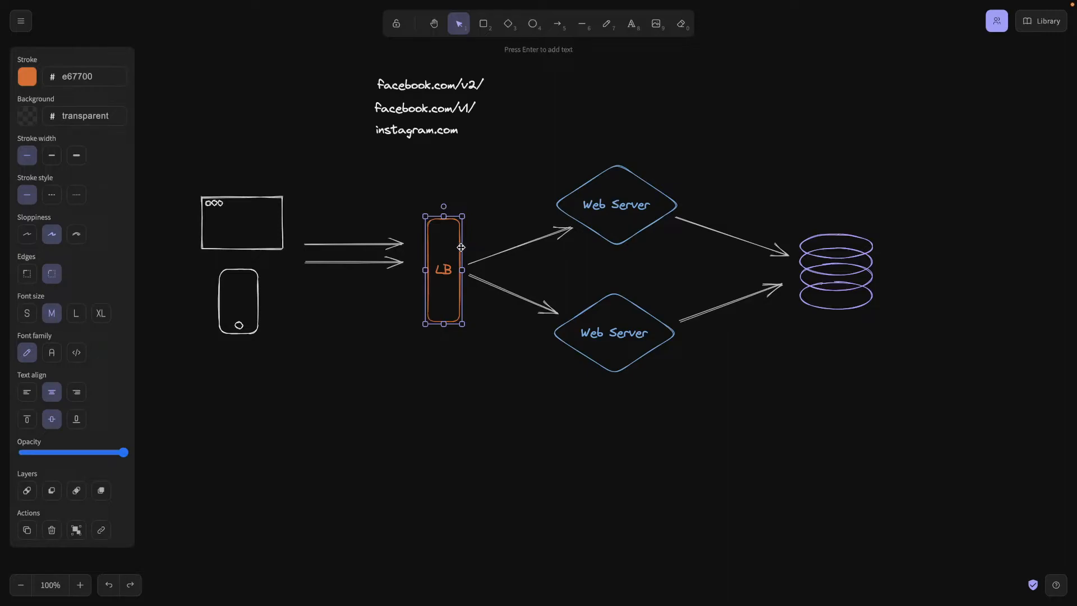
- Write a 'software lb' note beneath the LB box and correct its text
{"action": "type", "text": "s"}
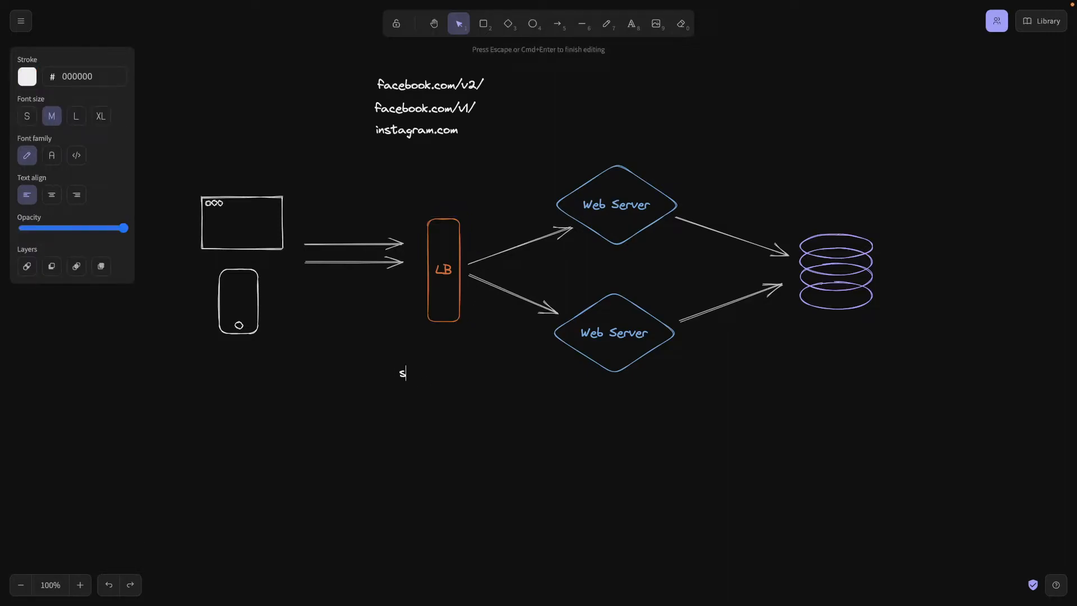
{"action": "type", "text": "oftwa"}
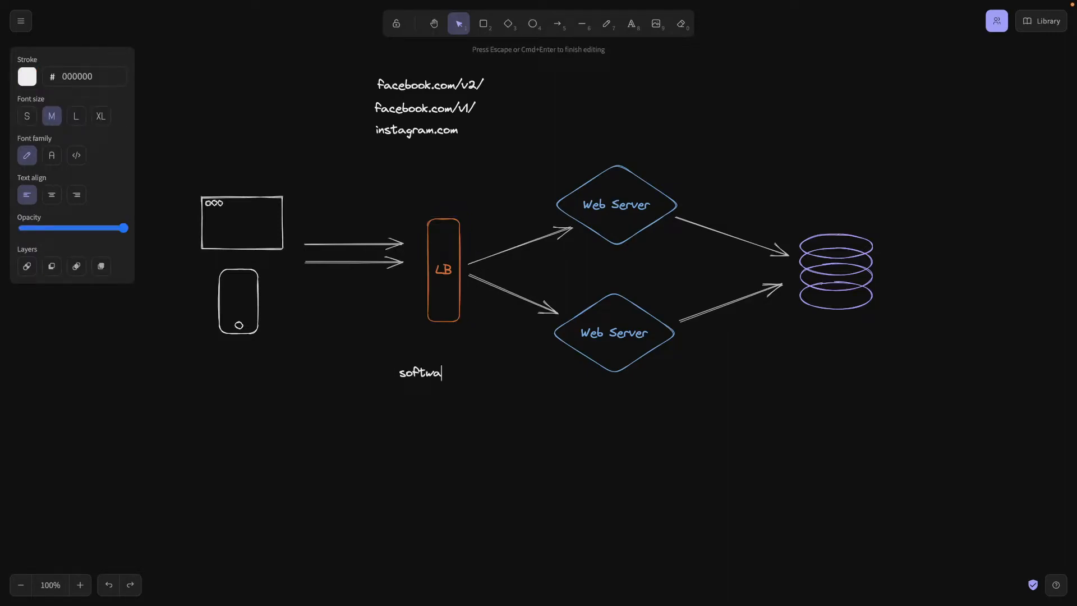
{"action": "type", "text": "re lb"}
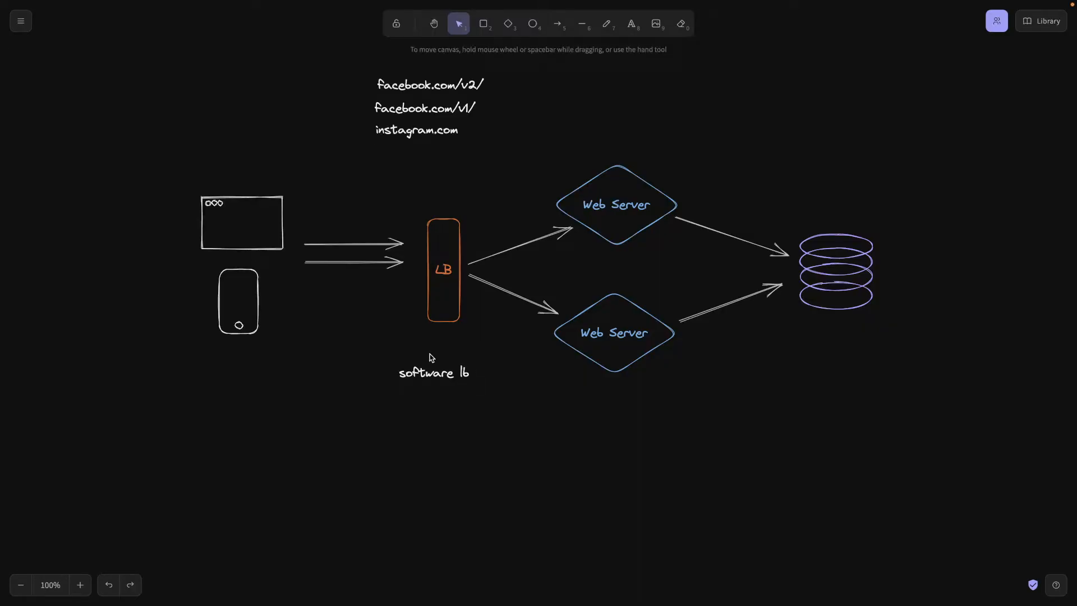
{"action": "mouse_move", "coordinate": [420, 362]}
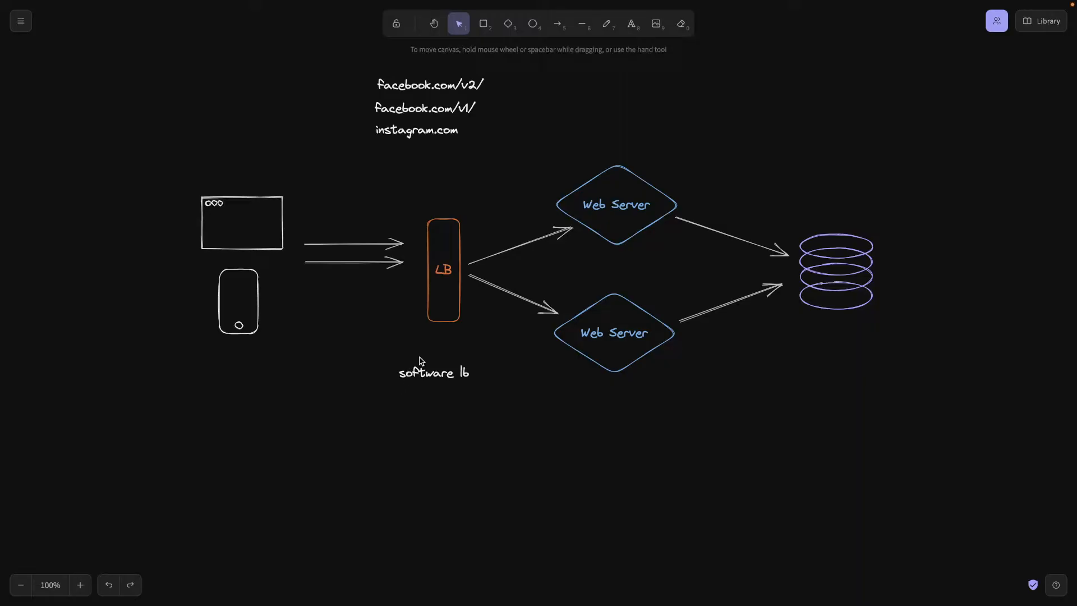
{"action": "mouse_move", "coordinate": [422, 360]}
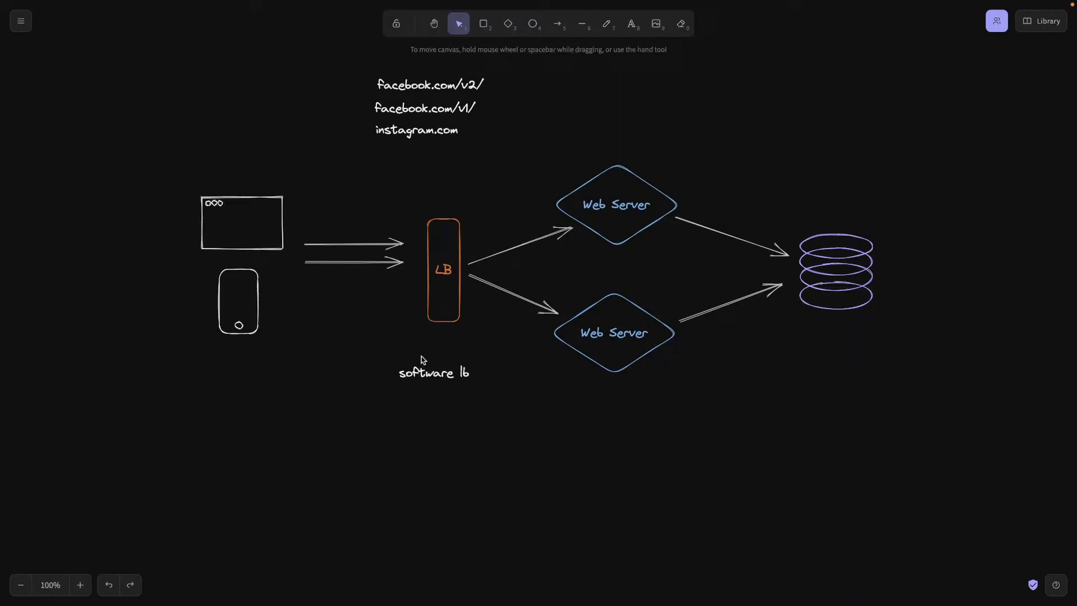
{"action": "left_click", "coordinate": [434, 372]}
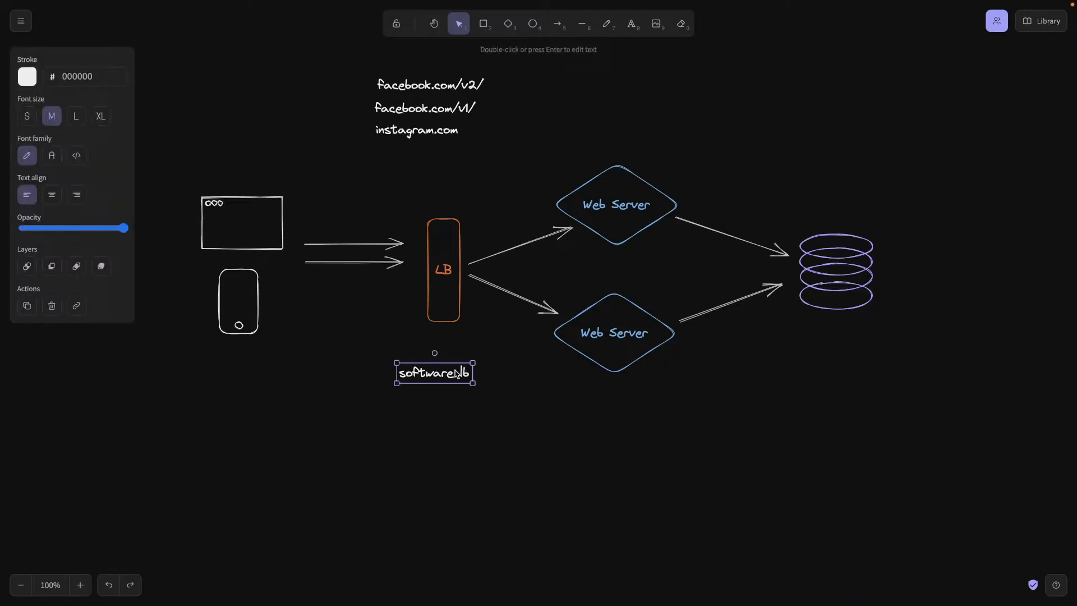
{"action": "key", "text": "Backspace"}
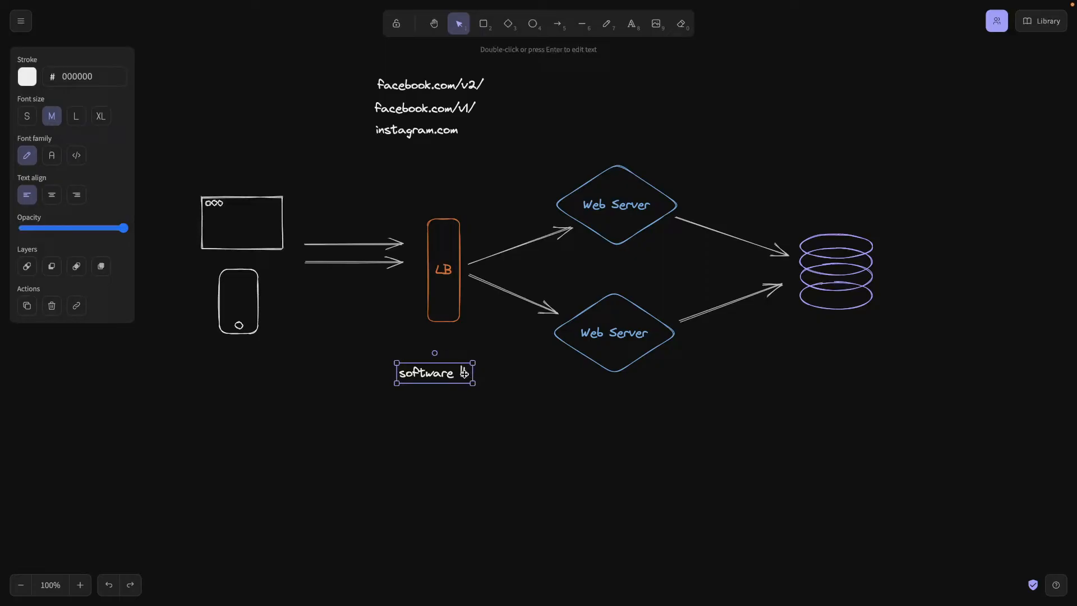
{"action": "type", "text": "lb"}
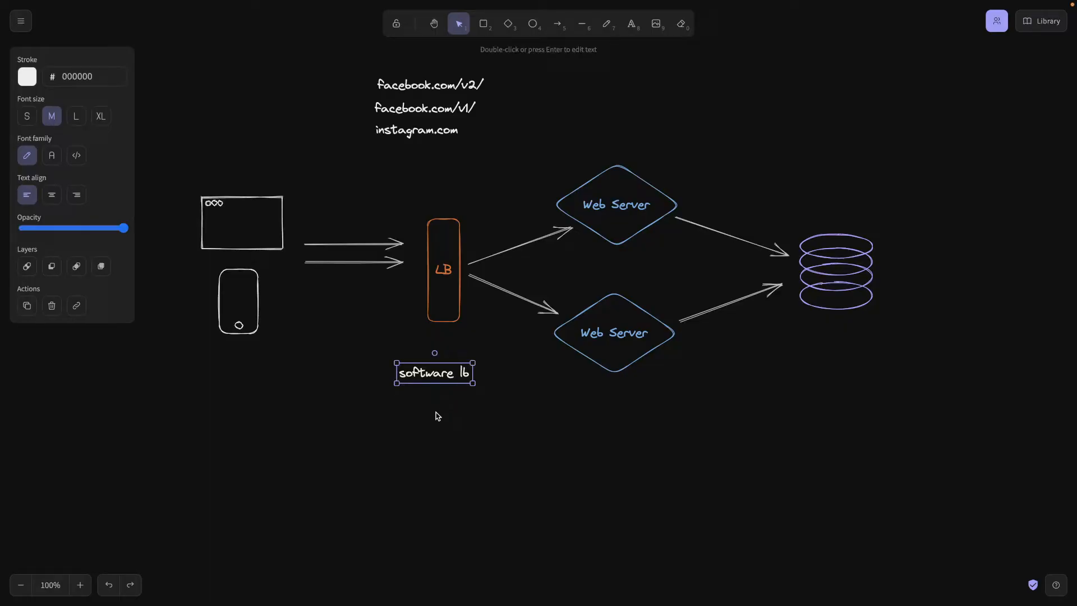
{"action": "double_click", "coordinate": [434, 373]}
{"action": "type", "text": "hardware lb"}
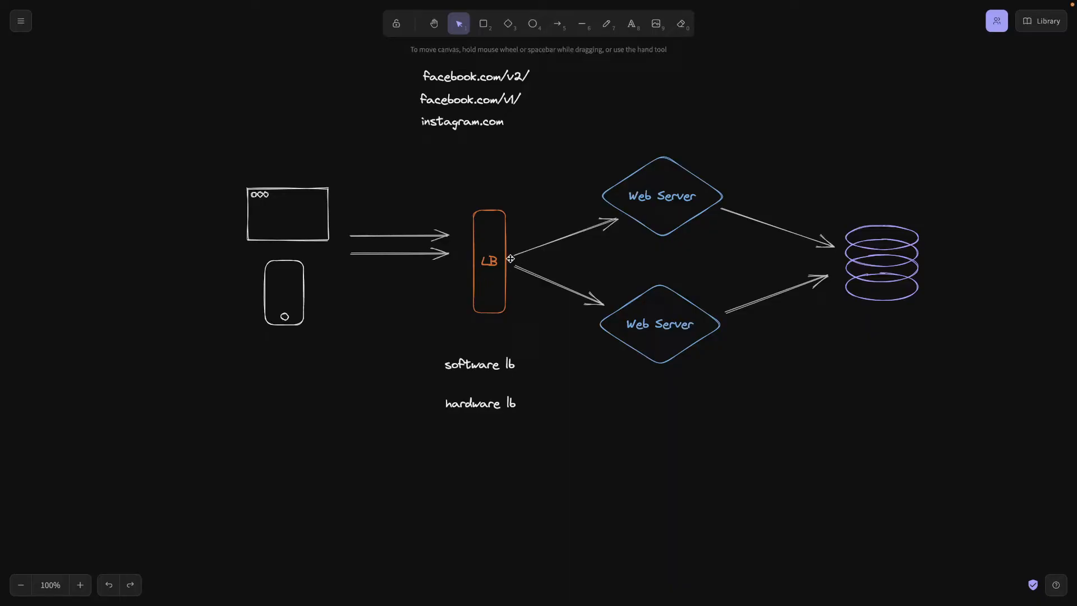
{"action": "mouse_move", "coordinate": [664, 163]}
{"action": "type", "text": " 1"}
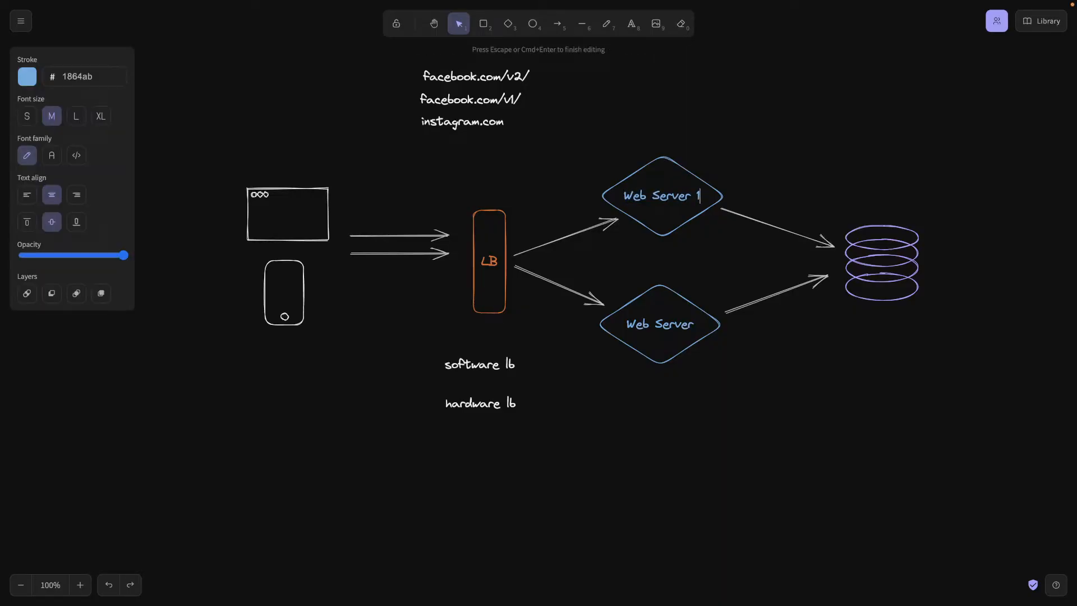
- Open the lower web server's label for editing
{"action": "double_click", "coordinate": [658, 324]}
{"action": "type", "text": " 2"}
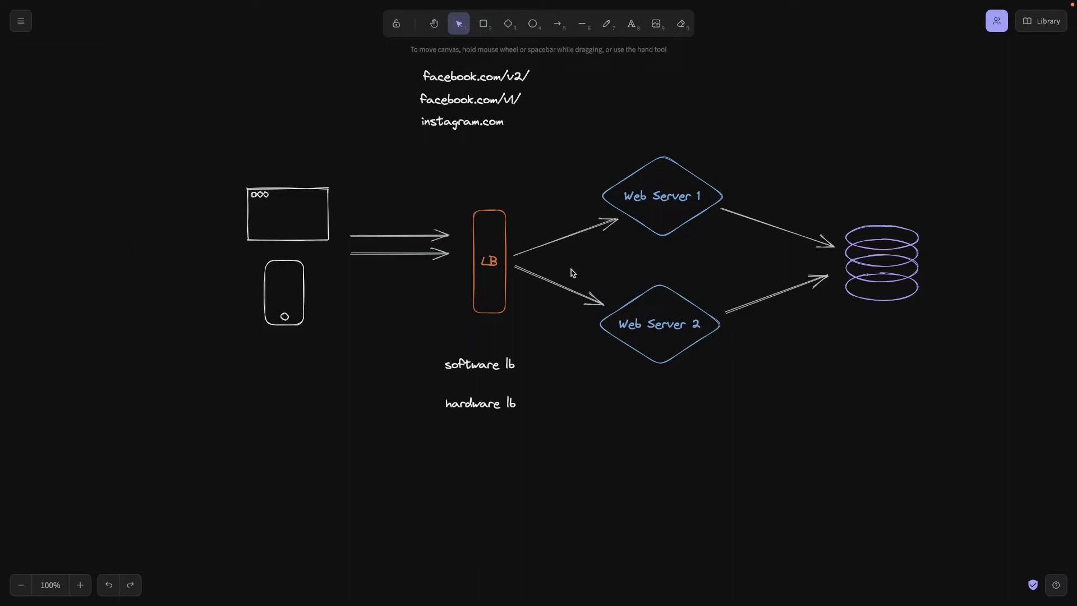
{"action": "mouse_move", "coordinate": [515, 293]}
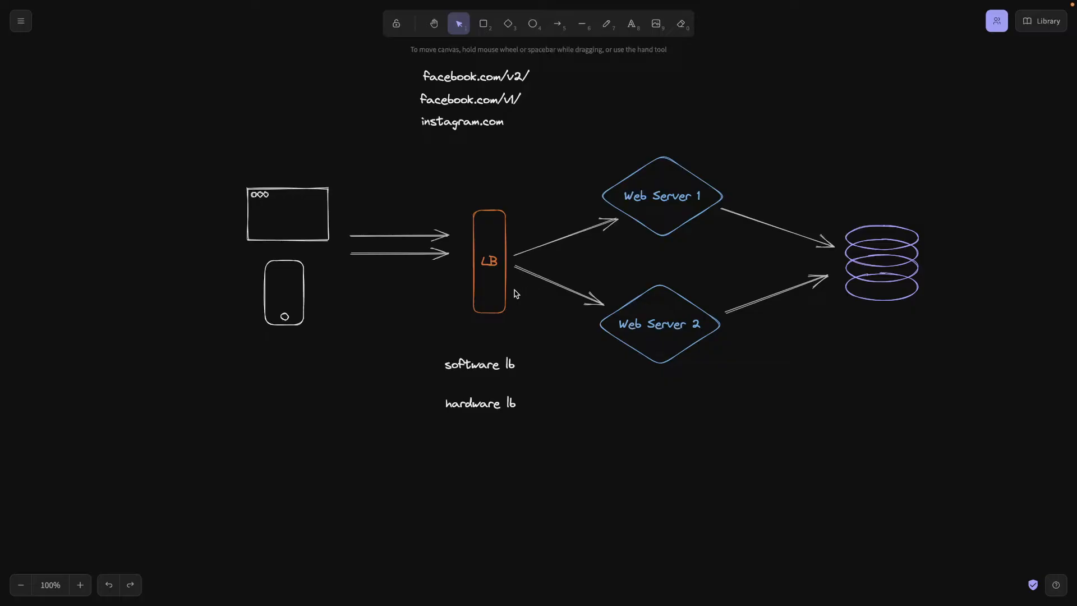
- Write '1. Round-robin' as a new note below Web Server 2
{"action": "left_click", "coordinate": [637, 413]}
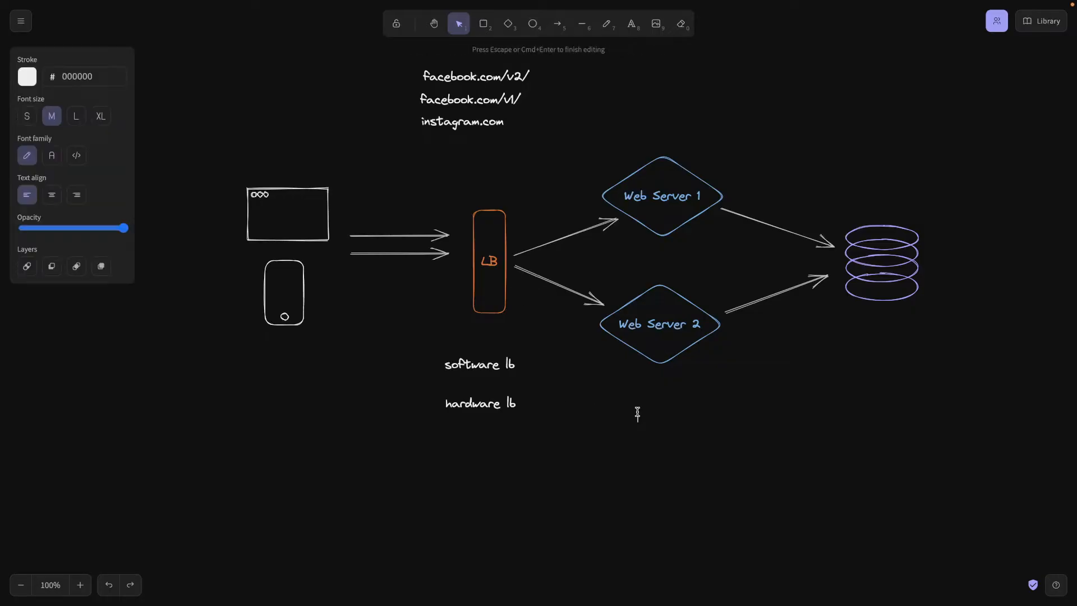
{"action": "type", "text": "1. Round-robin"}
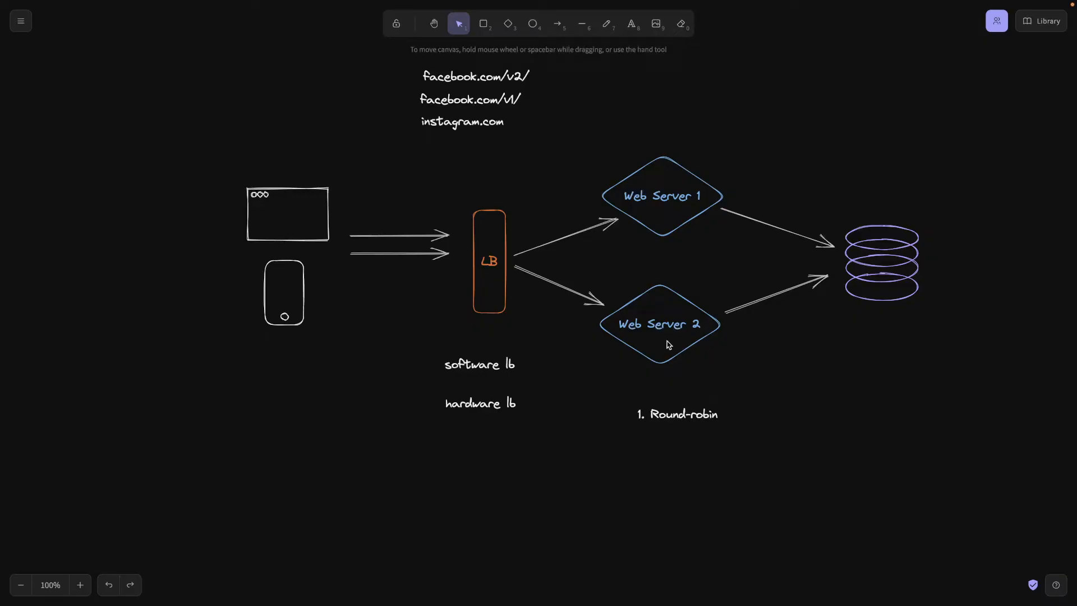
{"action": "left_click", "coordinate": [606, 23]}
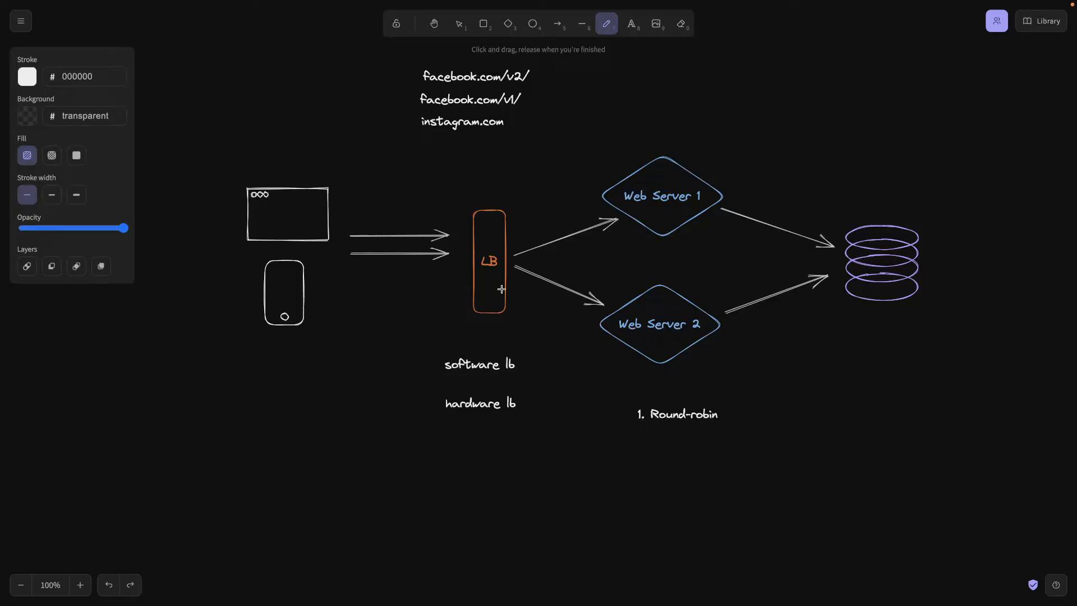
{"action": "mouse_move", "coordinate": [514, 239]}
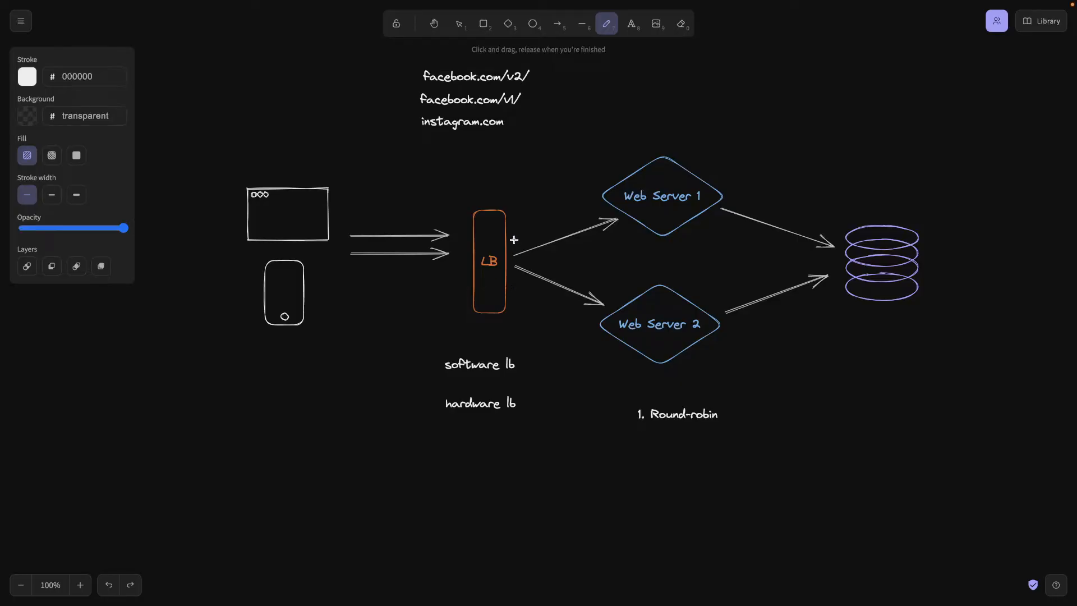
{"action": "left_click_drag", "start_coordinate": [517, 238], "coordinate": [605, 206]}
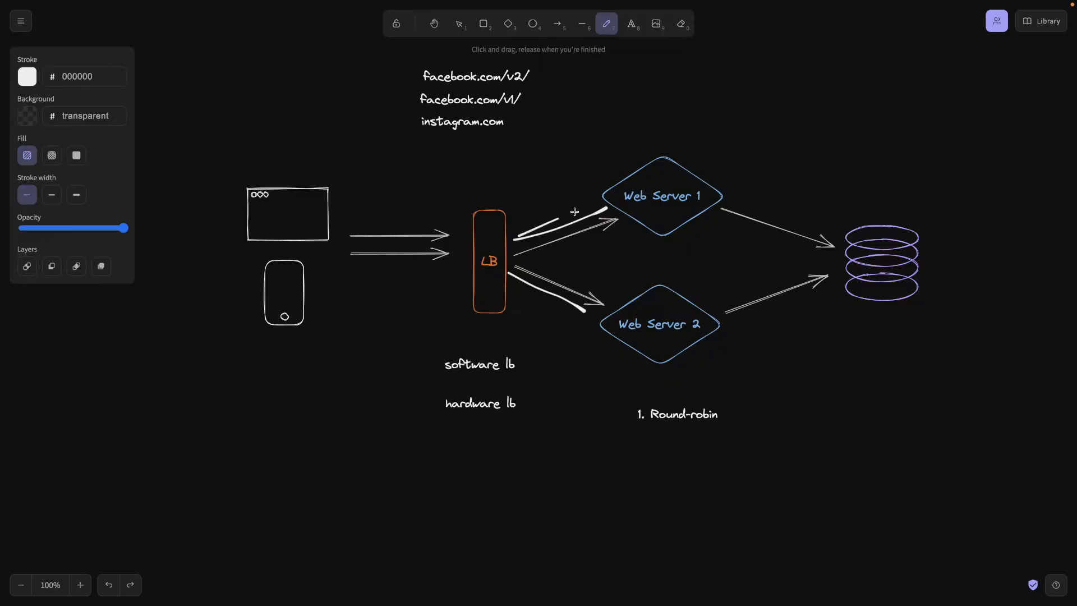
{"action": "right_click", "coordinate": [489, 260]}
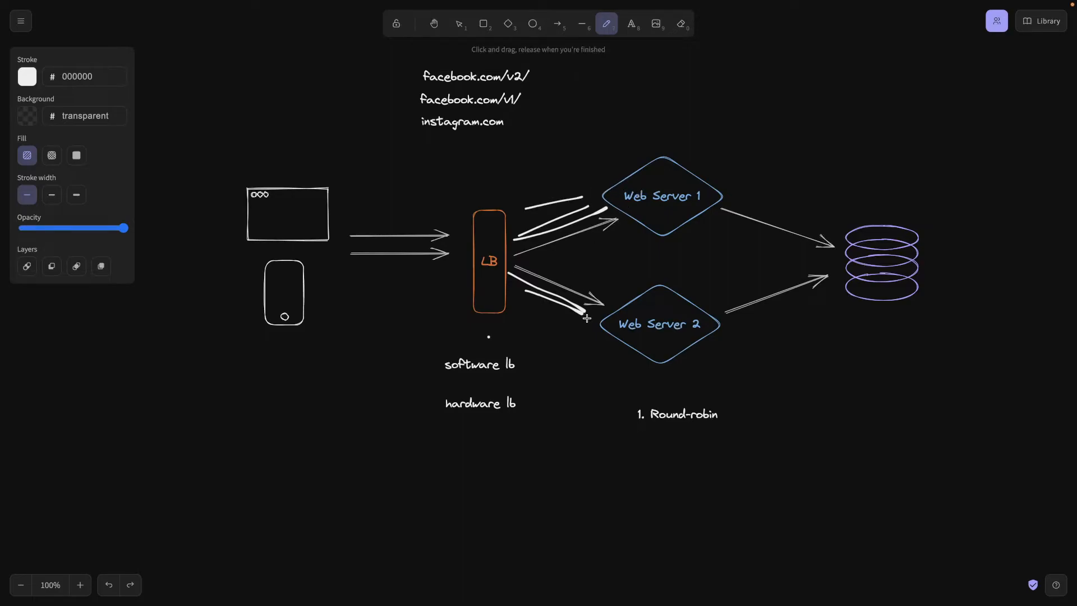
{"action": "mouse_move", "coordinate": [649, 269]}
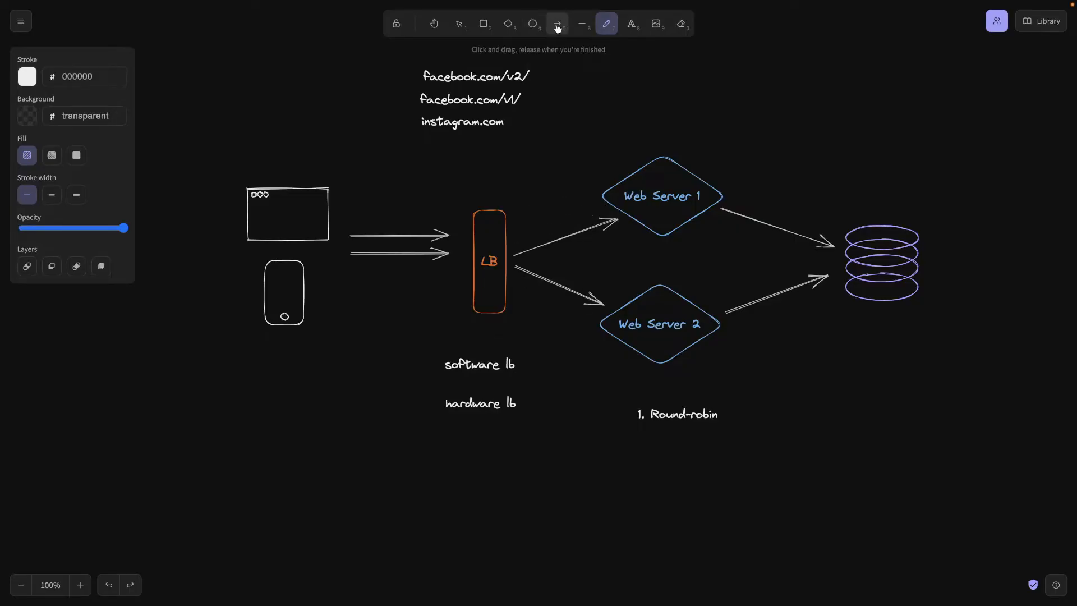
{"action": "left_click", "coordinate": [459, 22]}
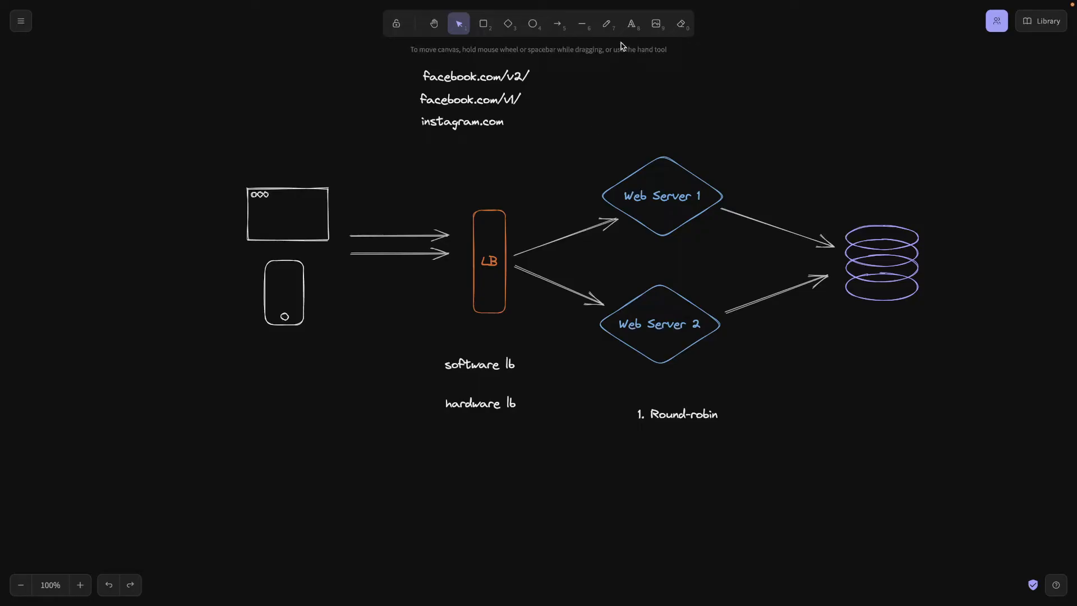
{"action": "left_click", "coordinate": [630, 23]}
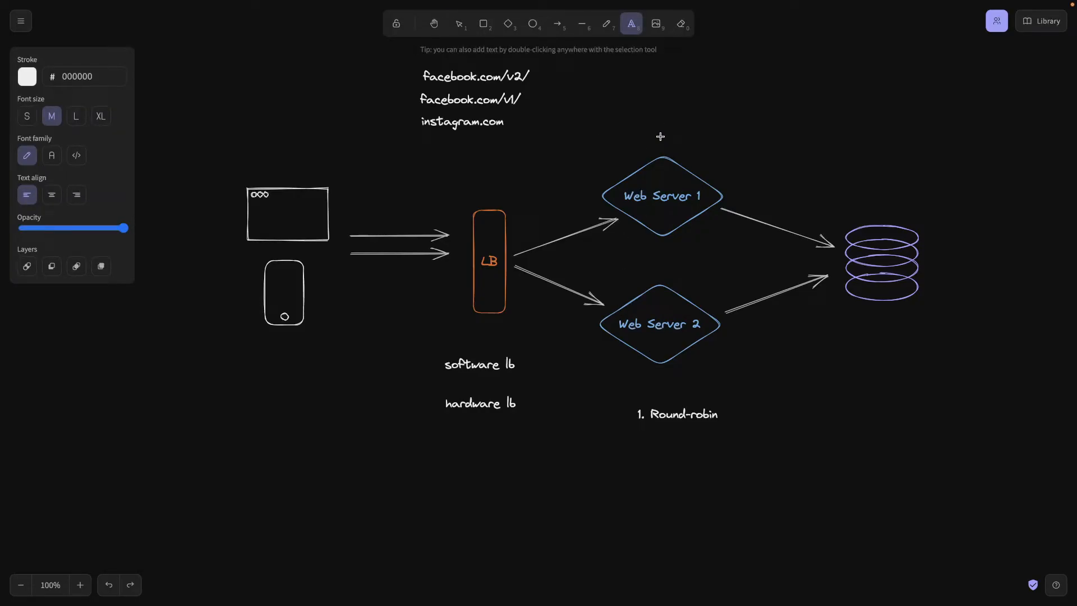
{"action": "left_click", "coordinate": [659, 137]}
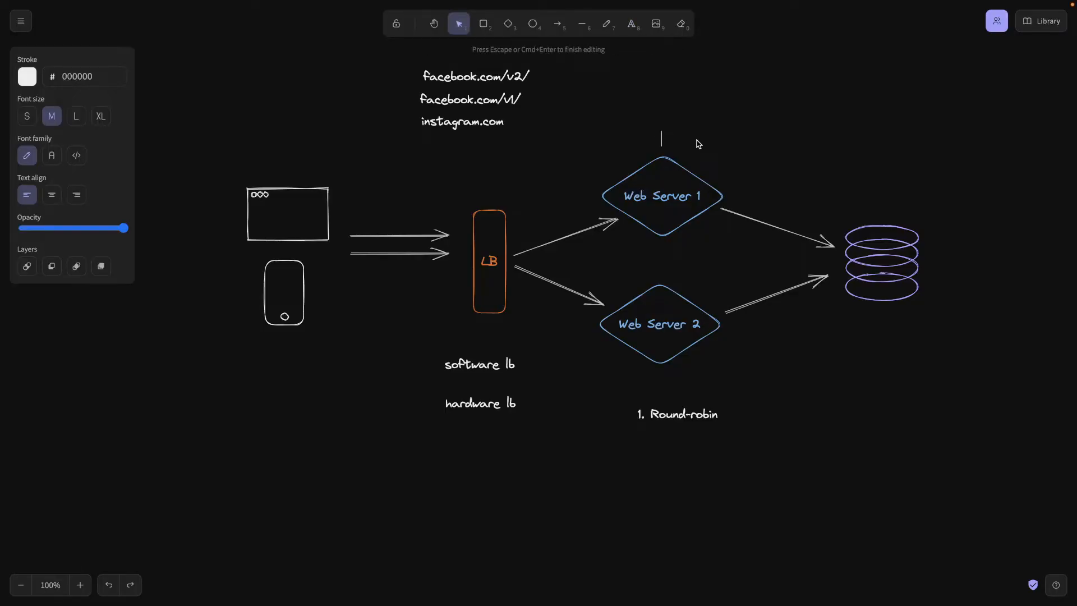
{"action": "type", "text": "2"}
{"action": "type", "text": "1"}
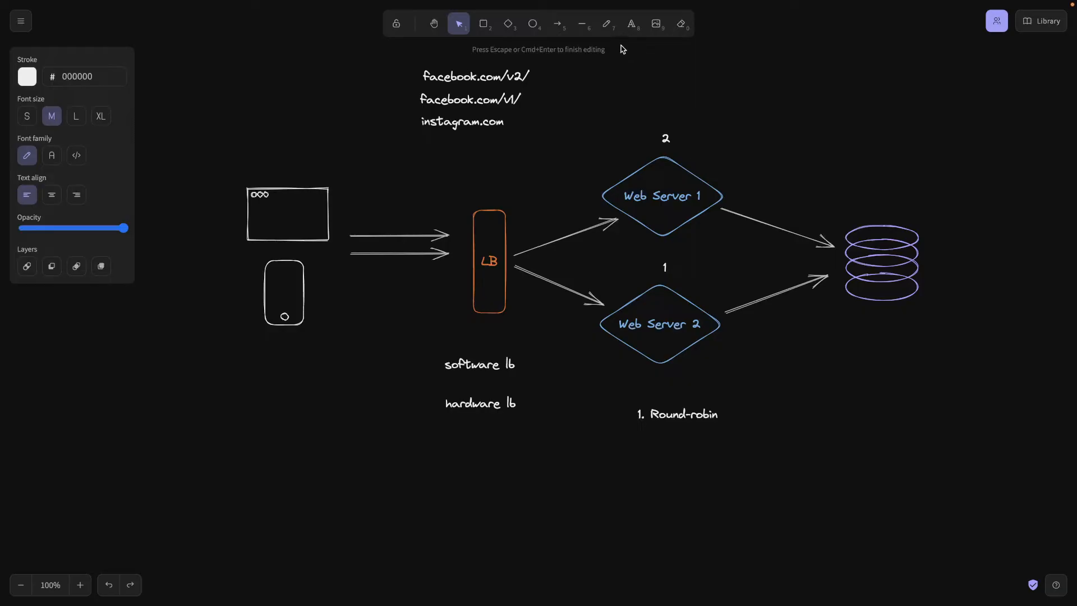
{"action": "left_click", "coordinate": [607, 23]}
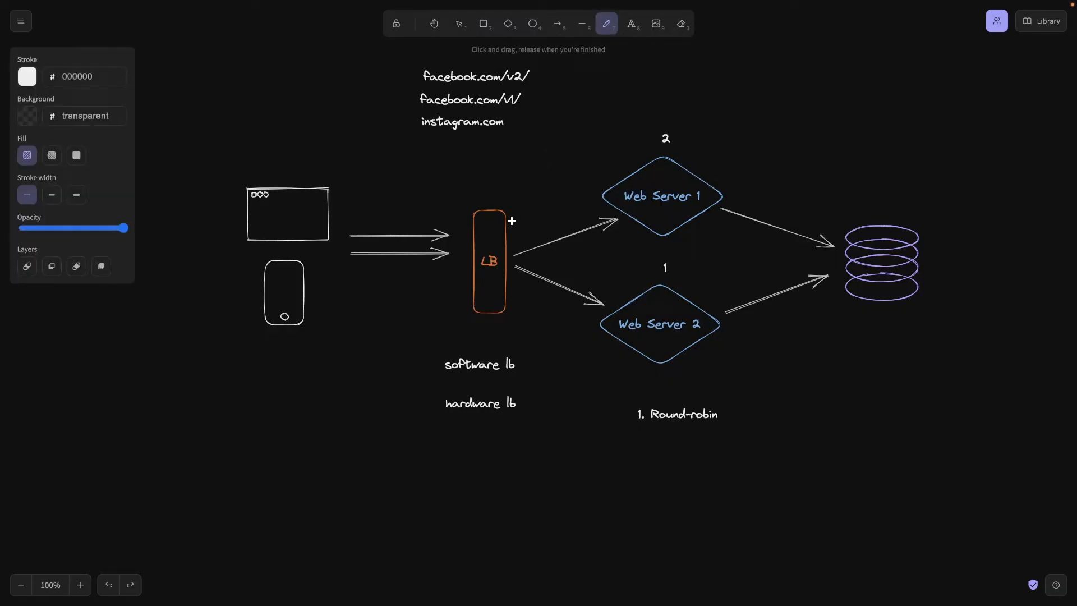
{"action": "left_click_drag", "start_coordinate": [511, 220], "coordinate": [598, 177]}
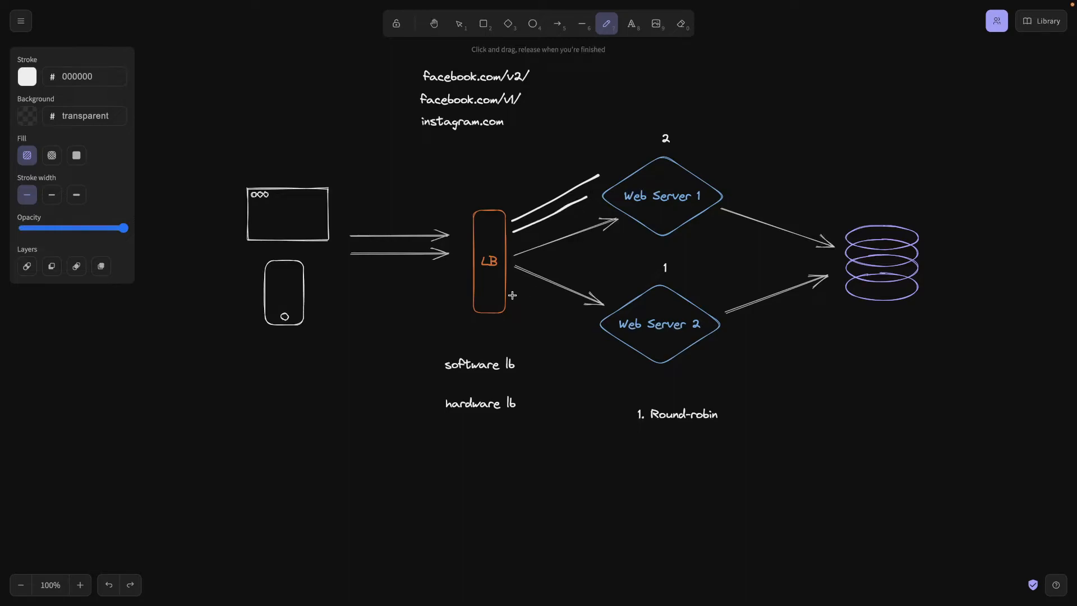
{"action": "left_click_drag", "start_coordinate": [512, 292], "coordinate": [587, 323]}
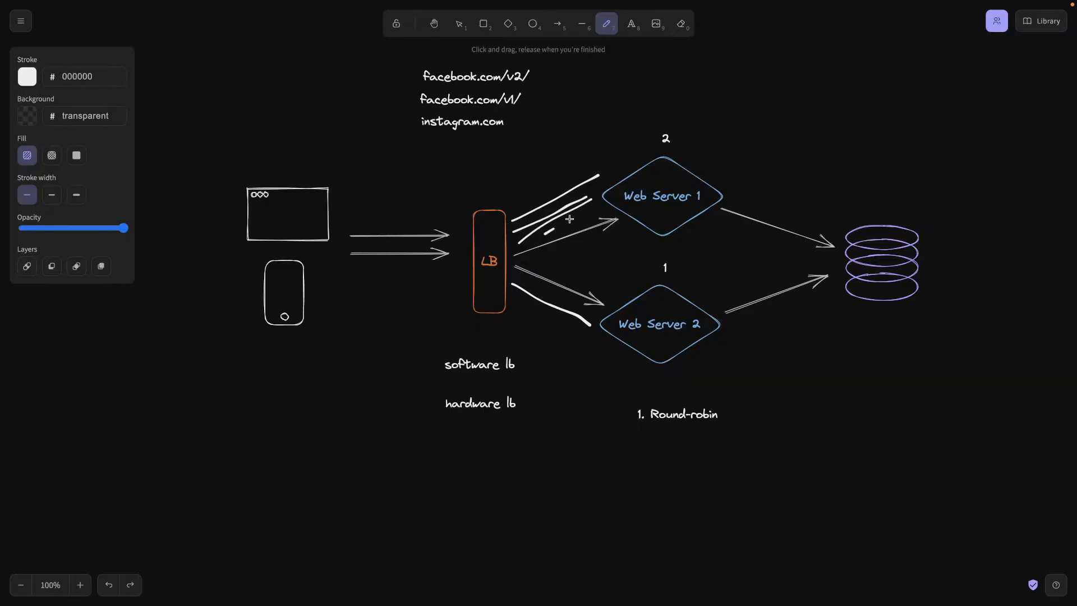
{"action": "left_click_drag", "start_coordinate": [514, 292], "coordinate": [585, 332]}
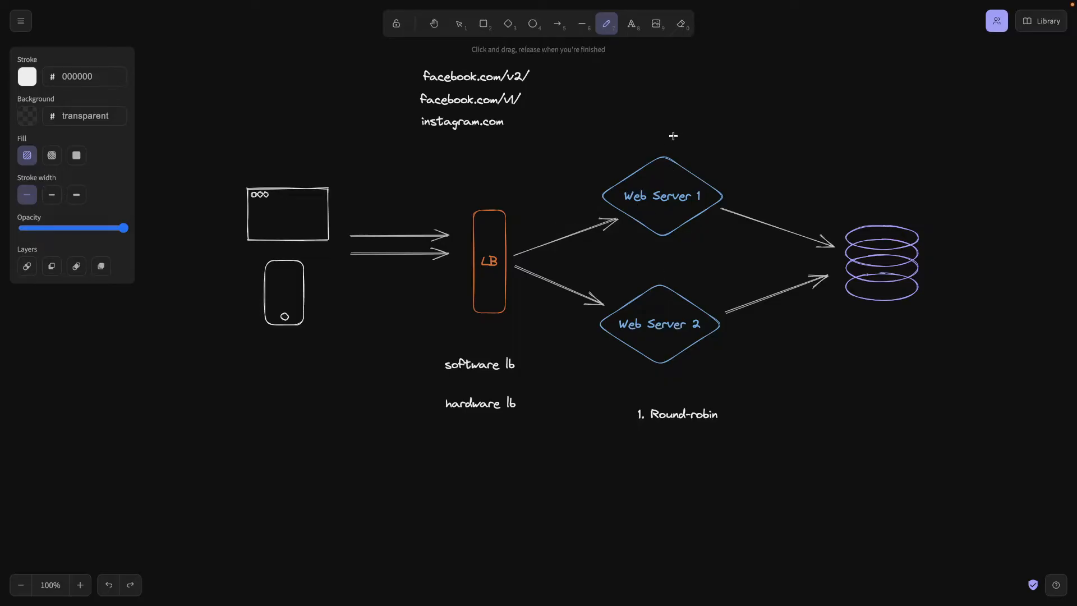
{"action": "mouse_move", "coordinate": [615, 87]}
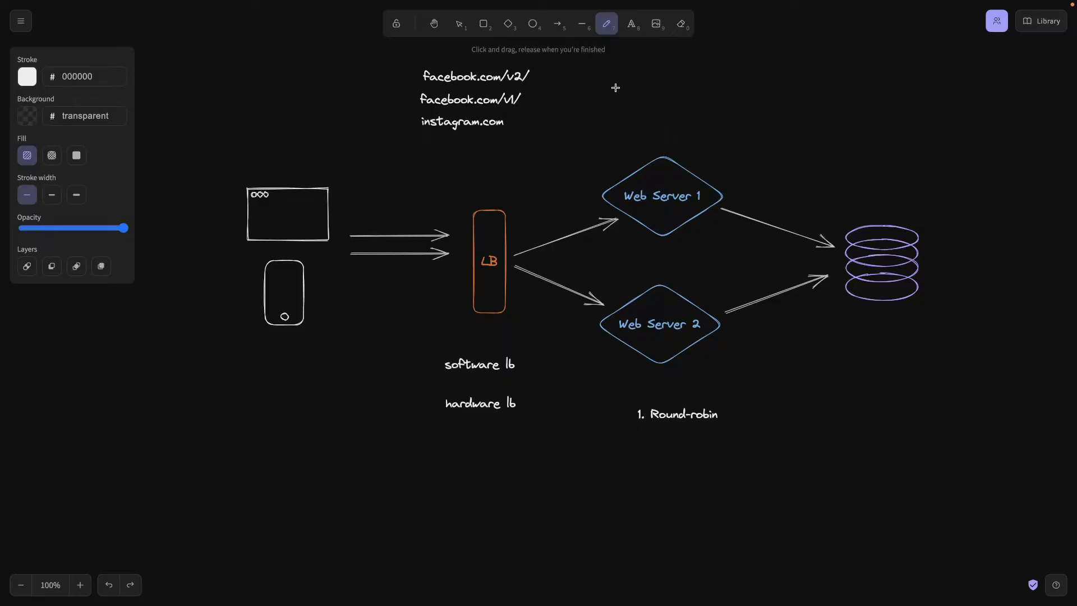
- Add 'Weighted RR' and 'Least connections' to the algorithm list
{"action": "left_click", "coordinate": [631, 23]}
{"action": "type", "text": "2."}
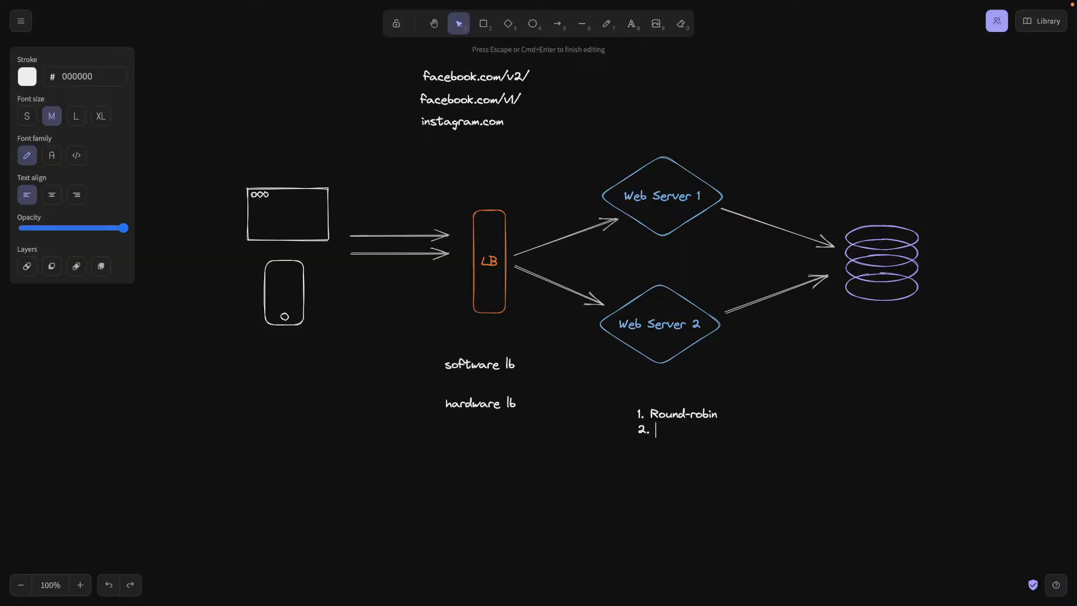
{"action": "type", "text": "Weighted RR"}
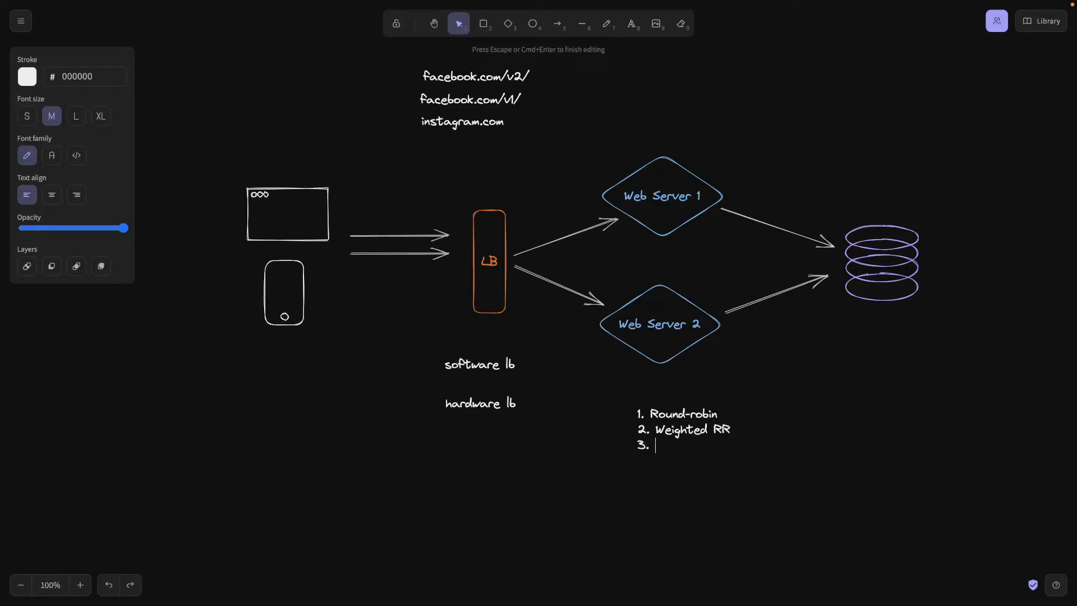
{"action": "type", "text": "Least co"}
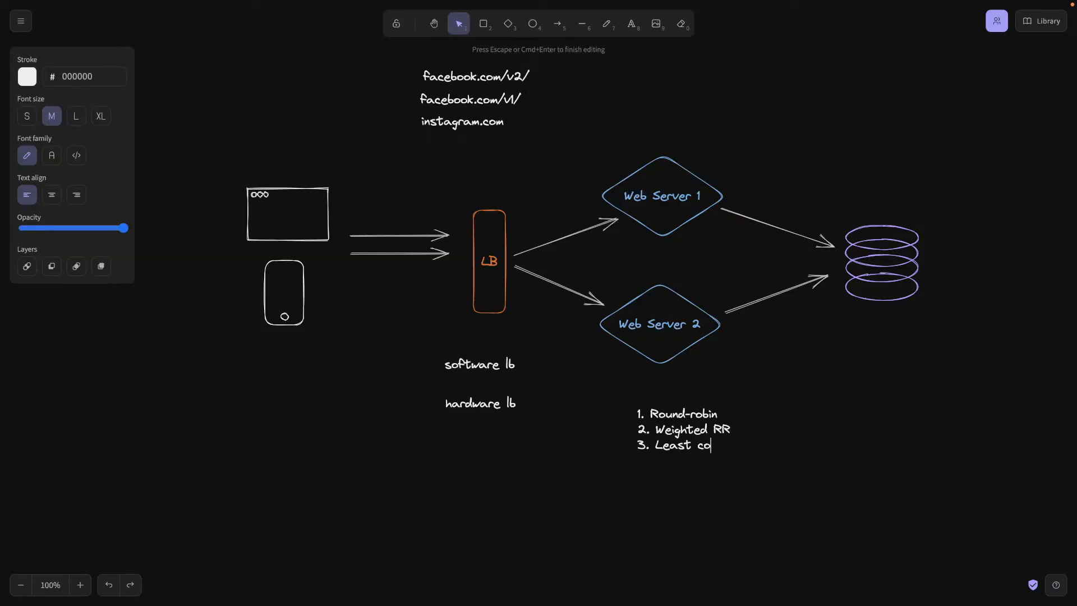
{"action": "type", "text": "nnections"}
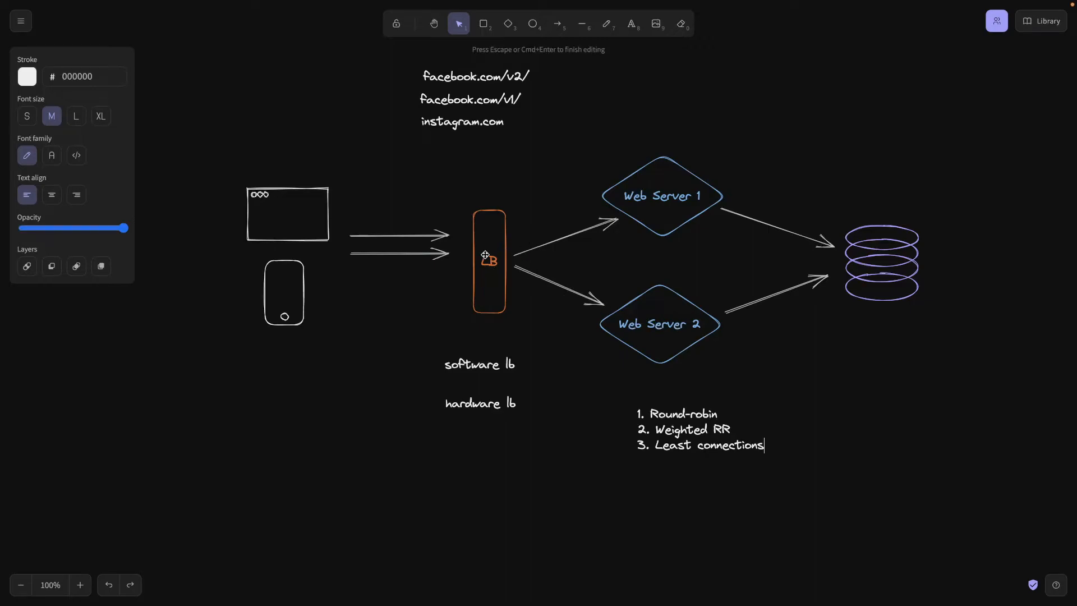
{"action": "mouse_move", "coordinate": [631, 217]}
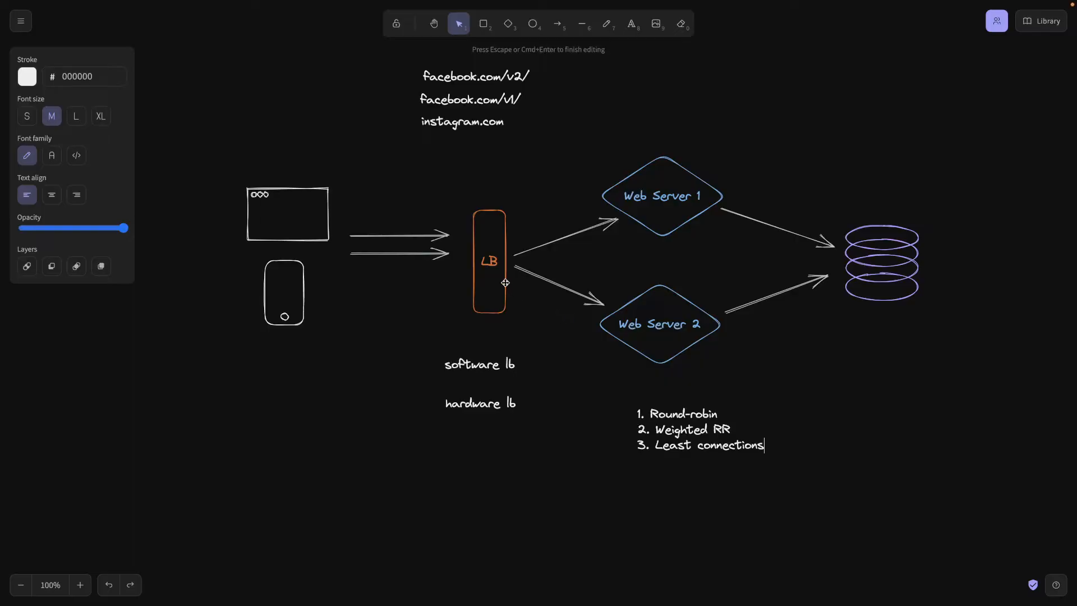
{"action": "mouse_move", "coordinate": [626, 196]}
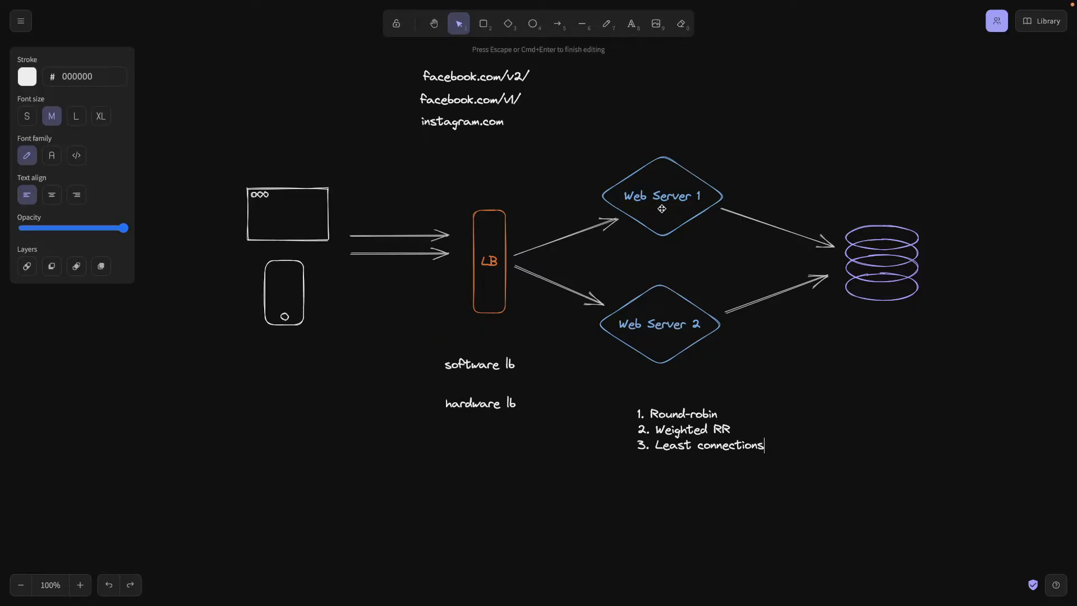
{"action": "mouse_move", "coordinate": [698, 327]}
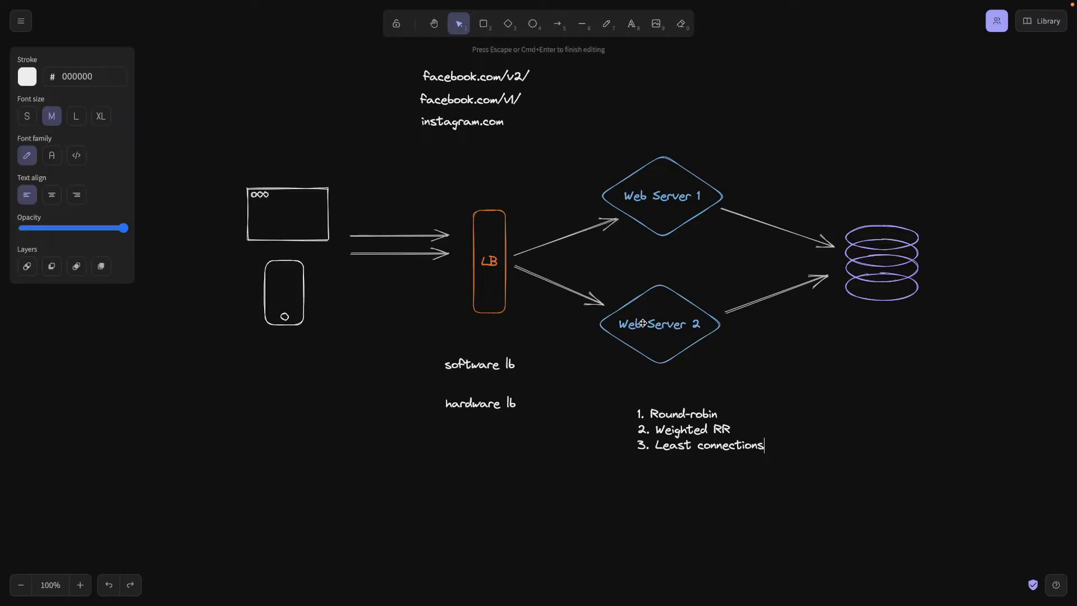
- Add the fourth item '4. Least response time'
{"action": "type", "text": "4"}
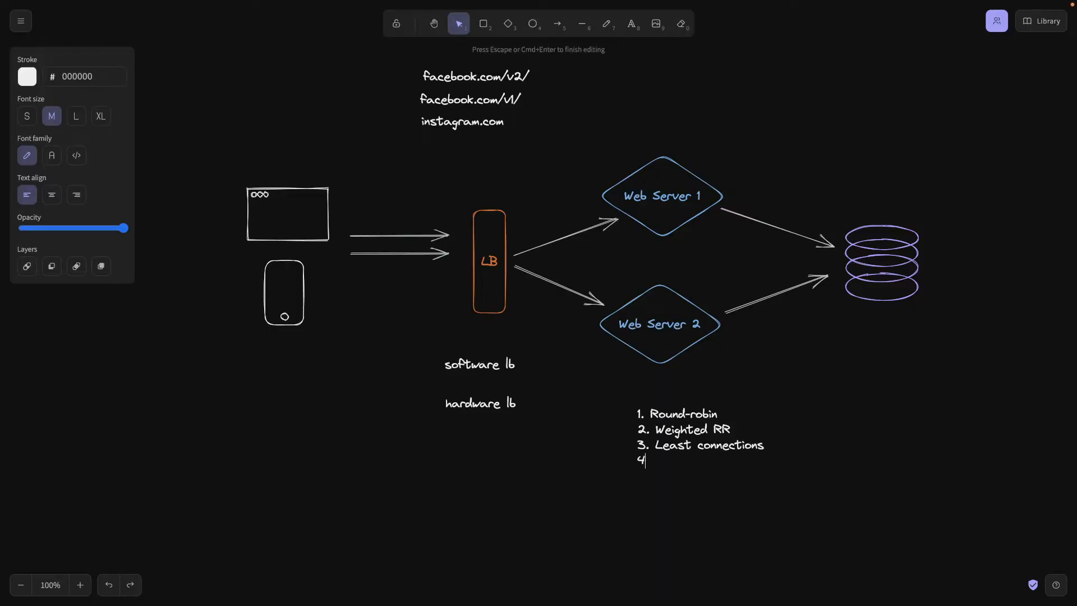
{"action": "type", "text": "."}
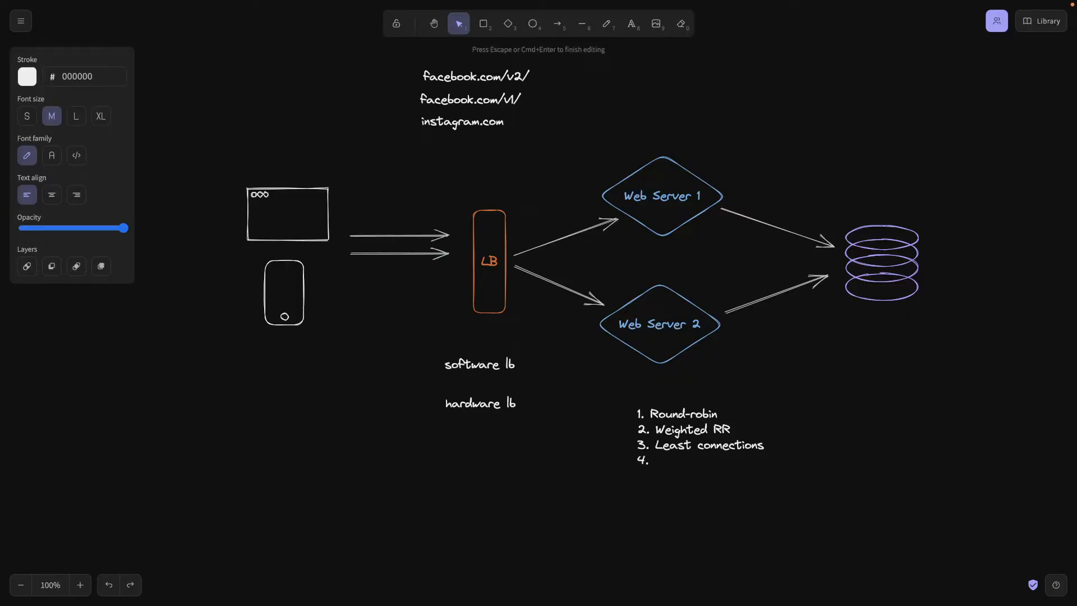
{"action": "left_click", "coordinate": [656, 460]}
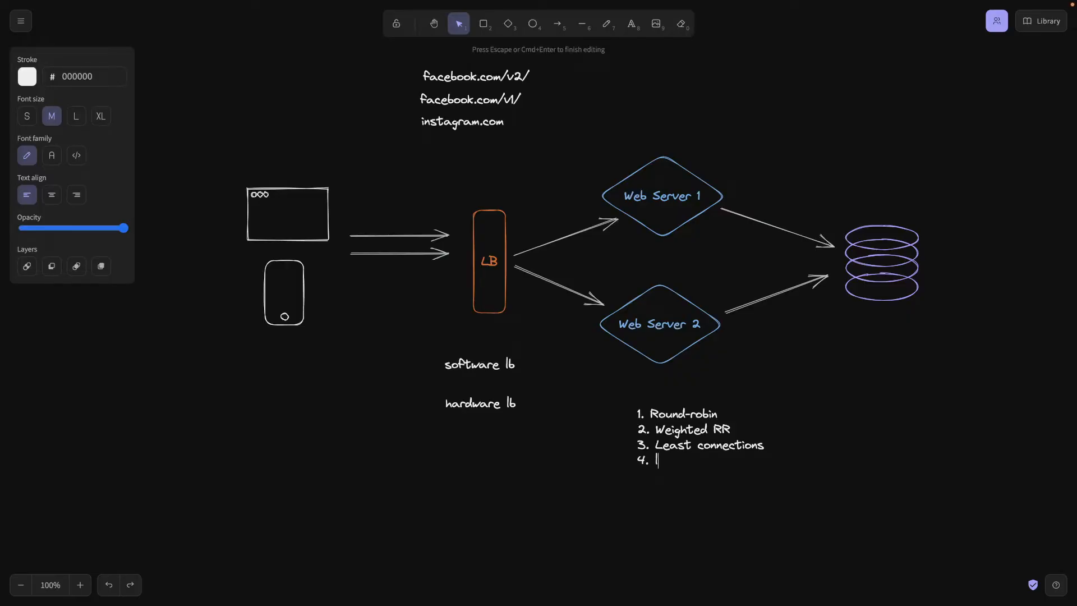
{"action": "type", "text": "Least response"}
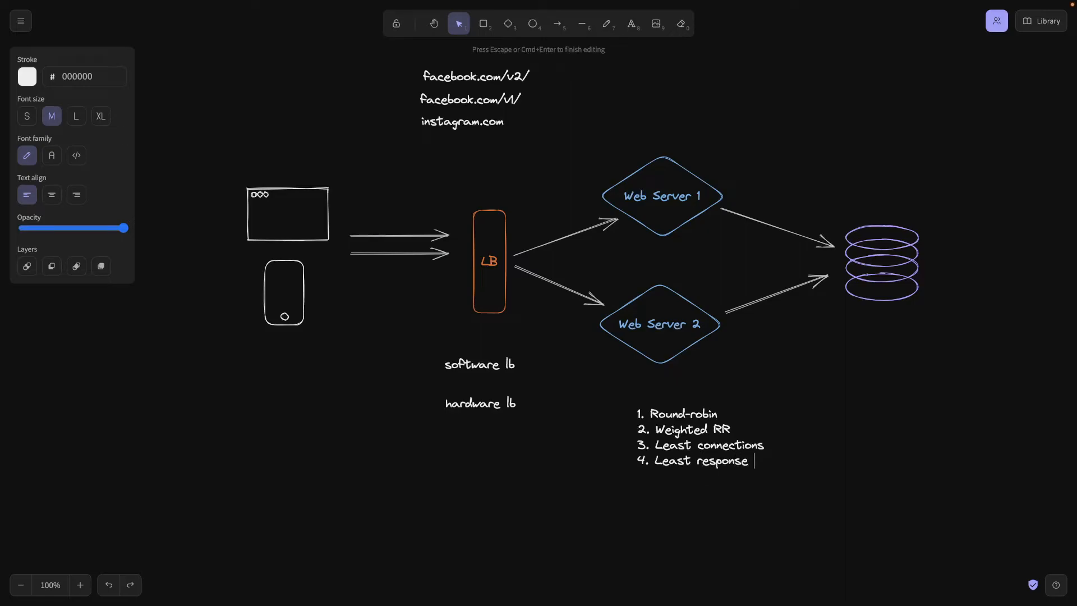
{"action": "type", "text": "time"}
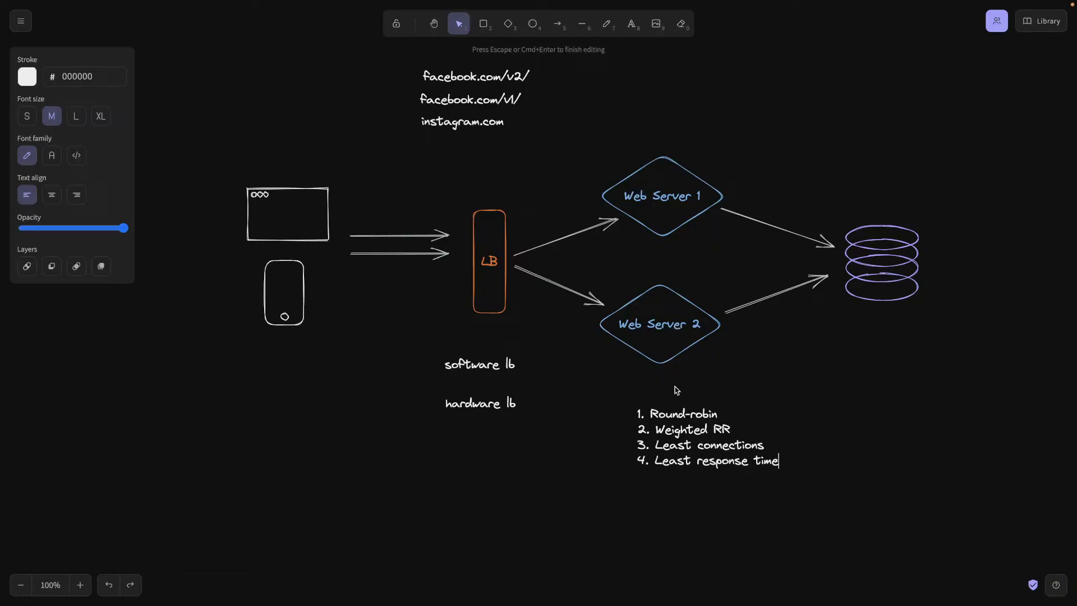
{"action": "mouse_move", "coordinate": [599, 200]}
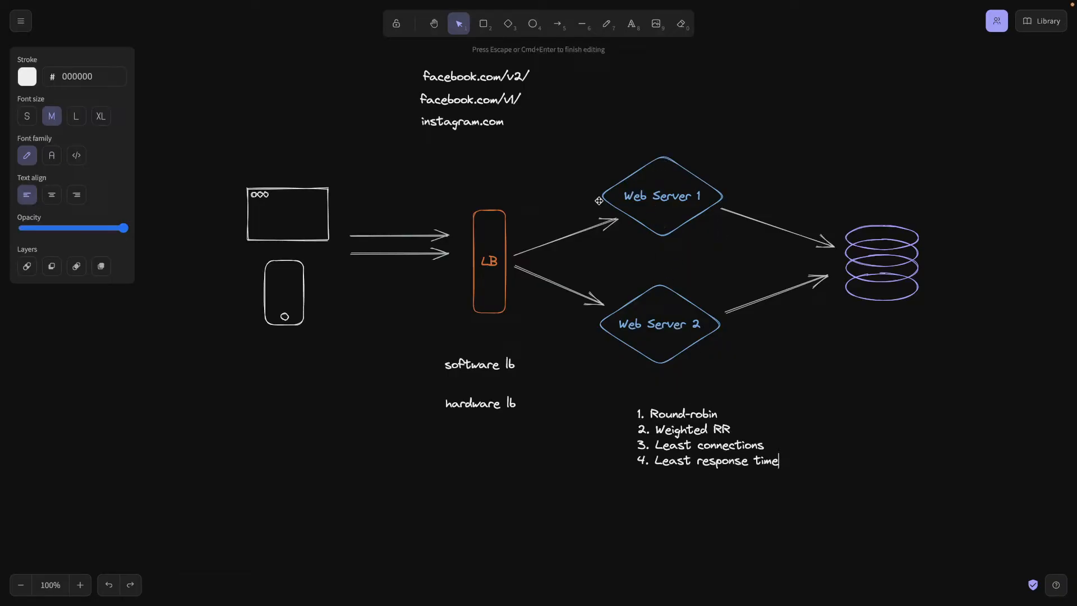
{"action": "mouse_move", "coordinate": [508, 209]}
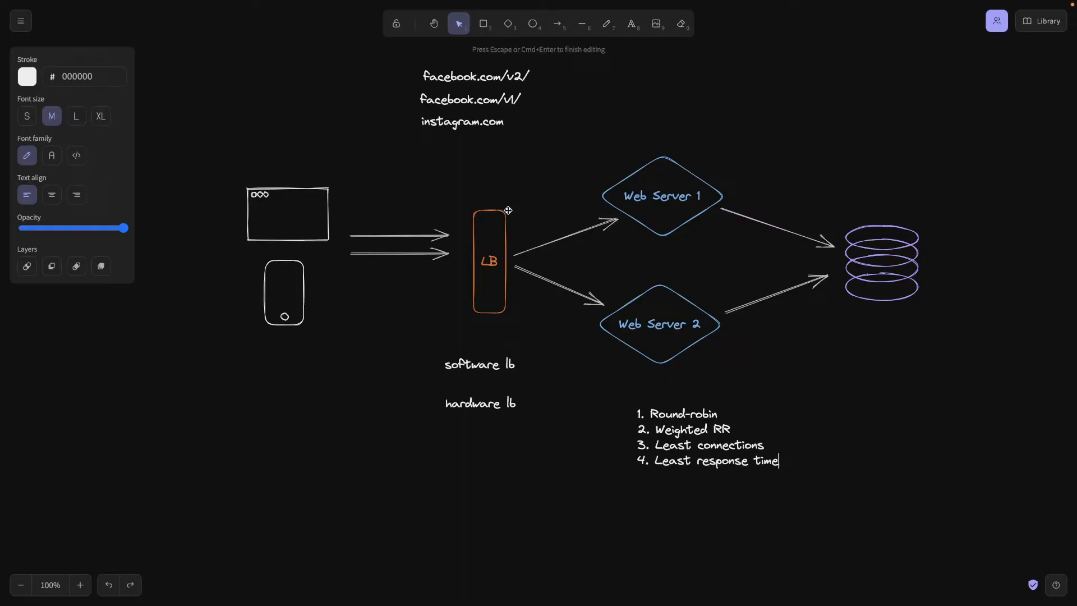
{"action": "mouse_move", "coordinate": [665, 203]}
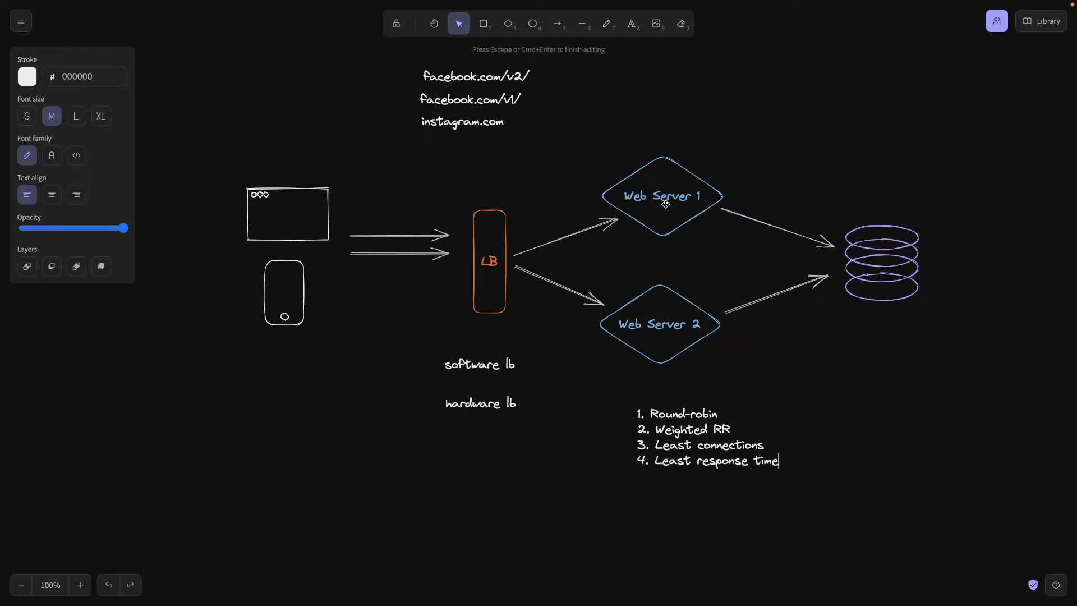
{"action": "mouse_move", "coordinate": [607, 241]}
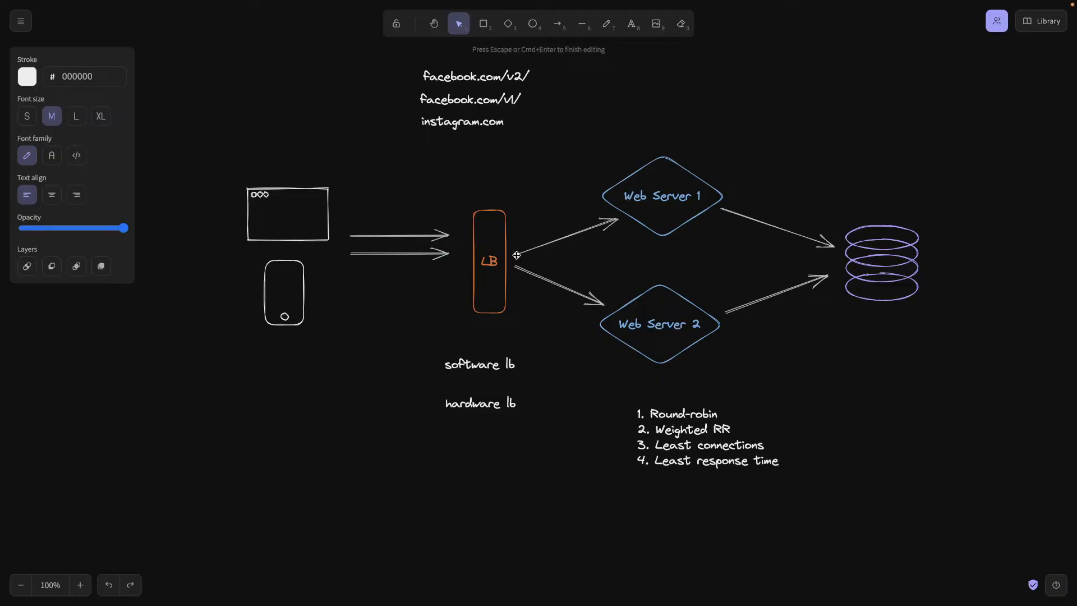
{"action": "mouse_move", "coordinate": [346, 317]}
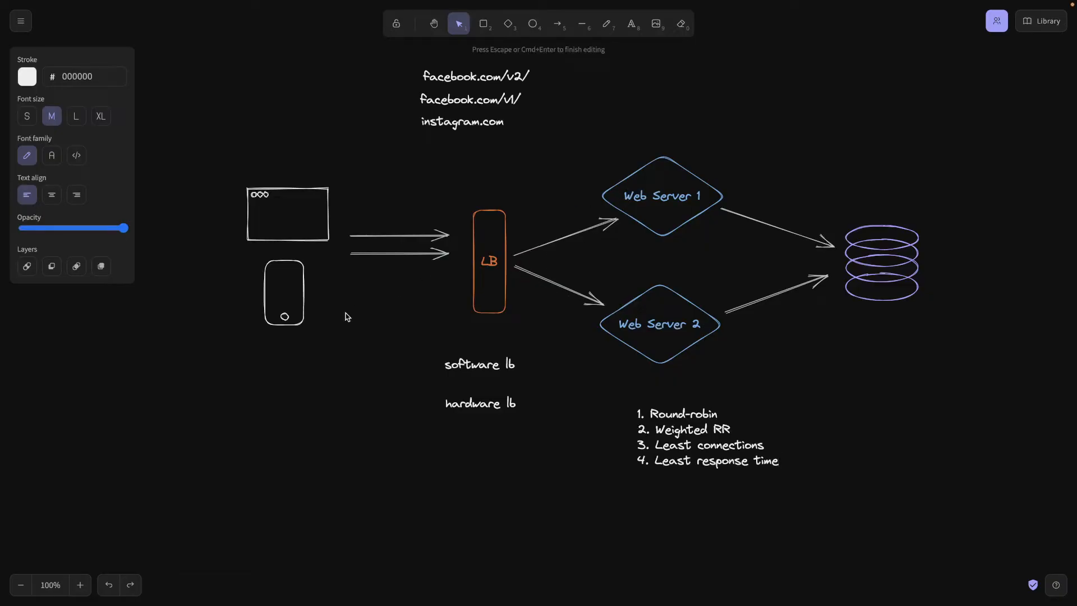
{"action": "mouse_move", "coordinate": [454, 253]}
{"action": "type", "text": "5."}
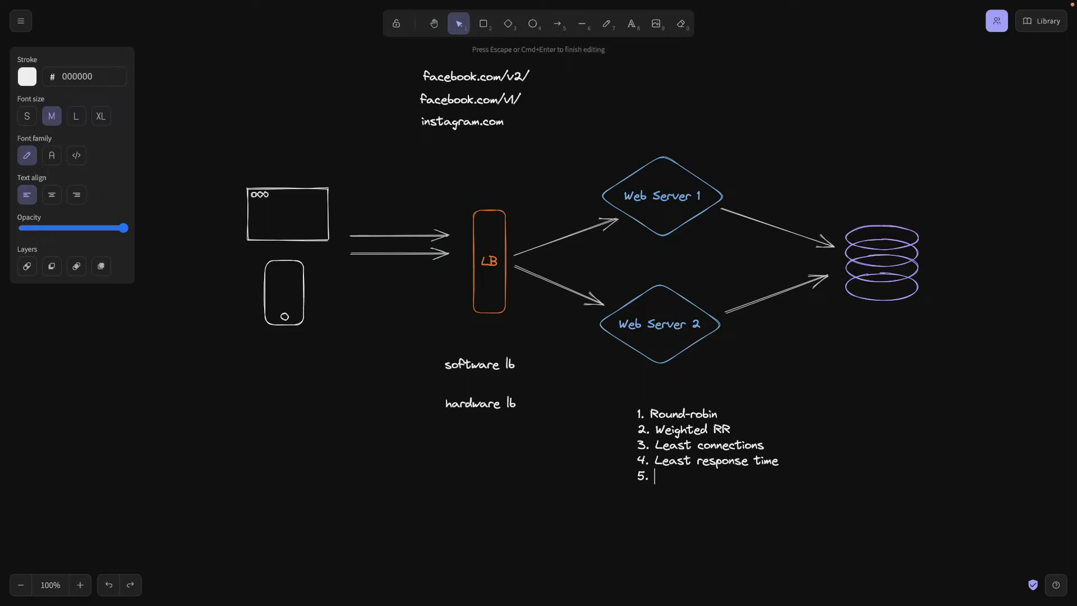
- Type the fifth item 'Least bandwith', then reopen the algorithm list for editing
{"action": "type", "text": "L"}
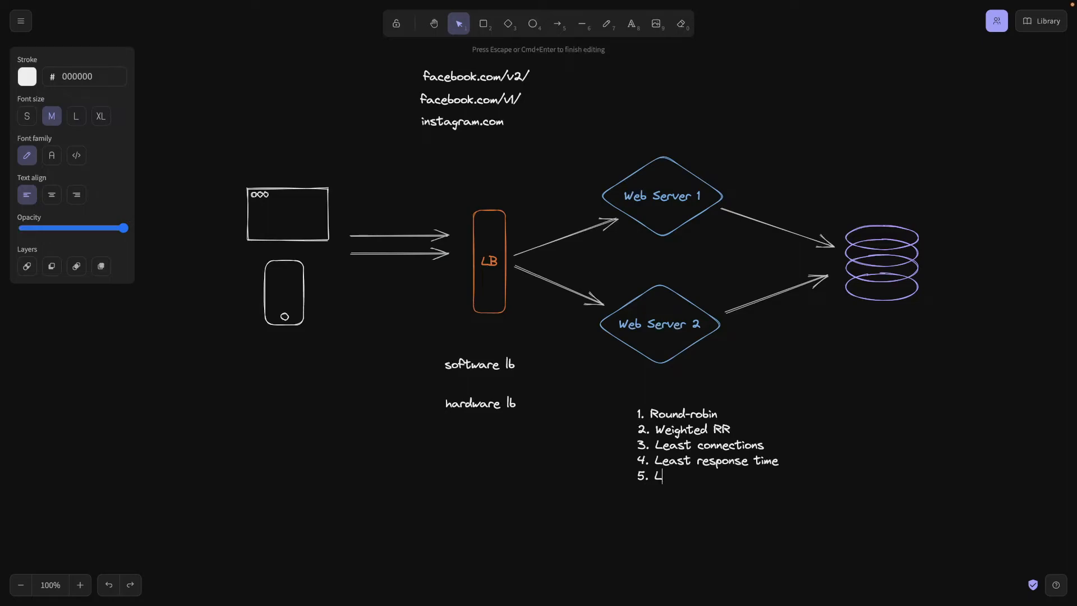
{"action": "type", "text": "Least bandwith"}
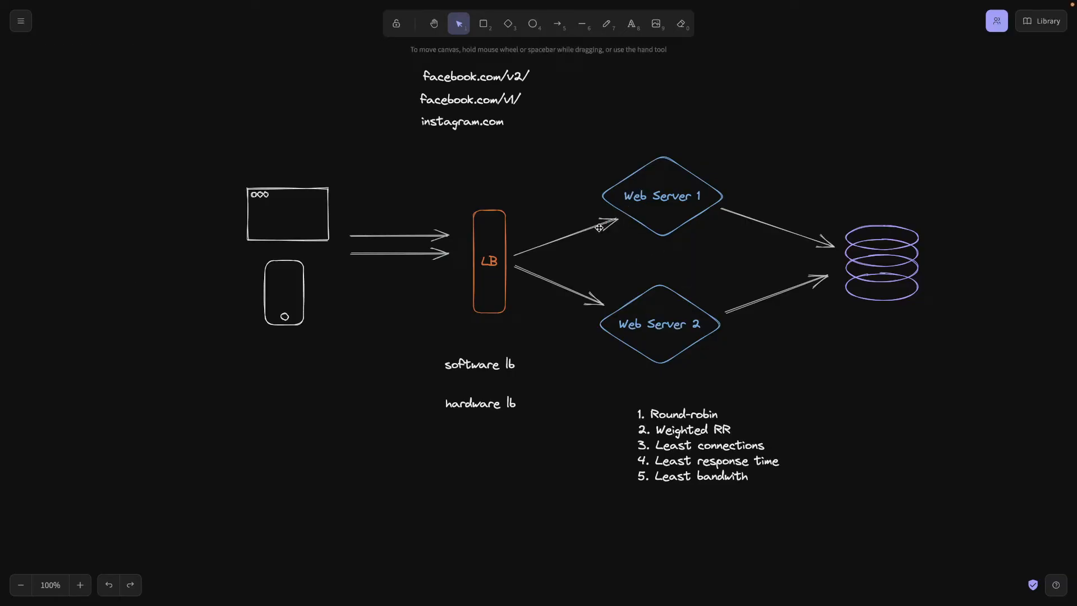
{"action": "mouse_move", "coordinate": [576, 246]}
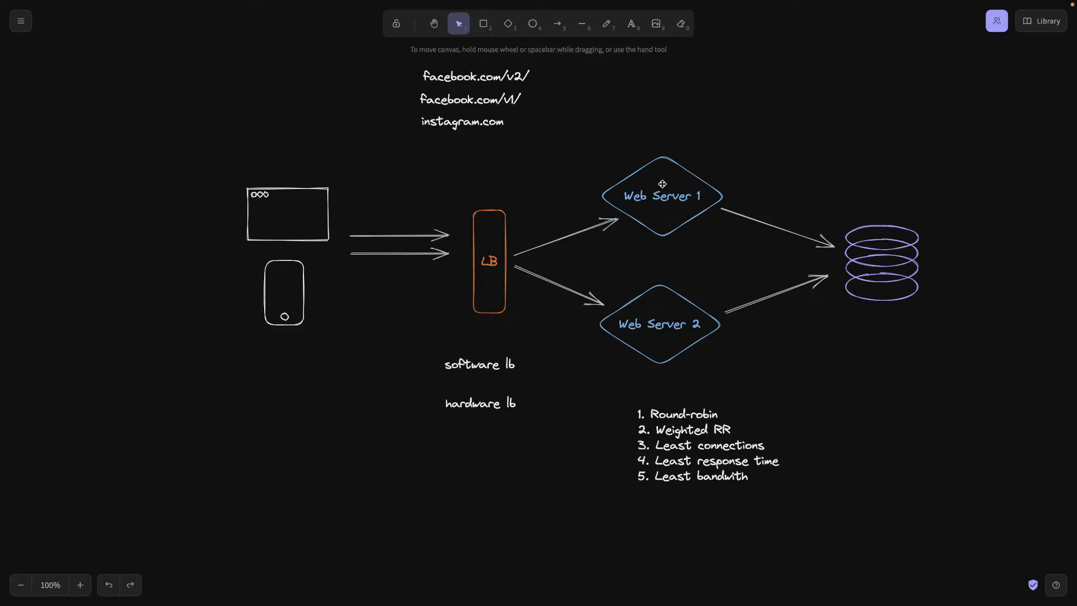
{"action": "left_click", "coordinate": [661, 196]}
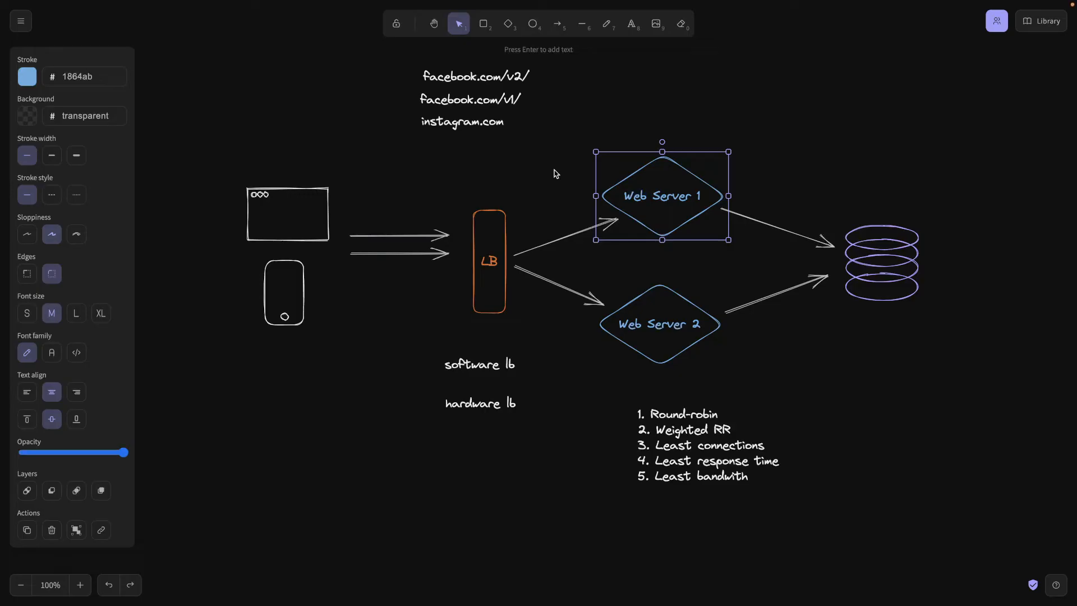
{"action": "mouse_move", "coordinate": [554, 180]}
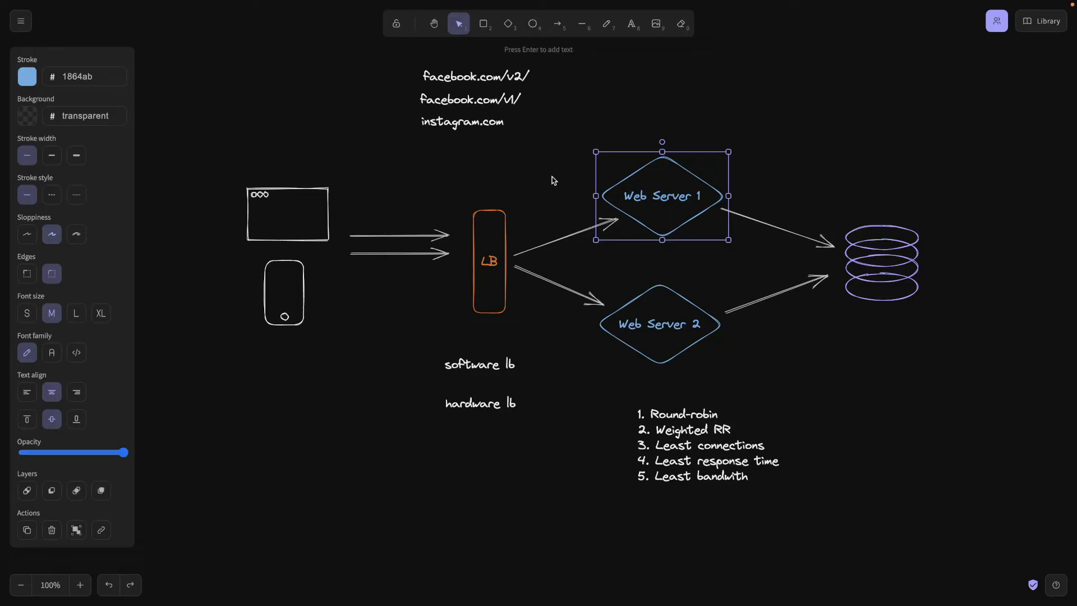
{"action": "mouse_move", "coordinate": [578, 275]}
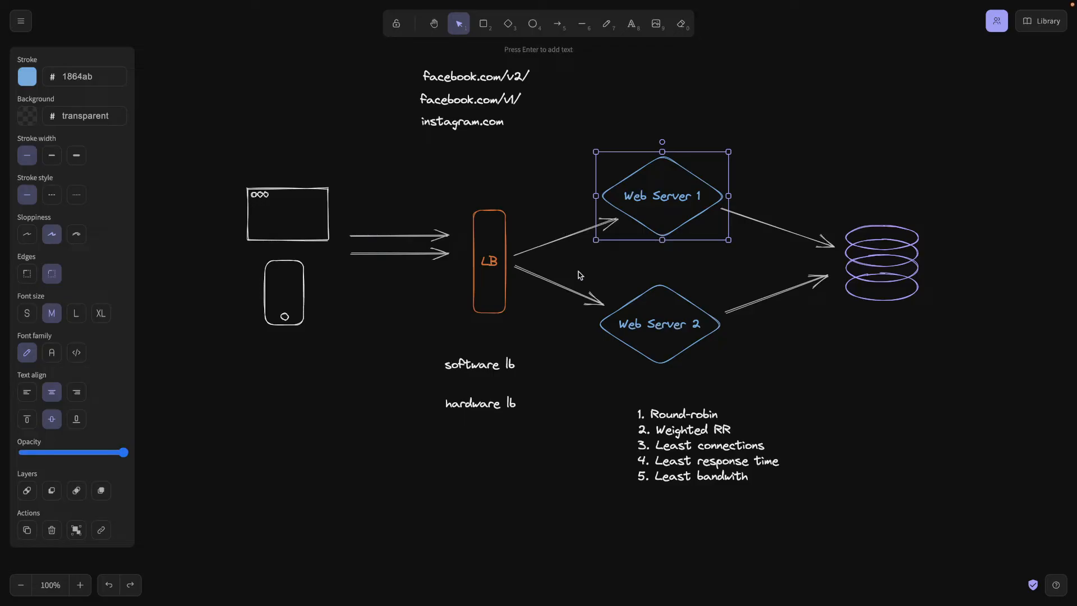
{"action": "left_click", "coordinate": [659, 324]}
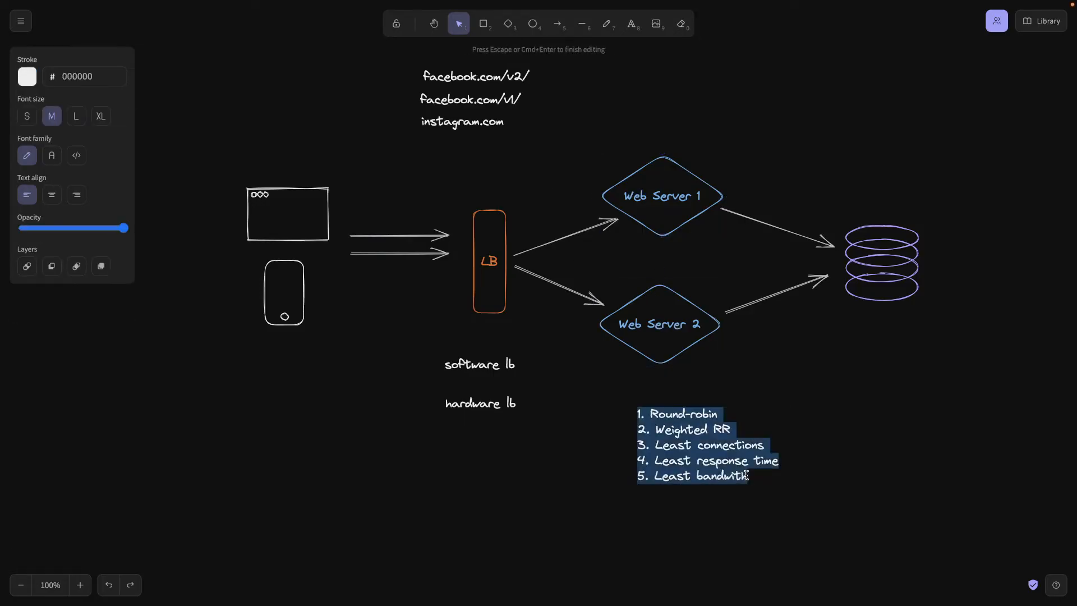
- Type '6. Hashing' as the last list item
{"action": "type", "text": "6"}
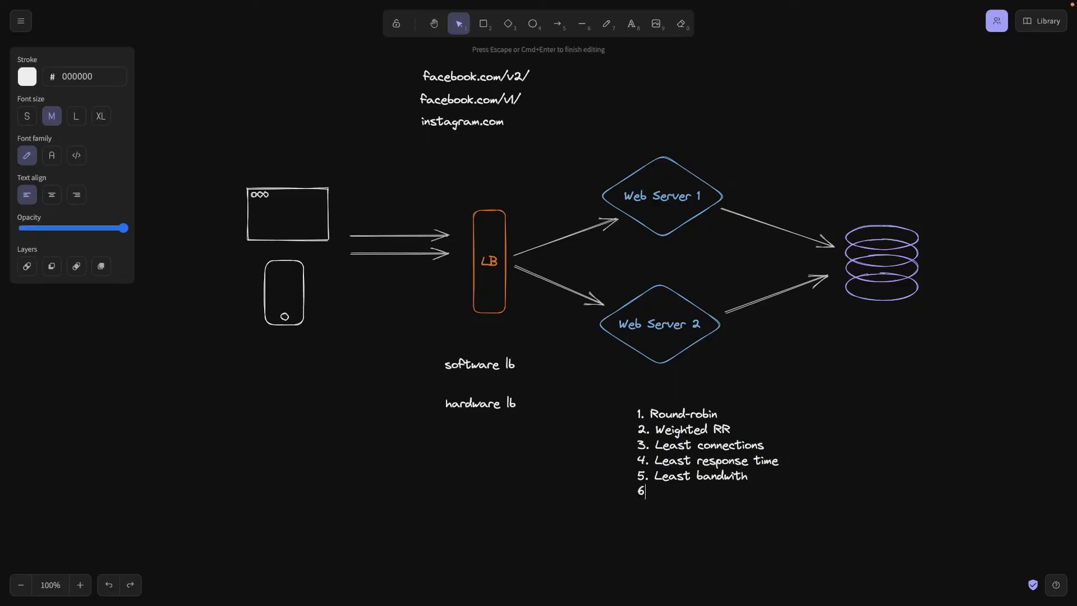
{"action": "type", "text": "."}
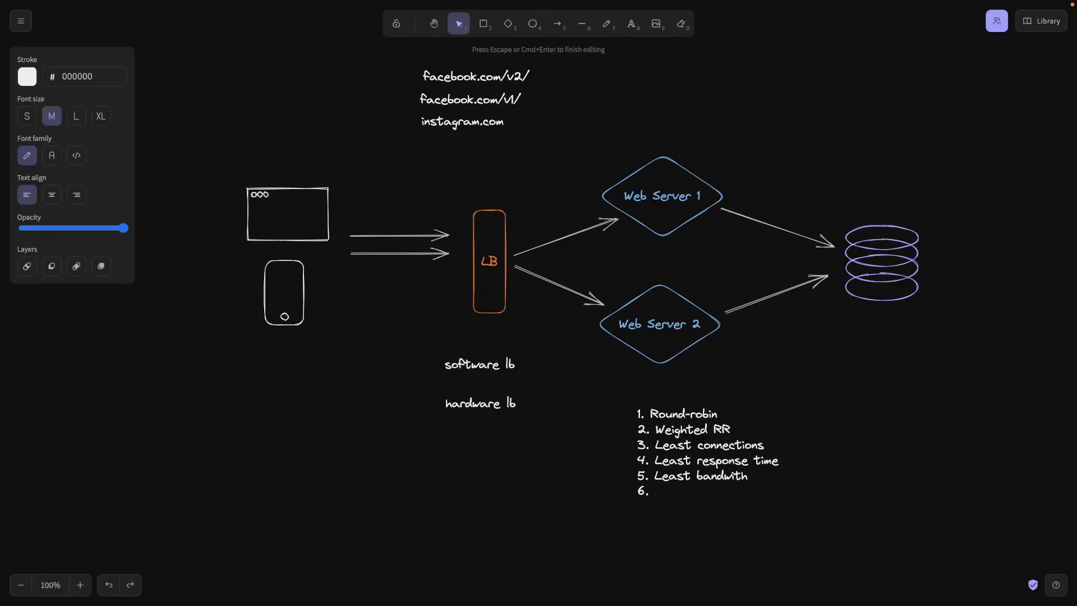
{"action": "type", "text": "Has"}
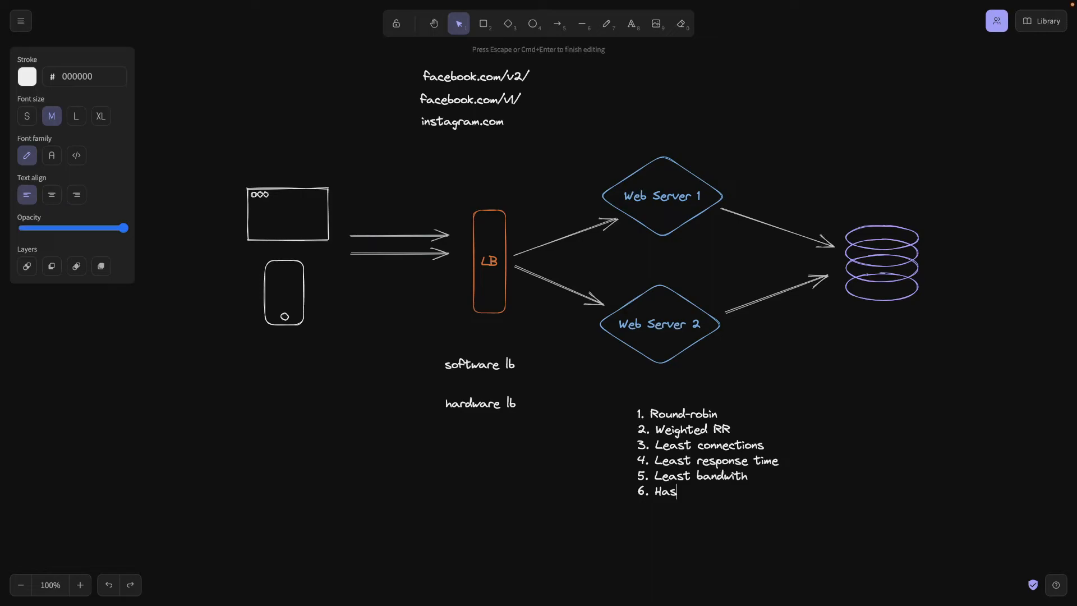
{"action": "type", "text": "hing"}
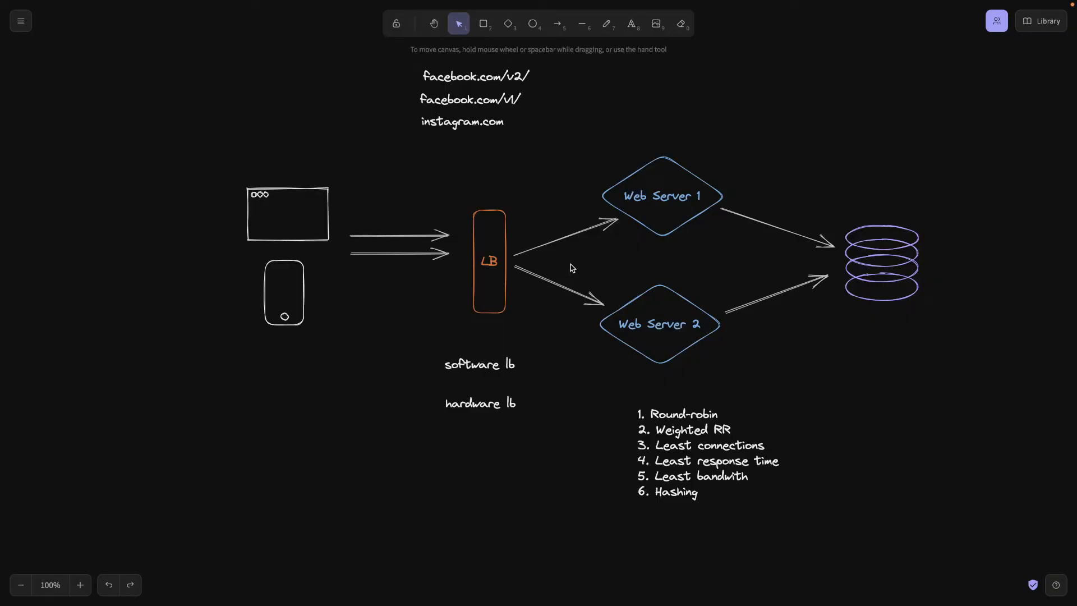
- Select the LB box, Web Server 1 and Web Server 2
{"action": "left_click", "coordinate": [490, 261]}
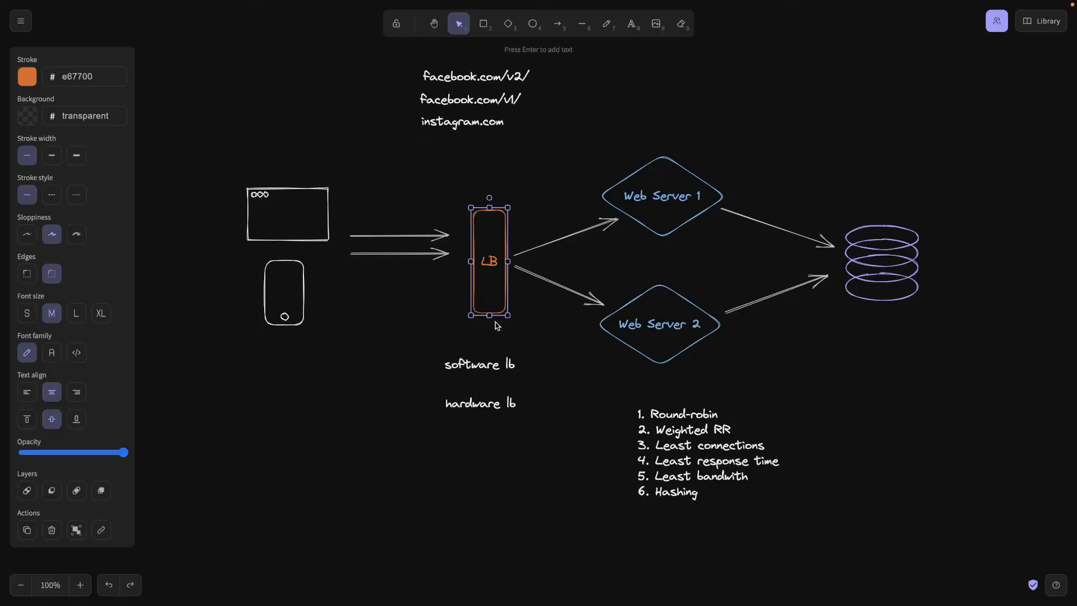
{"action": "mouse_move", "coordinate": [653, 334]}
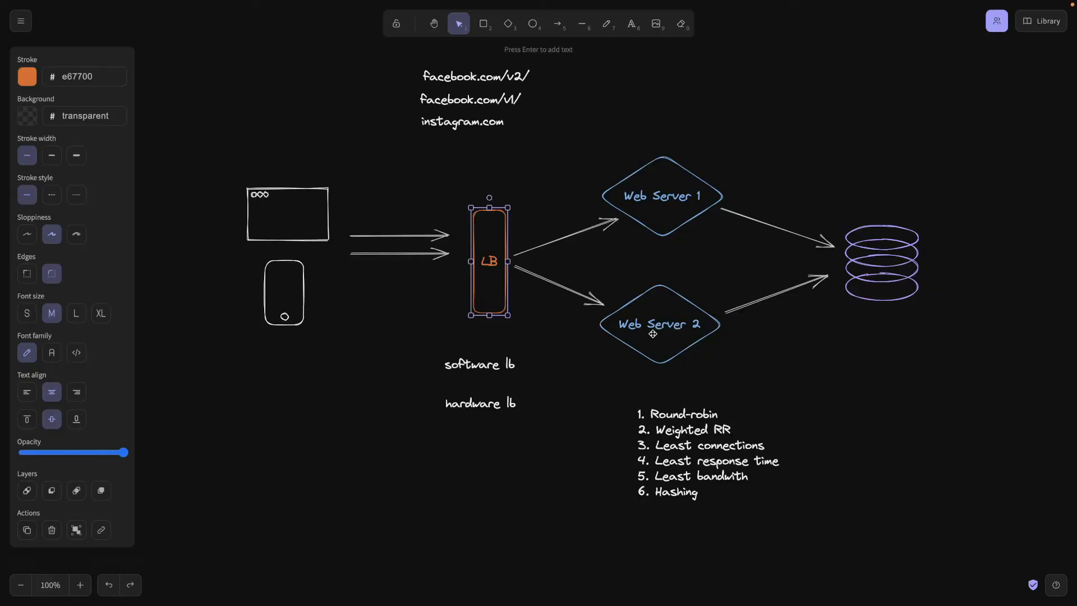
{"action": "left_click", "coordinate": [661, 196]}
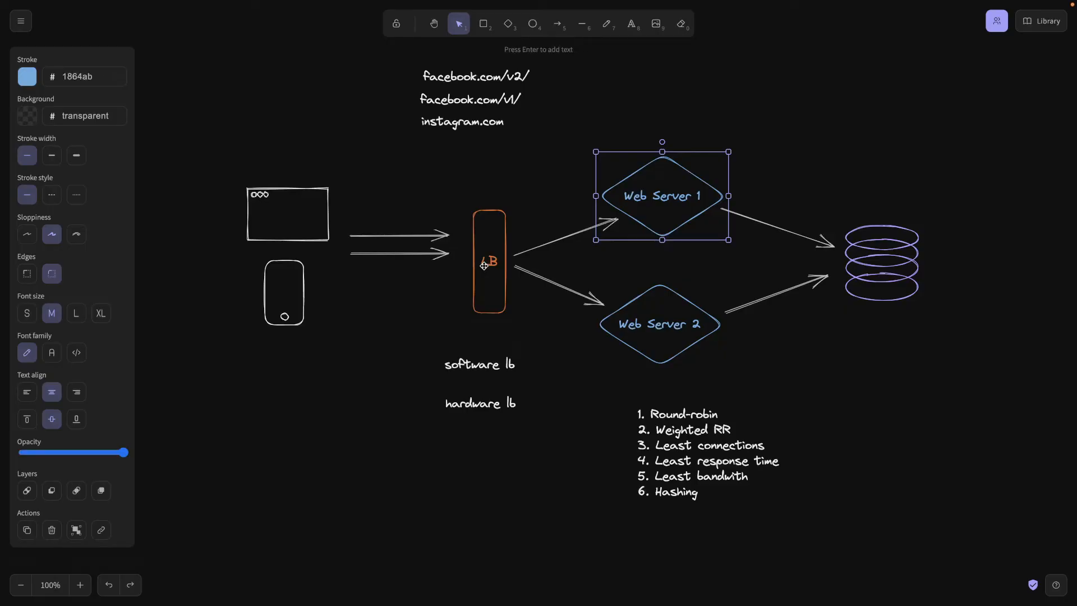
{"action": "left_click", "coordinate": [659, 324]}
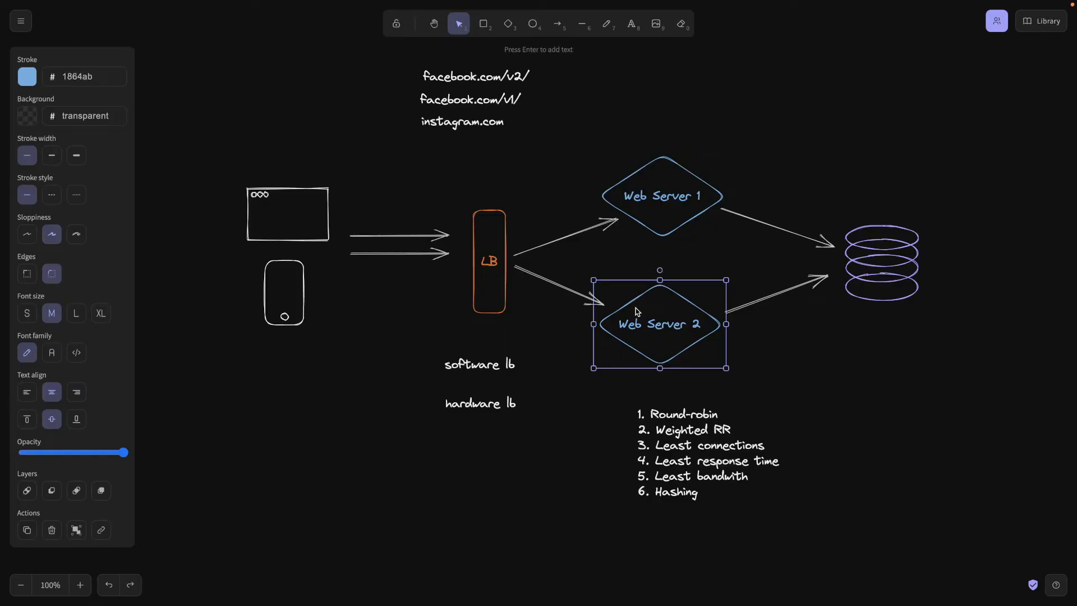
{"action": "mouse_move", "coordinate": [642, 229]}
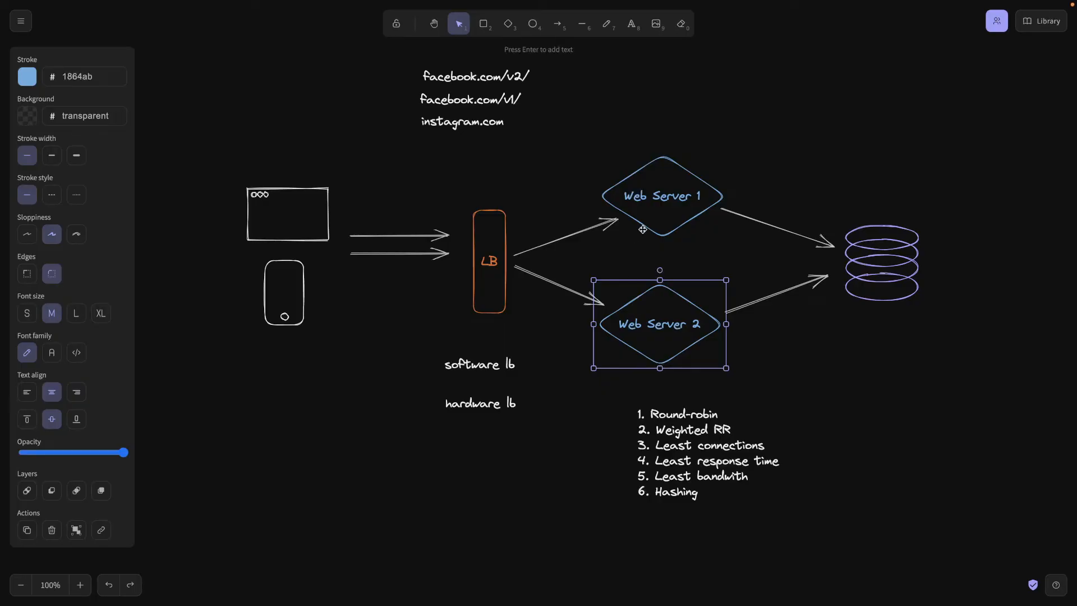
{"action": "mouse_move", "coordinate": [600, 257]}
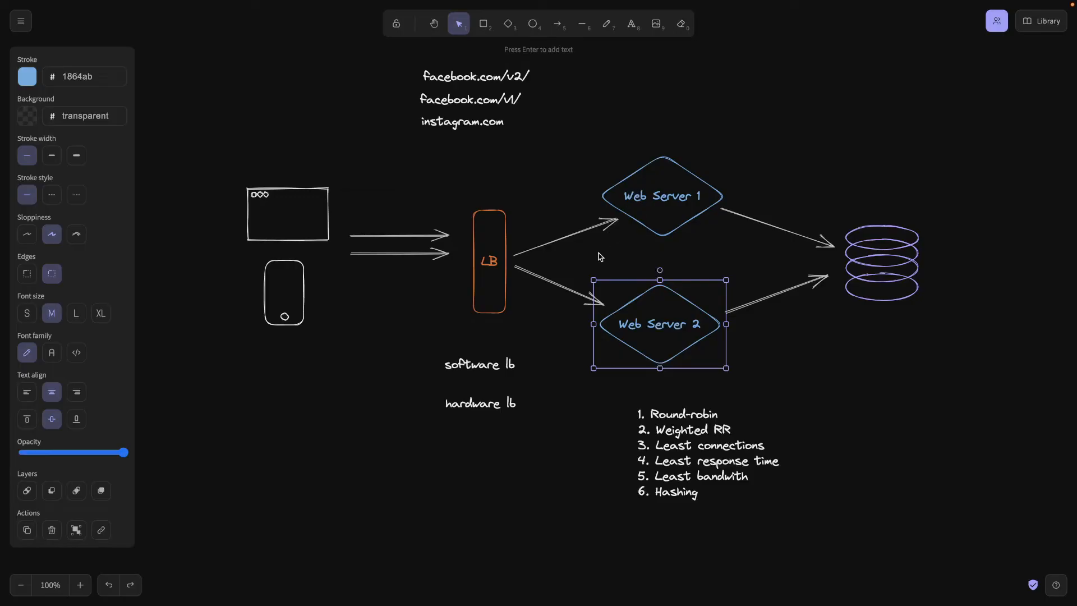
{"action": "mouse_move", "coordinate": [602, 278]}
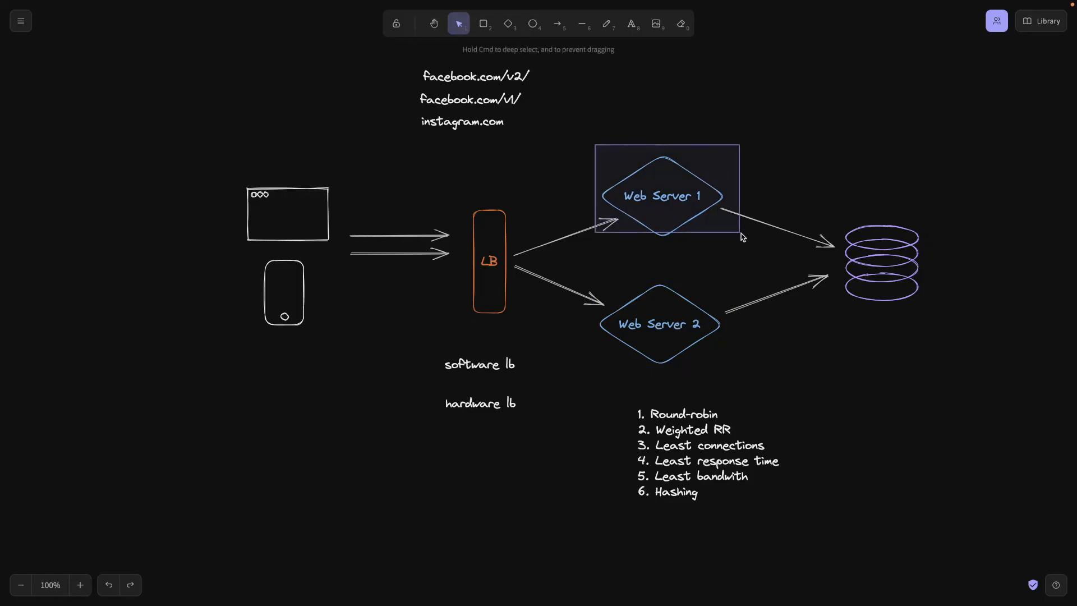
- Copy Web Server 1 above the others and connect an arrow from LB to it
{"action": "left_click_drag", "start_coordinate": [666, 189], "coordinate": [733, 250]}
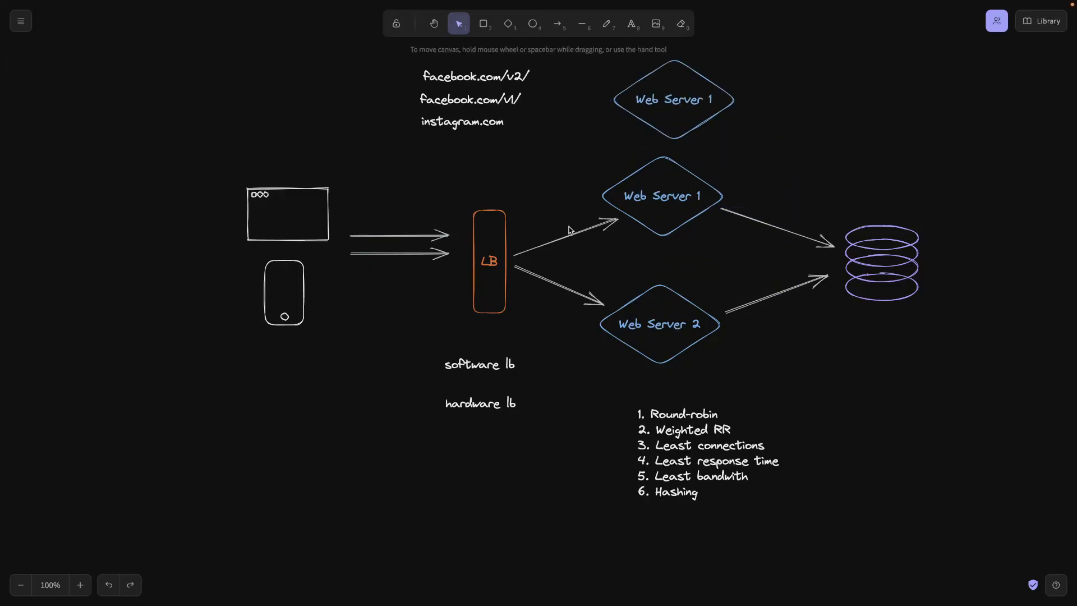
{"action": "left_click", "coordinate": [565, 228]}
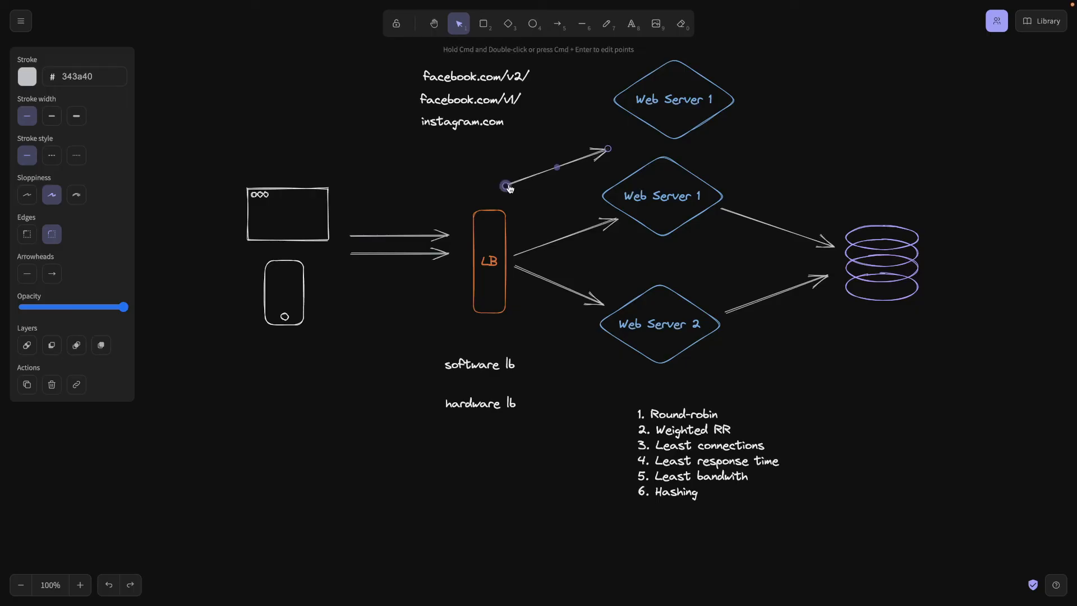
{"action": "left_click_drag", "start_coordinate": [505, 185], "coordinate": [508, 209]}
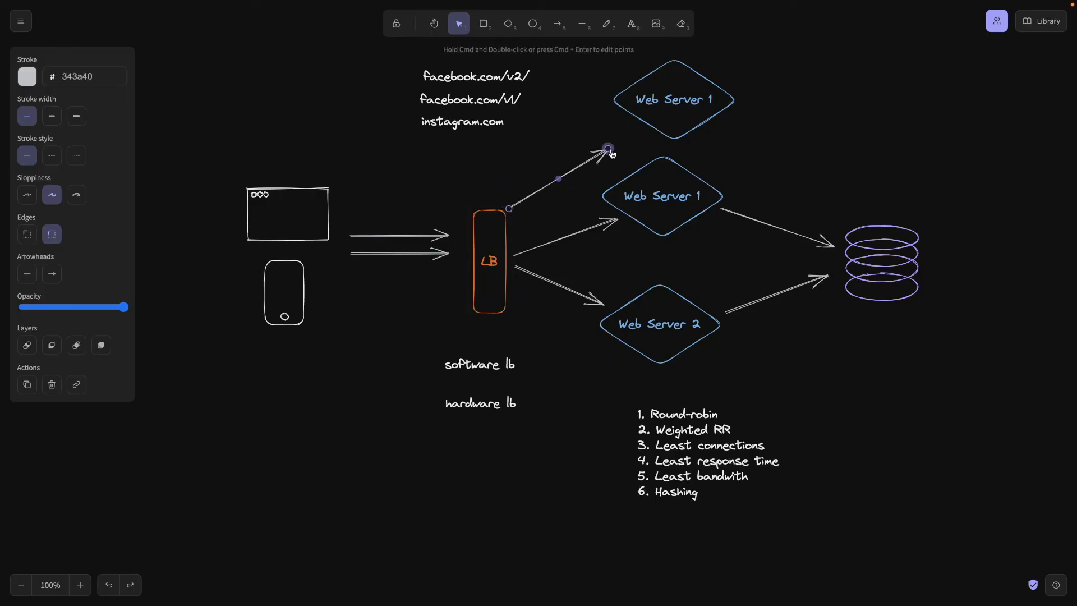
{"action": "left_click_drag", "start_coordinate": [607, 147], "coordinate": [624, 129]}
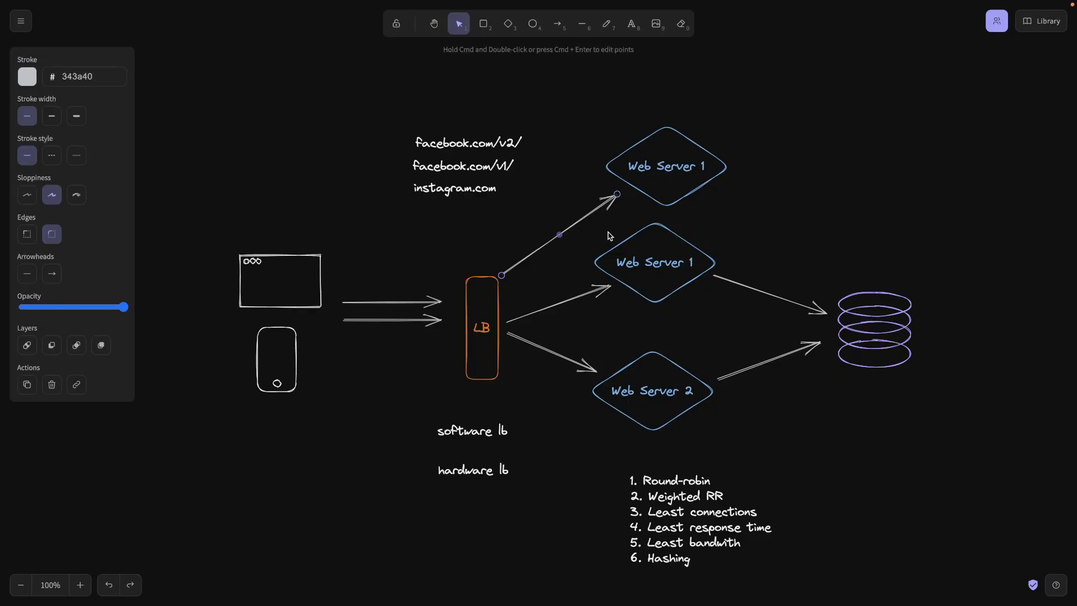
{"action": "mouse_move", "coordinate": [649, 137]}
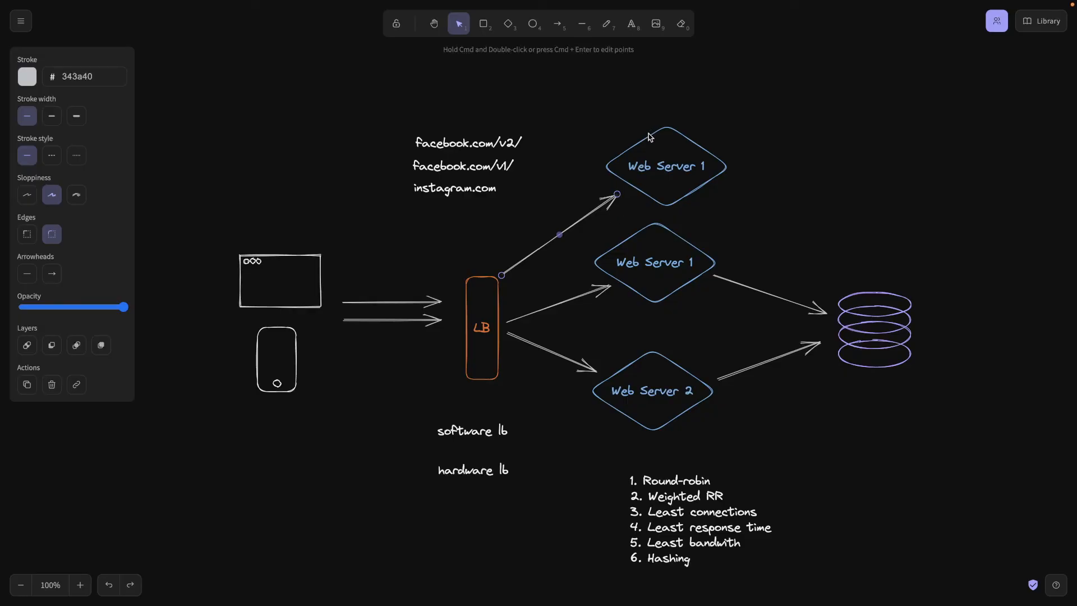
{"action": "mouse_move", "coordinate": [625, 251]}
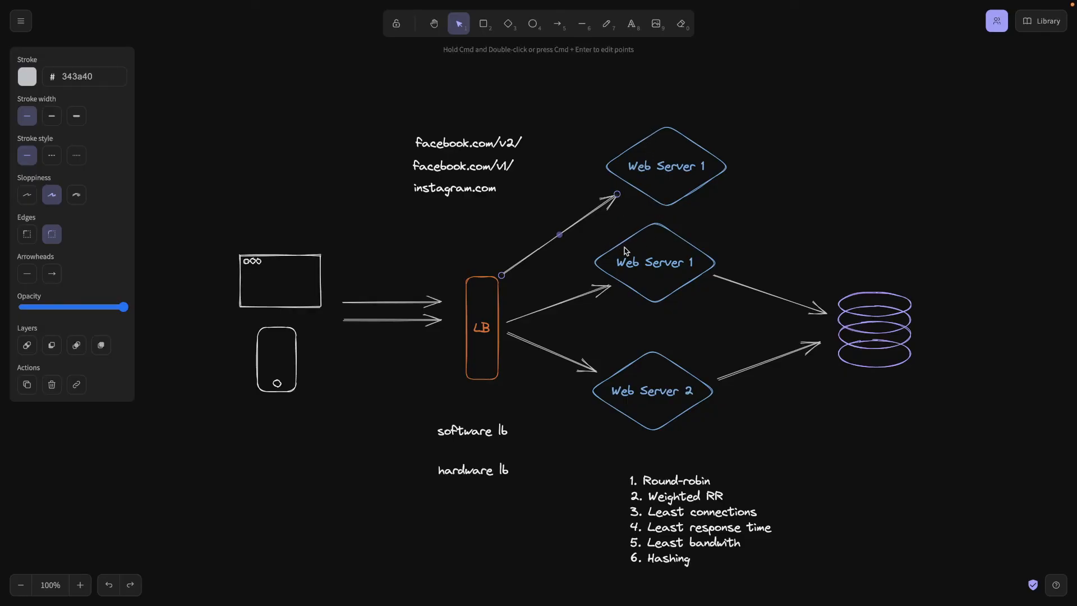
{"action": "left_click", "coordinate": [654, 262]}
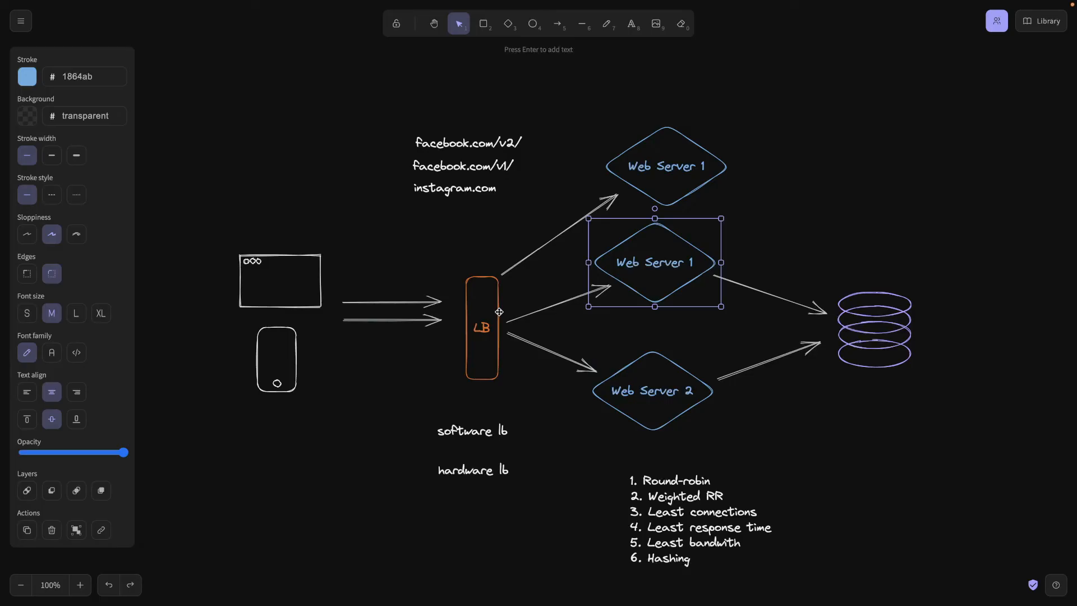
{"action": "mouse_move", "coordinate": [502, 313]}
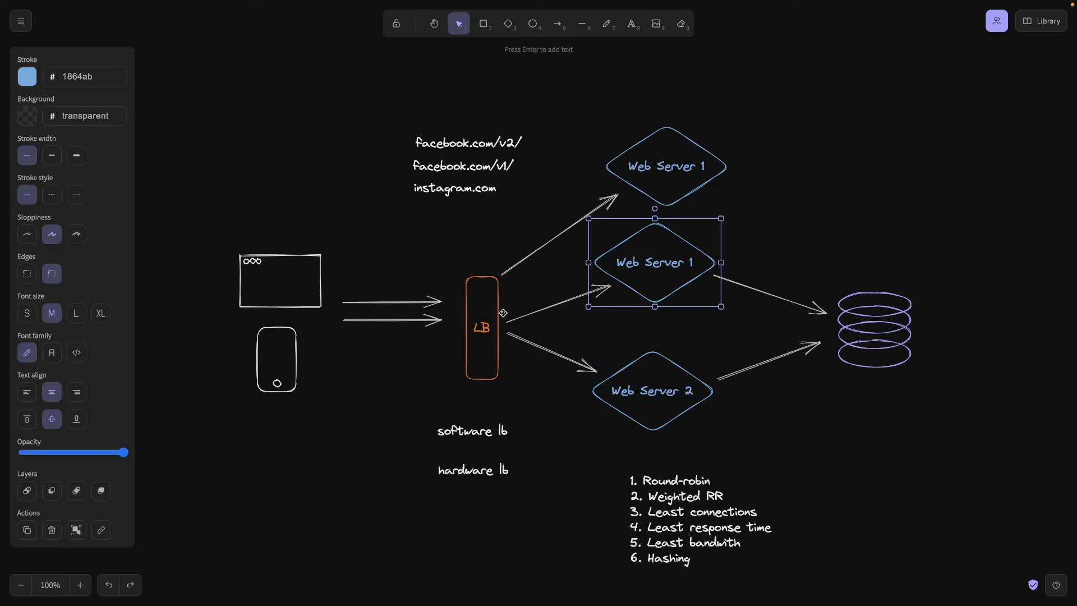
{"action": "mouse_move", "coordinate": [713, 242]}
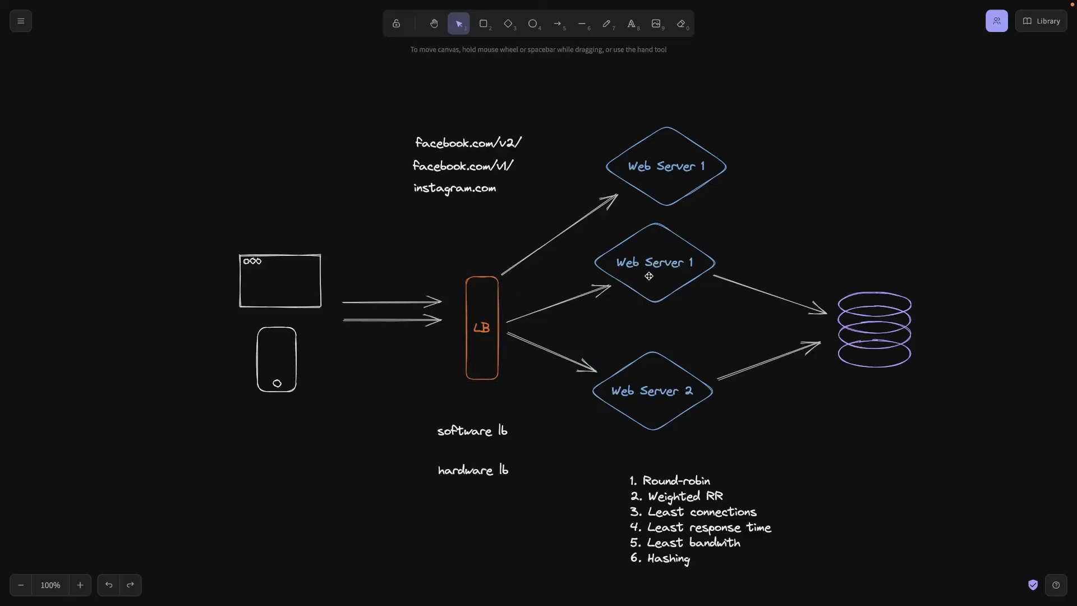
{"action": "mouse_move", "coordinate": [581, 302]}
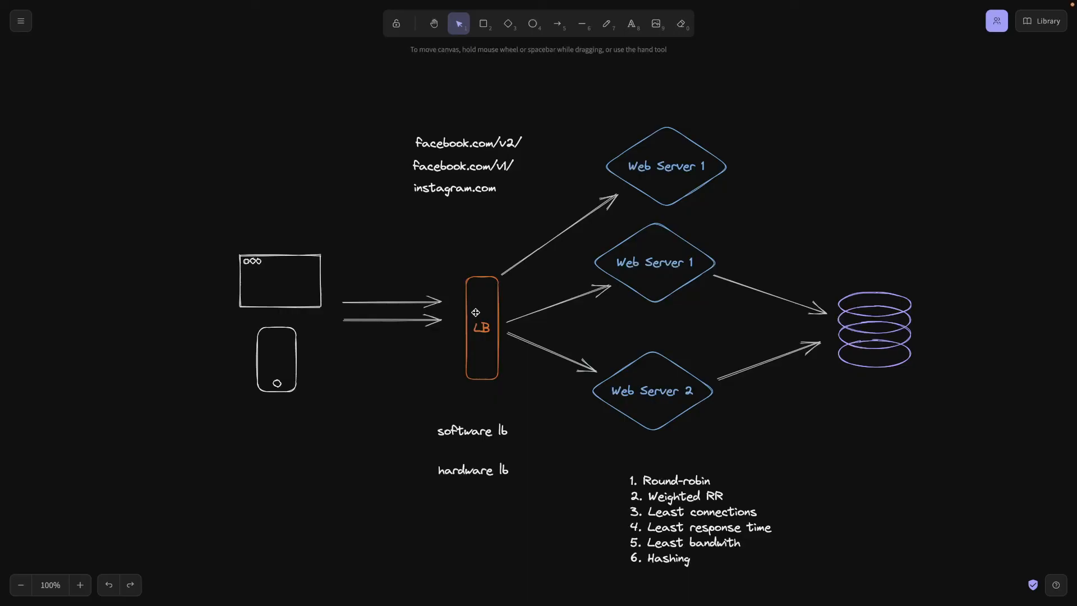
{"action": "left_click", "coordinate": [482, 327]}
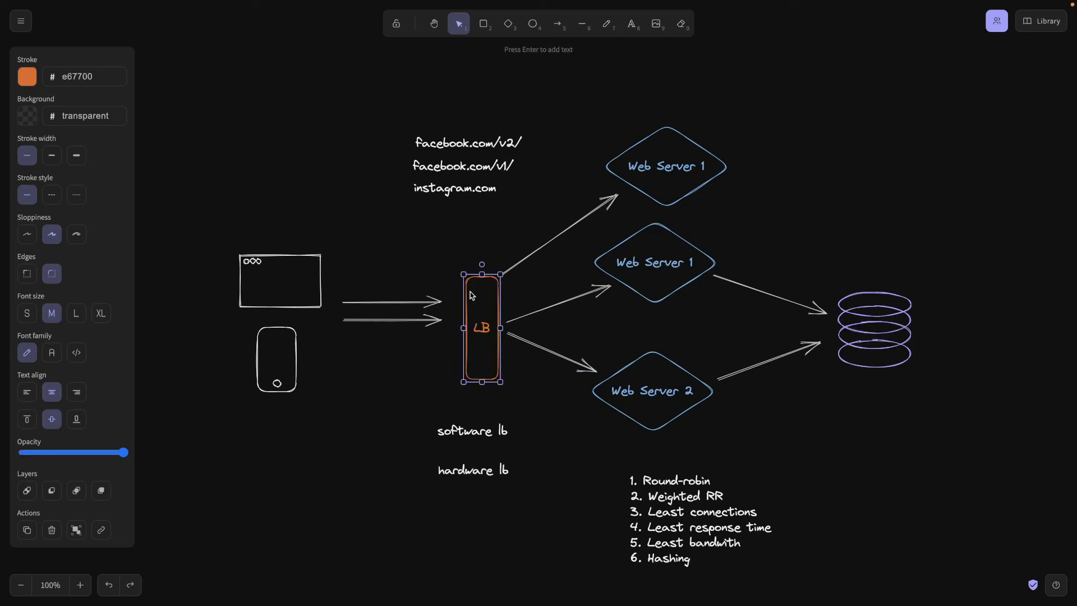
{"action": "mouse_move", "coordinate": [487, 243]}
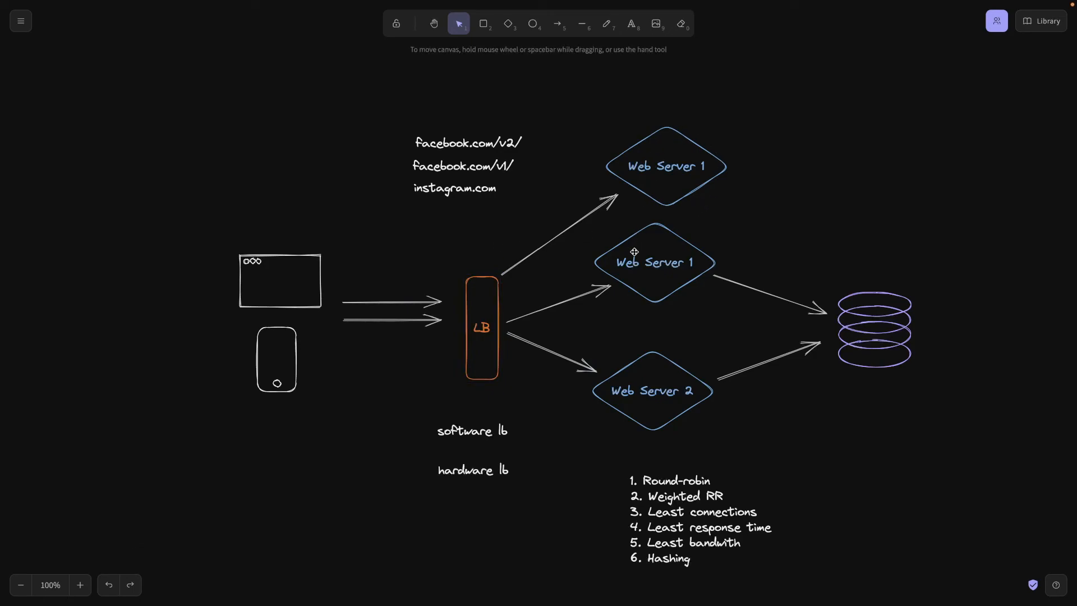
{"action": "left_click", "coordinate": [481, 327]}
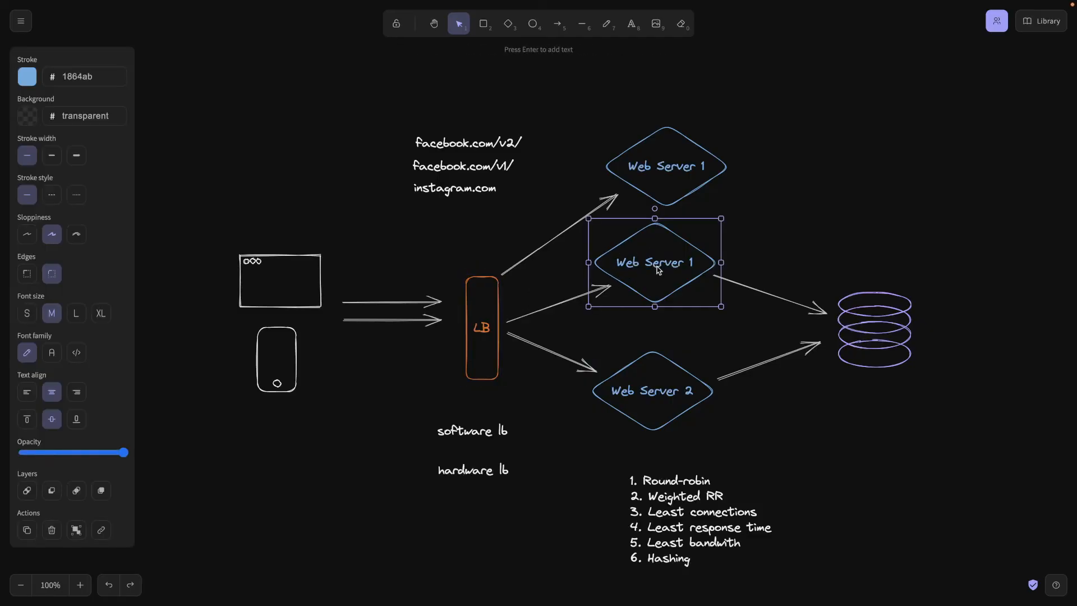
{"action": "mouse_move", "coordinate": [484, 324]}
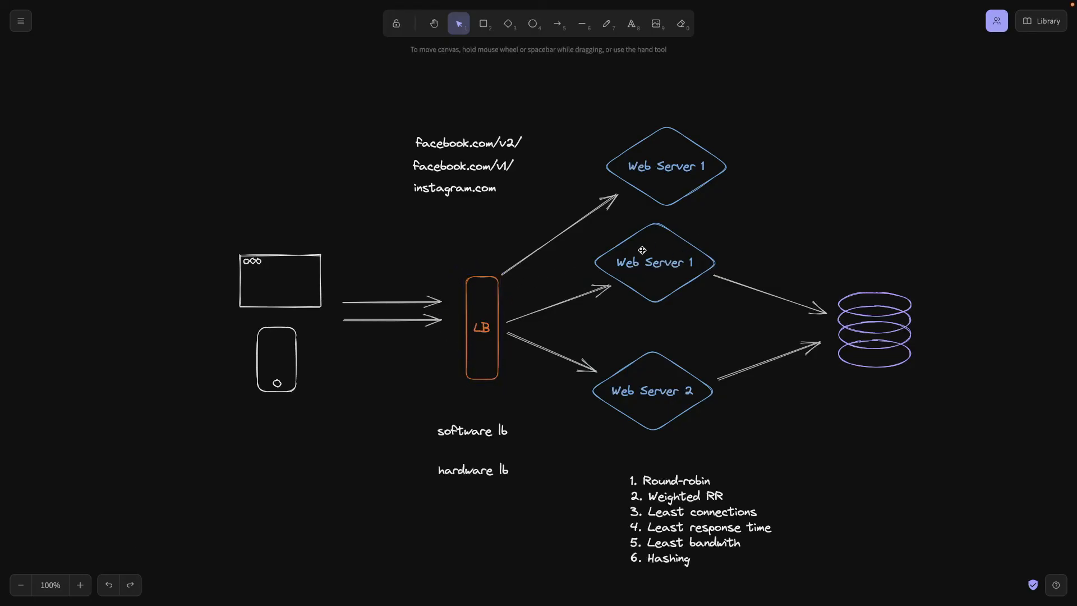
{"action": "mouse_move", "coordinate": [727, 246]}
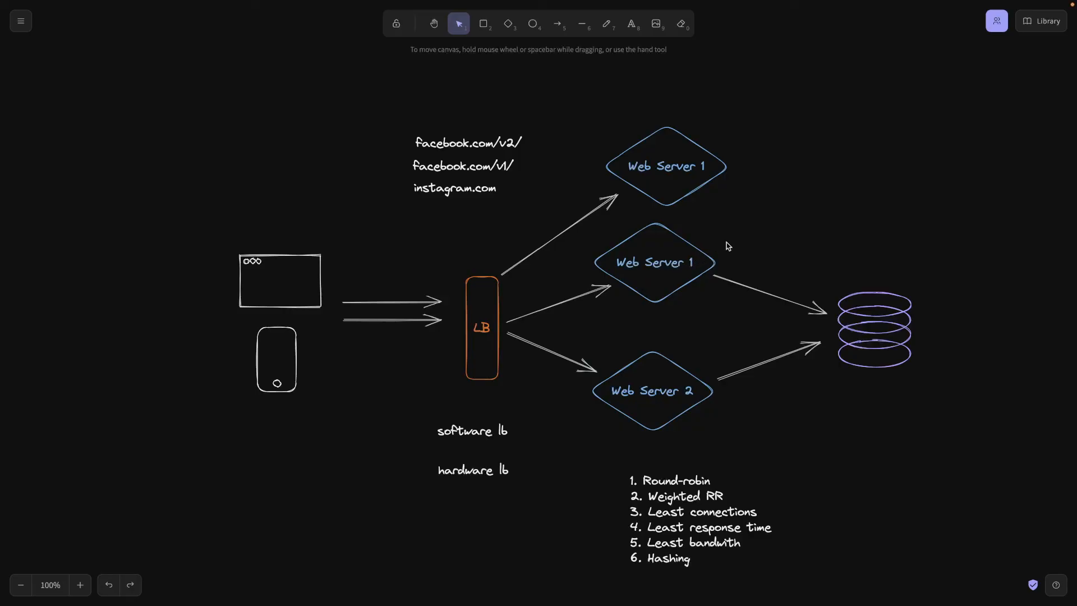